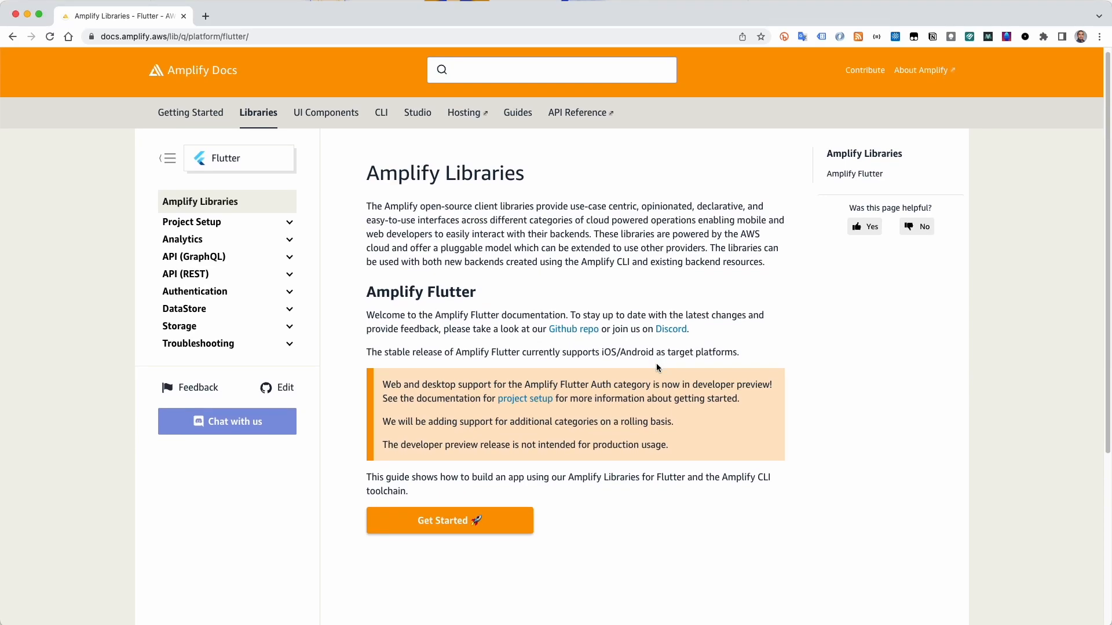
{"action": "mouse_move", "coordinate": [202, 326]}
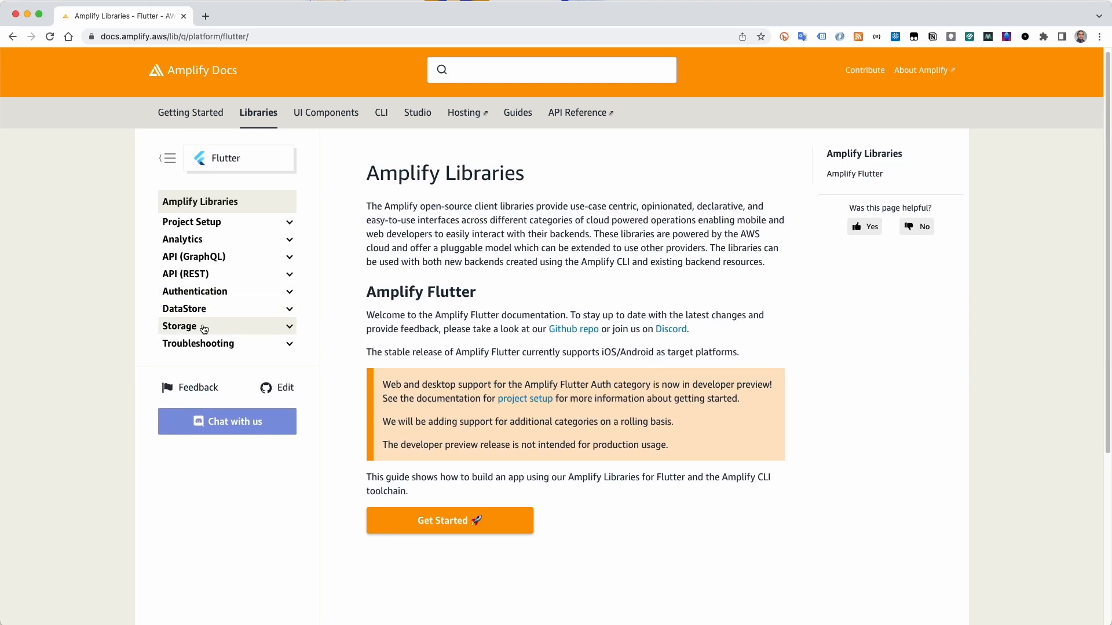
Step: Open the Flutter Storage Getting started guide in Amplify Docs and scroll through it
{"action": "left_click", "coordinate": [179, 325]}
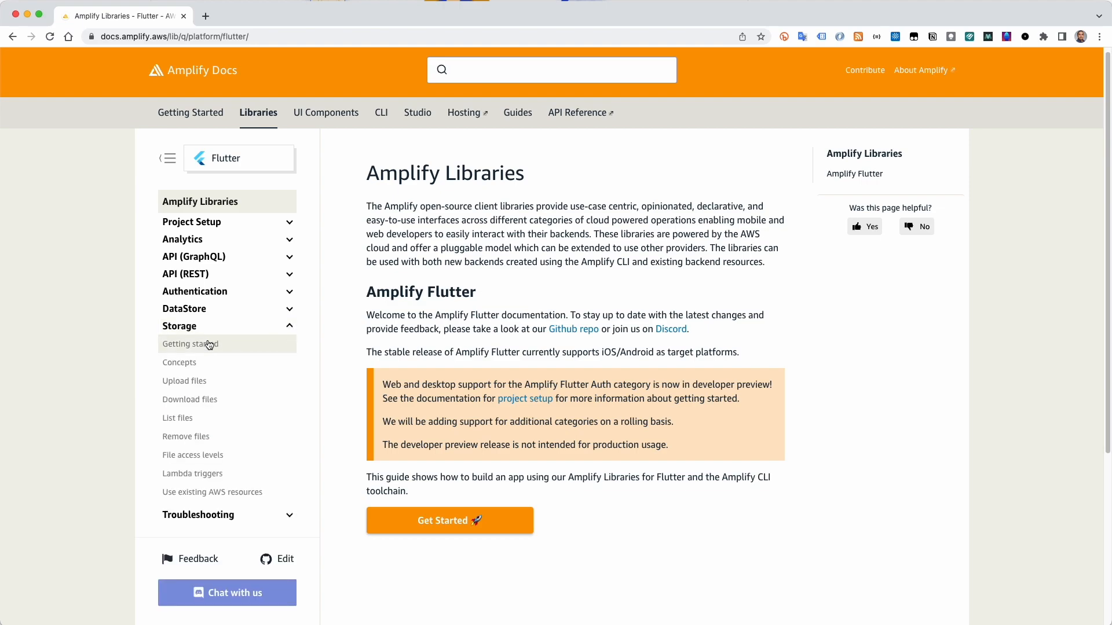
{"action": "left_click", "coordinate": [190, 344]}
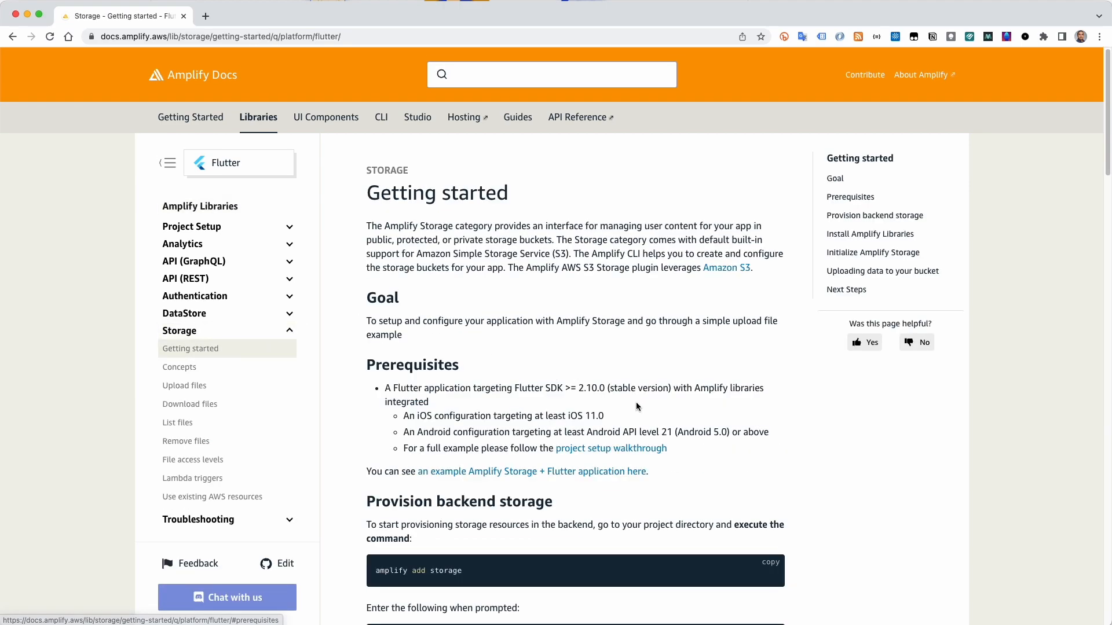
{"action": "scroll", "scroll_direction": "down", "scroll_amount": 3}
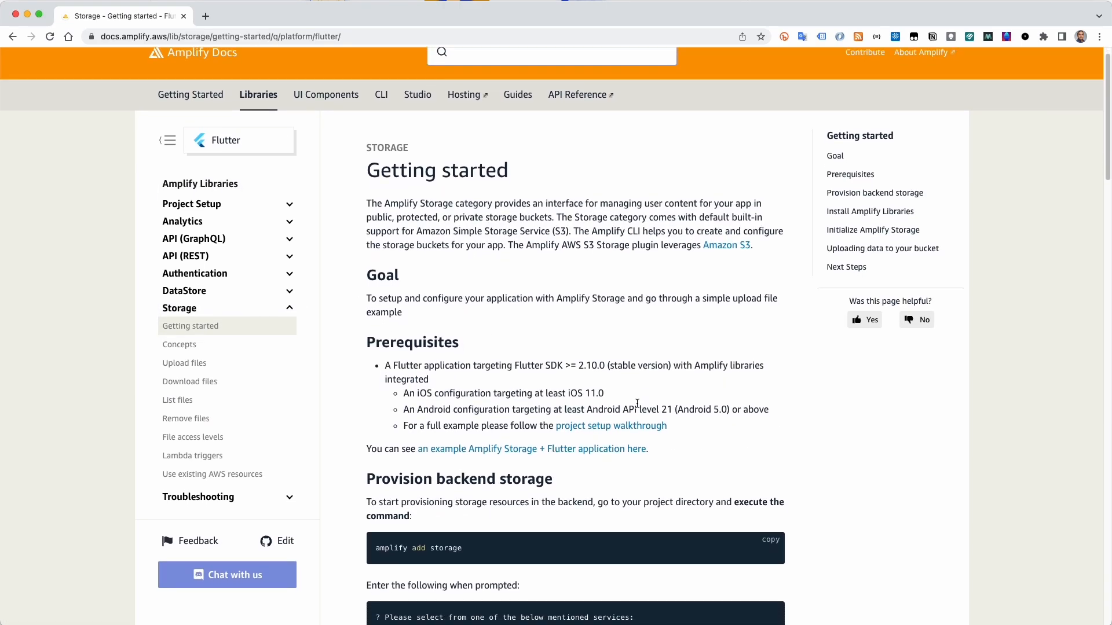
{"action": "scroll", "scroll_direction": "down", "scroll_amount": 3}
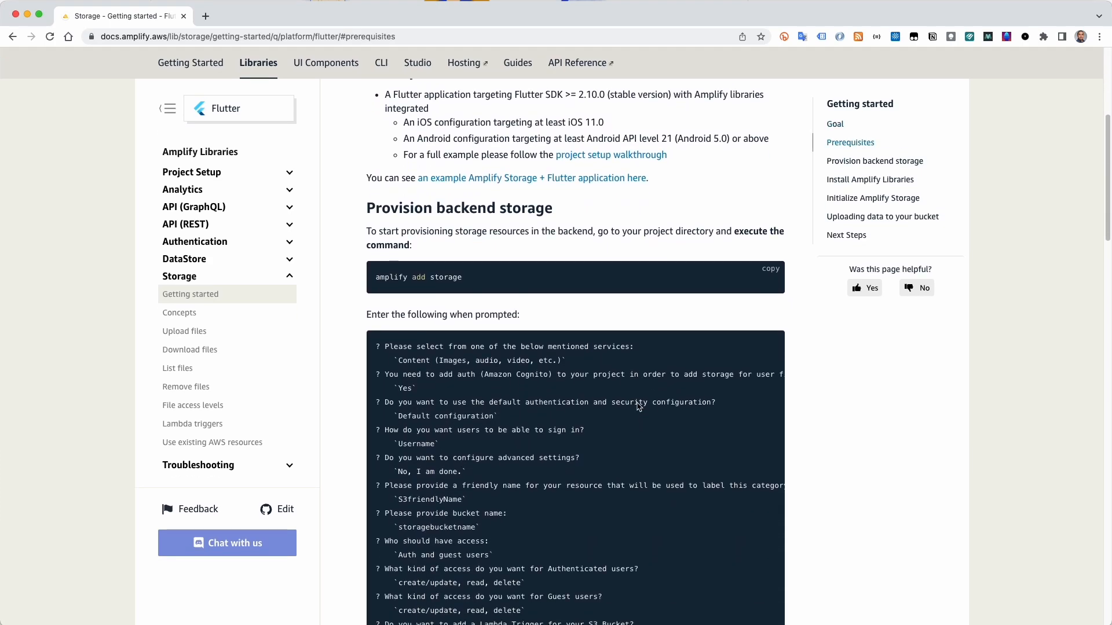
{"action": "scroll", "scroll_direction": "down", "scroll_amount": 3}
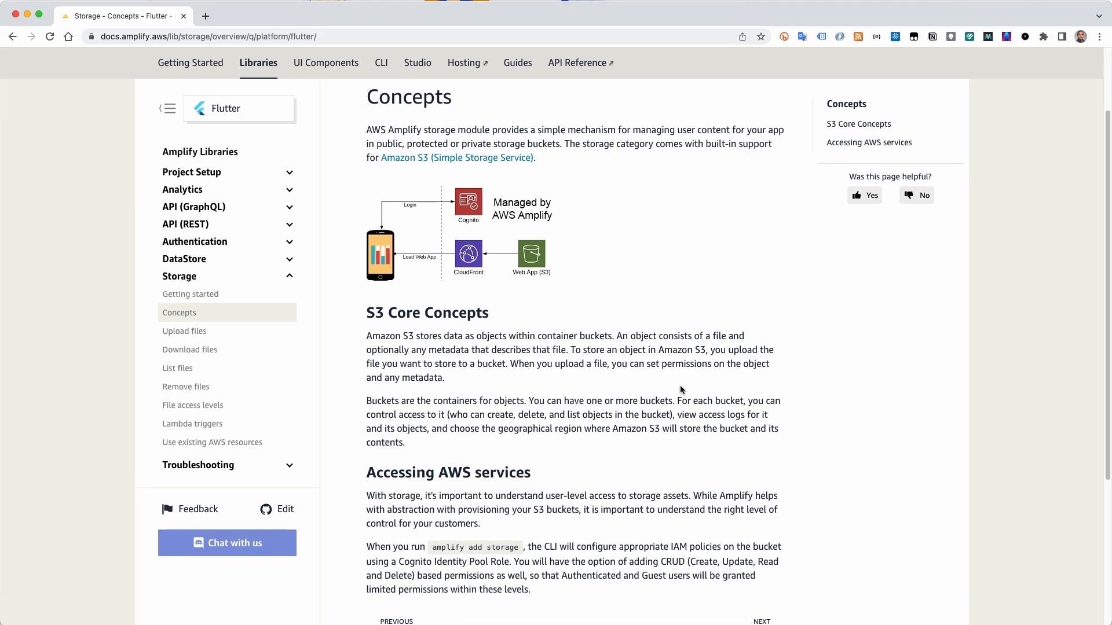
{"action": "scroll", "scroll_direction": "down", "scroll_amount": 3}
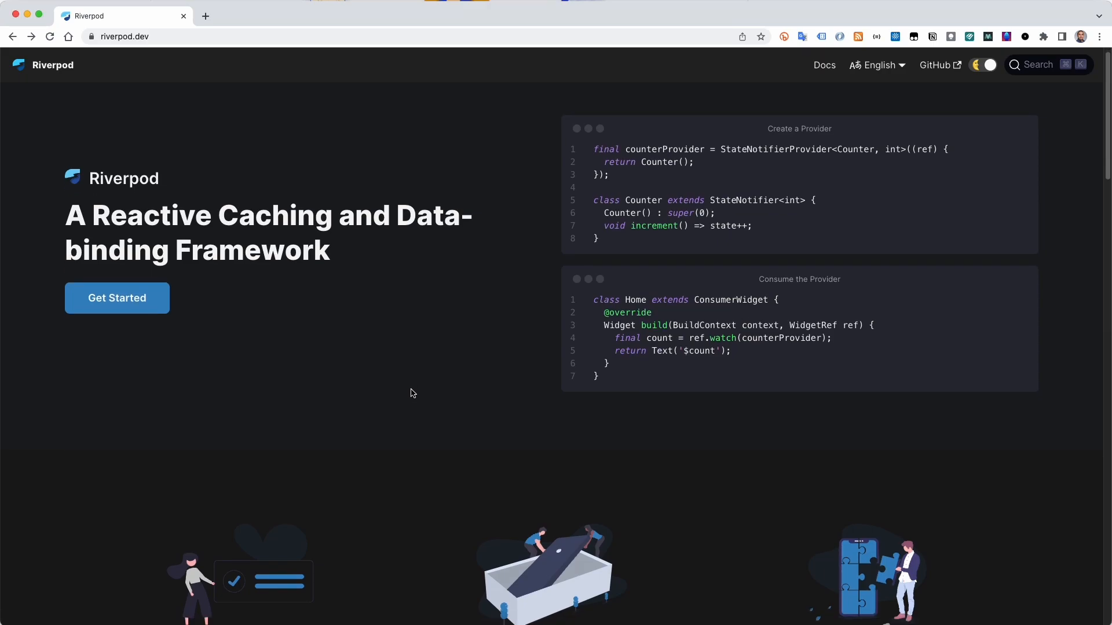
Step: Scroll through the Riverpod homepage and open the Riverpod documentation
{"action": "scroll", "scroll_direction": "down", "scroll_amount": 3}
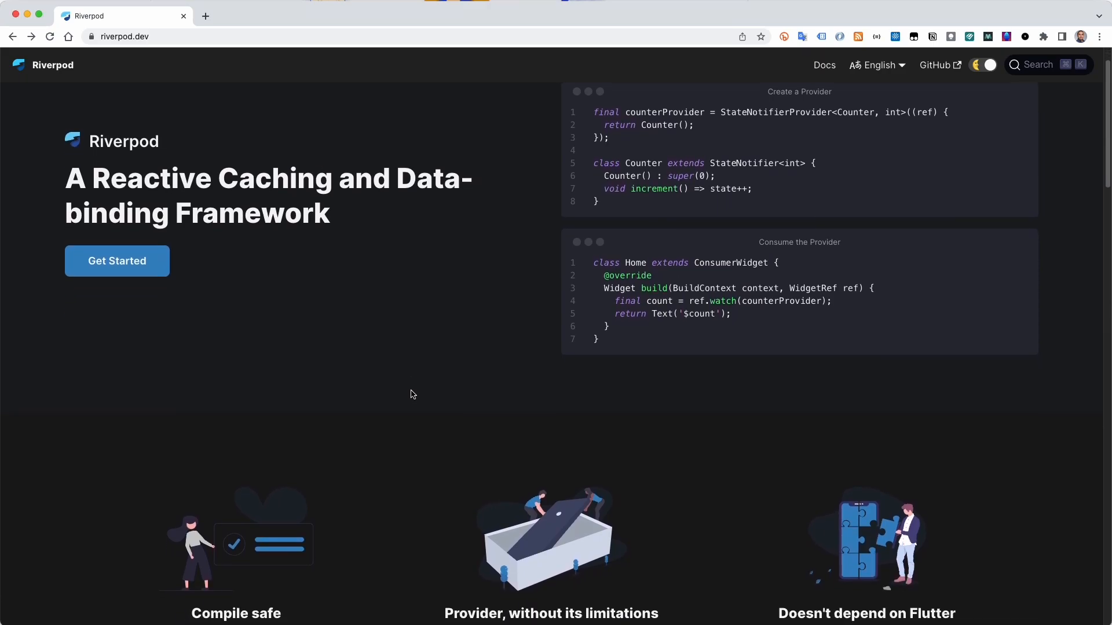
{"action": "scroll", "scroll_direction": "down", "scroll_amount": 3}
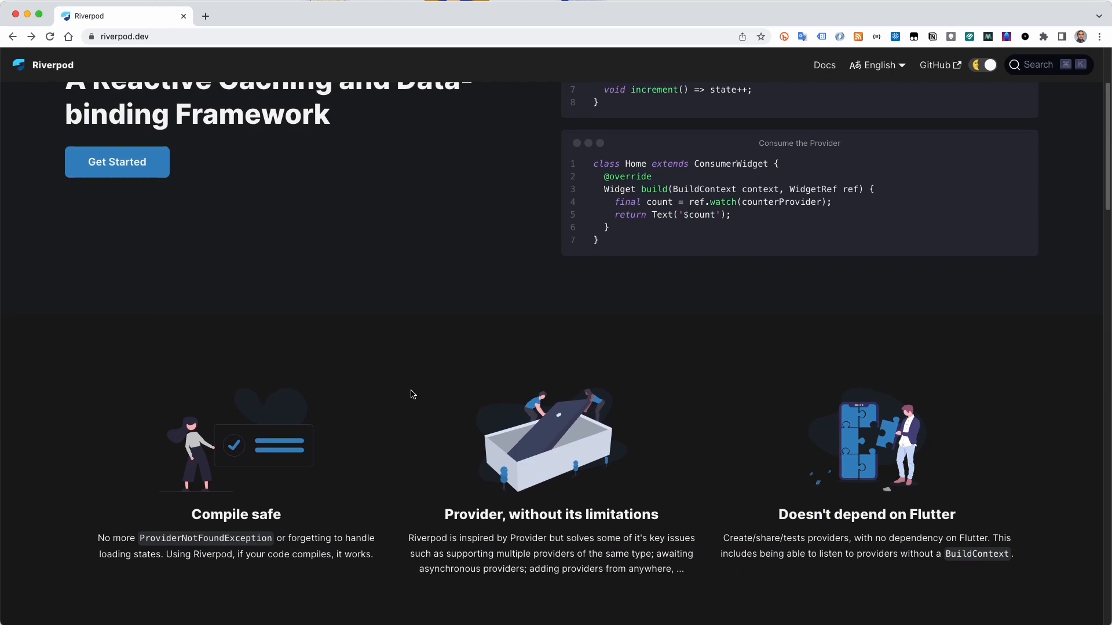
{"action": "scroll", "scroll_direction": "down", "scroll_amount": 3}
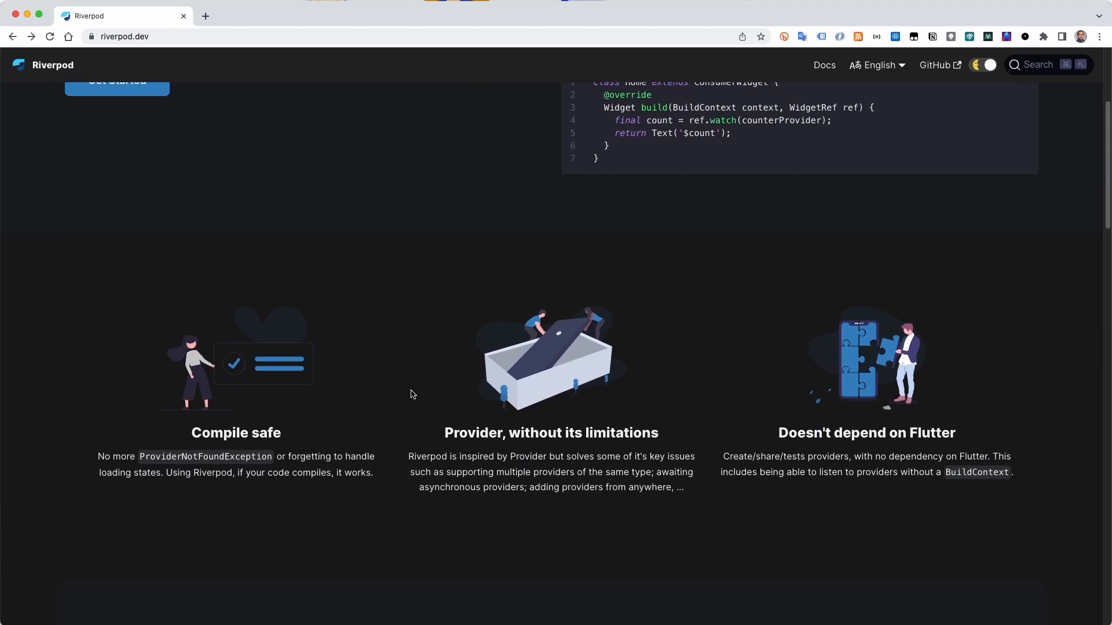
{"action": "scroll", "scroll_direction": "down", "scroll_amount": 3}
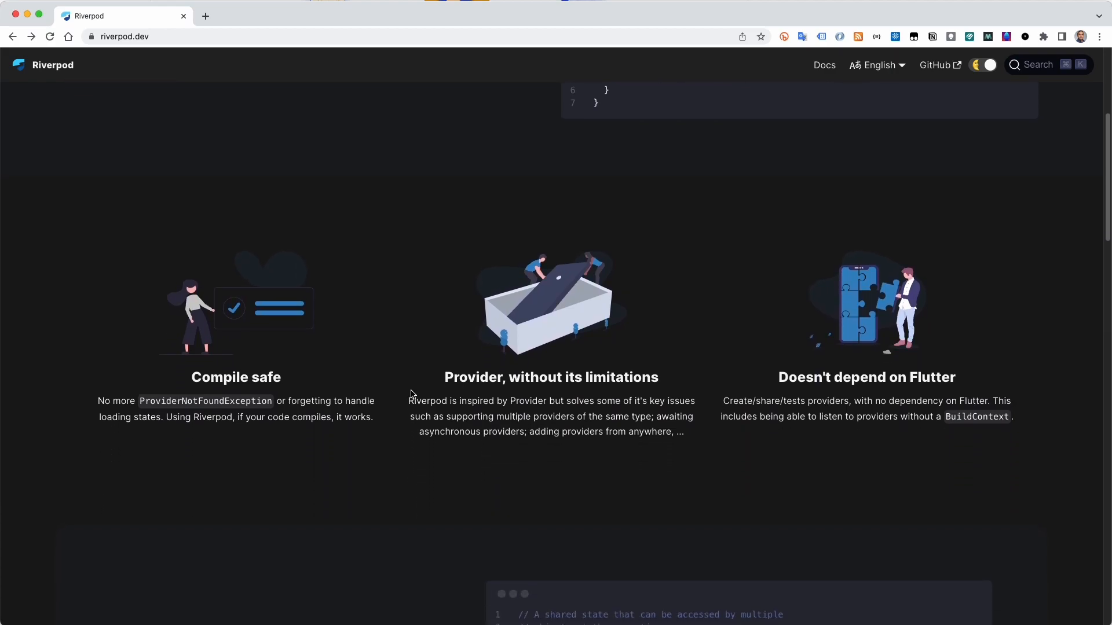
{"action": "scroll", "scroll_direction": "down", "scroll_amount": 3}
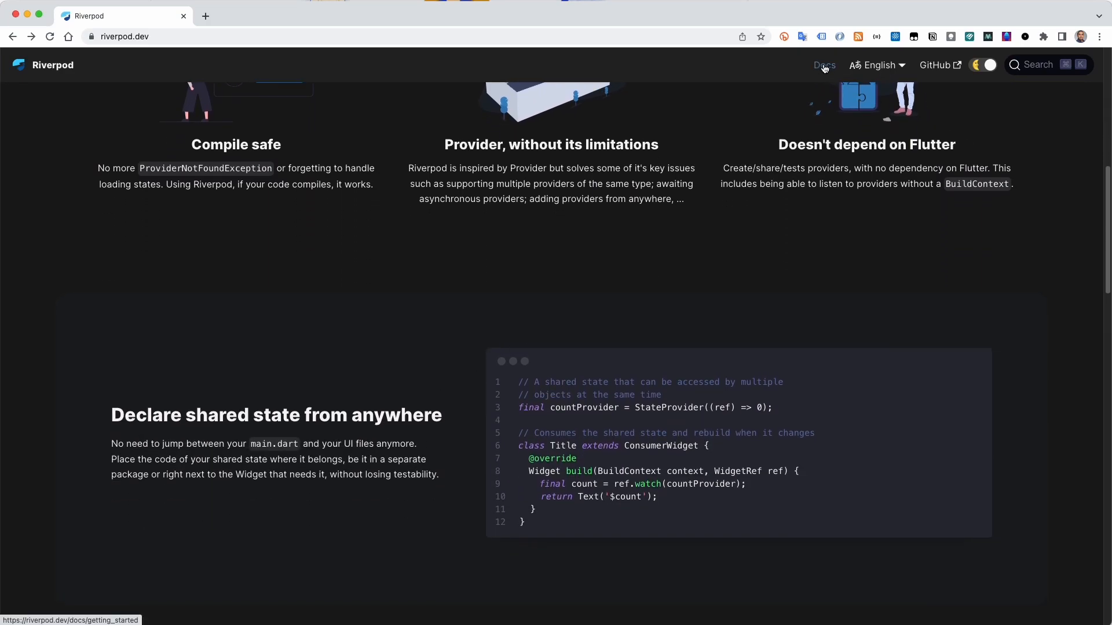
{"action": "left_click", "coordinate": [824, 64]}
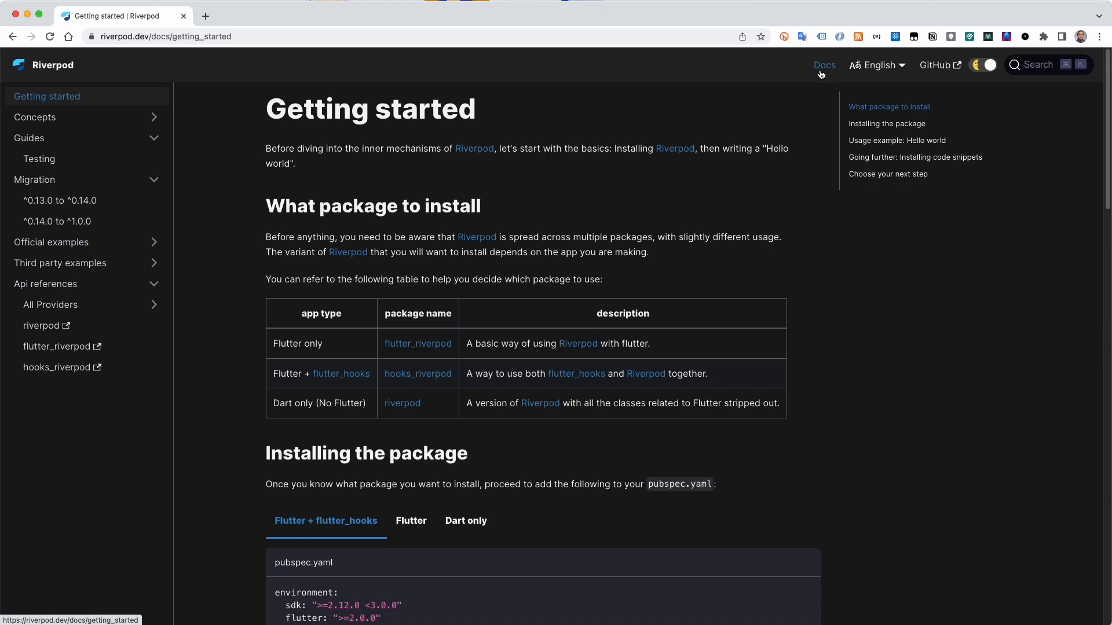
{"action": "mouse_move", "coordinate": [222, 266]}
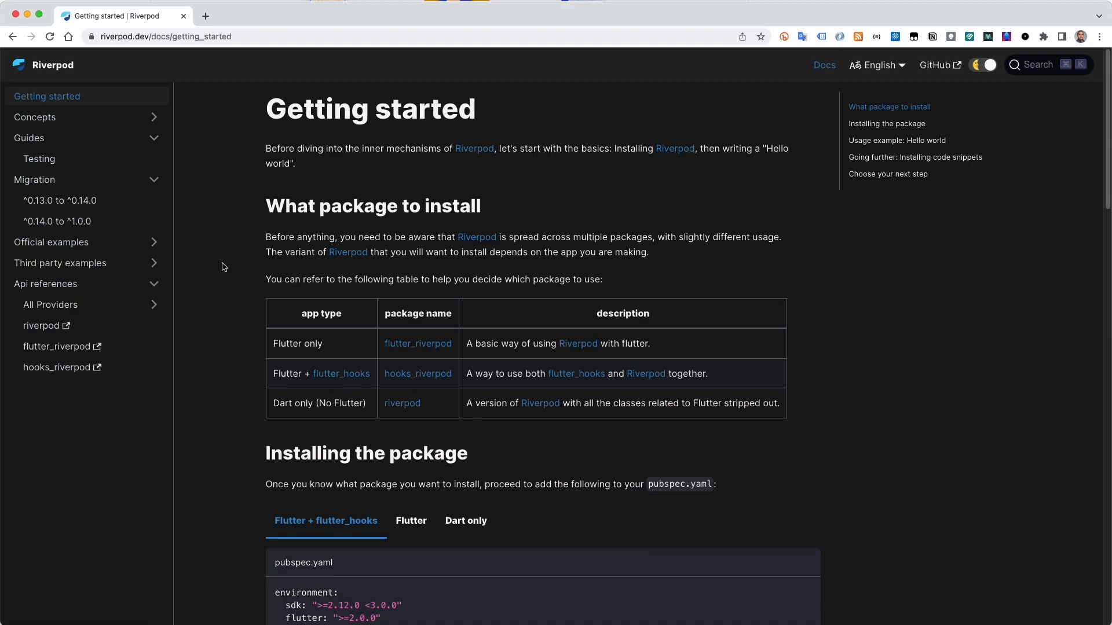
Step: Open the 'AWS Amplify Storage Gallery App with Riverpod & Freezed' third-party example
{"action": "left_click", "coordinate": [85, 263]}
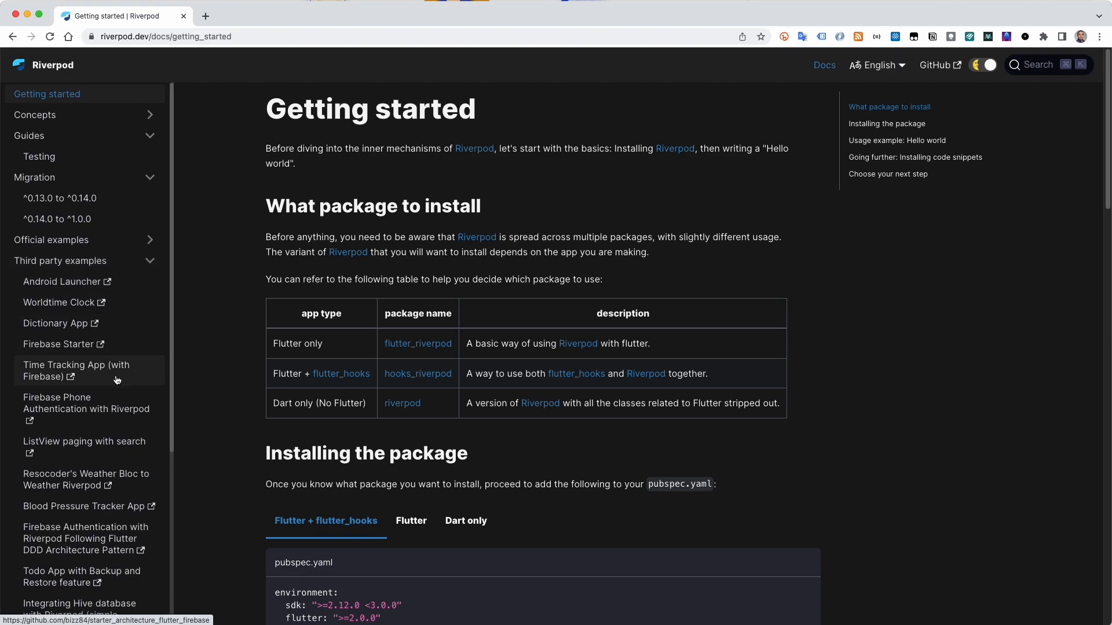
{"action": "scroll", "scroll_direction": "down", "scroll_amount": 3}
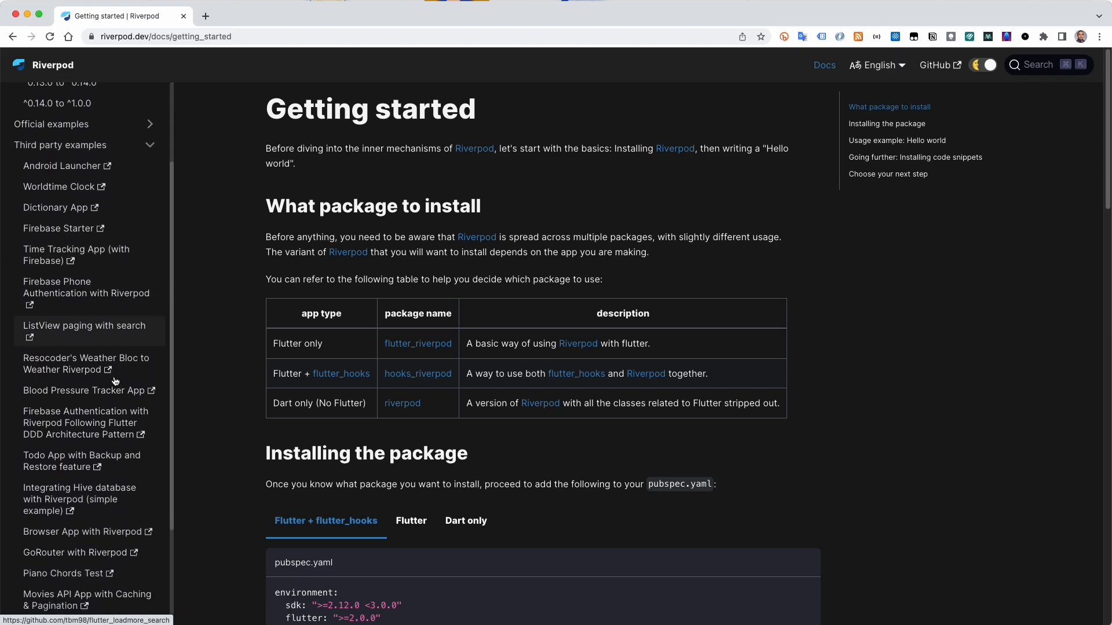
{"action": "scroll", "scroll_direction": "down", "scroll_amount": 3}
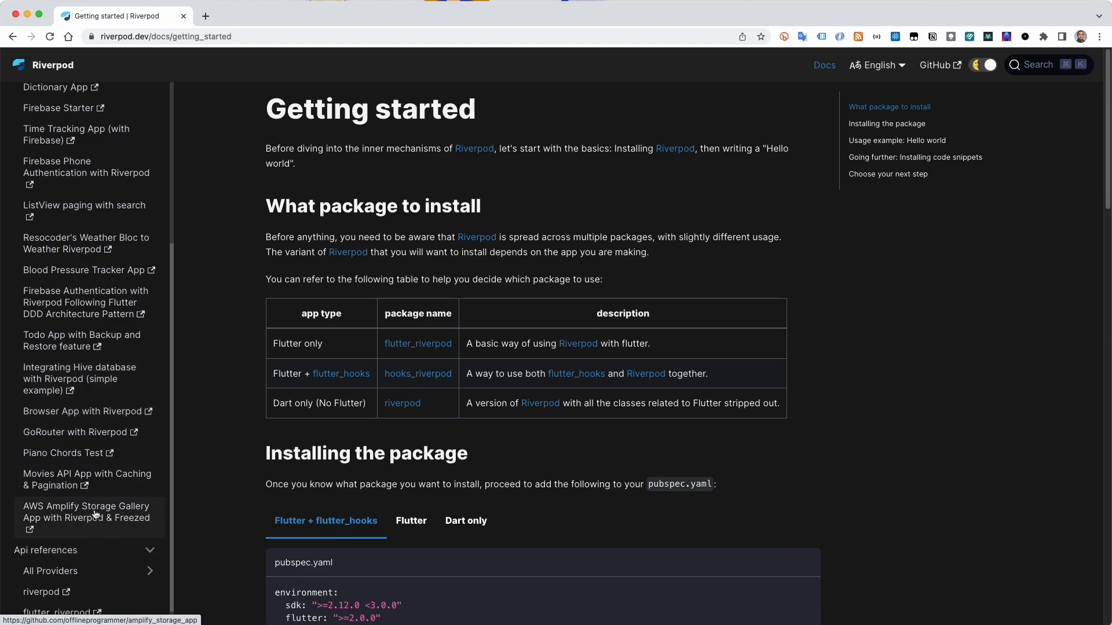
{"action": "left_click", "coordinate": [87, 511]}
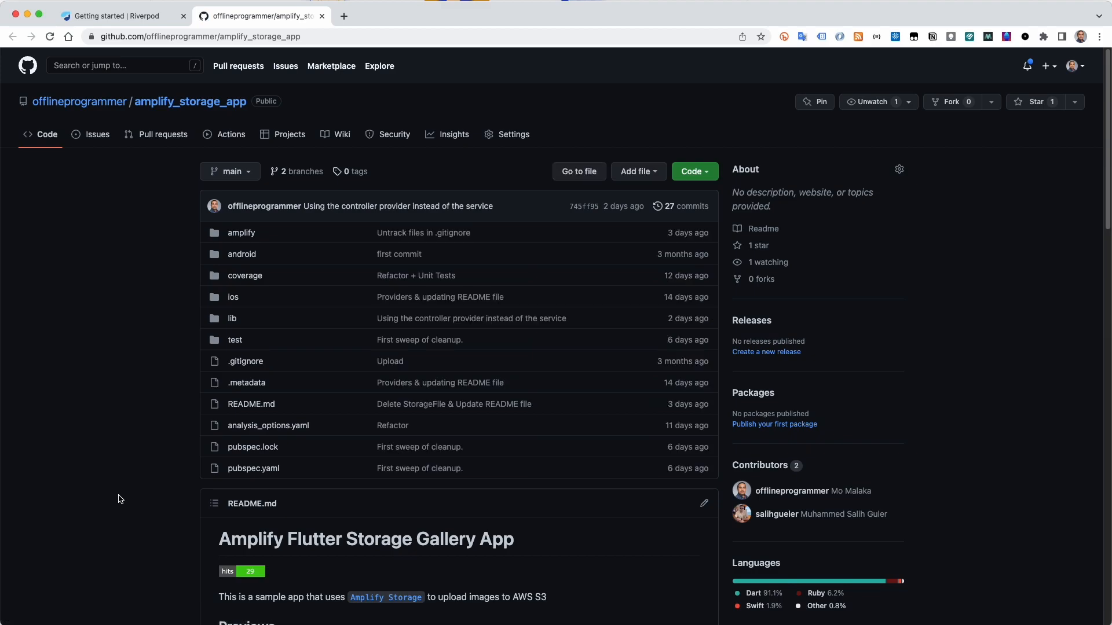
{"action": "scroll", "scroll_direction": "down", "scroll_amount": 3}
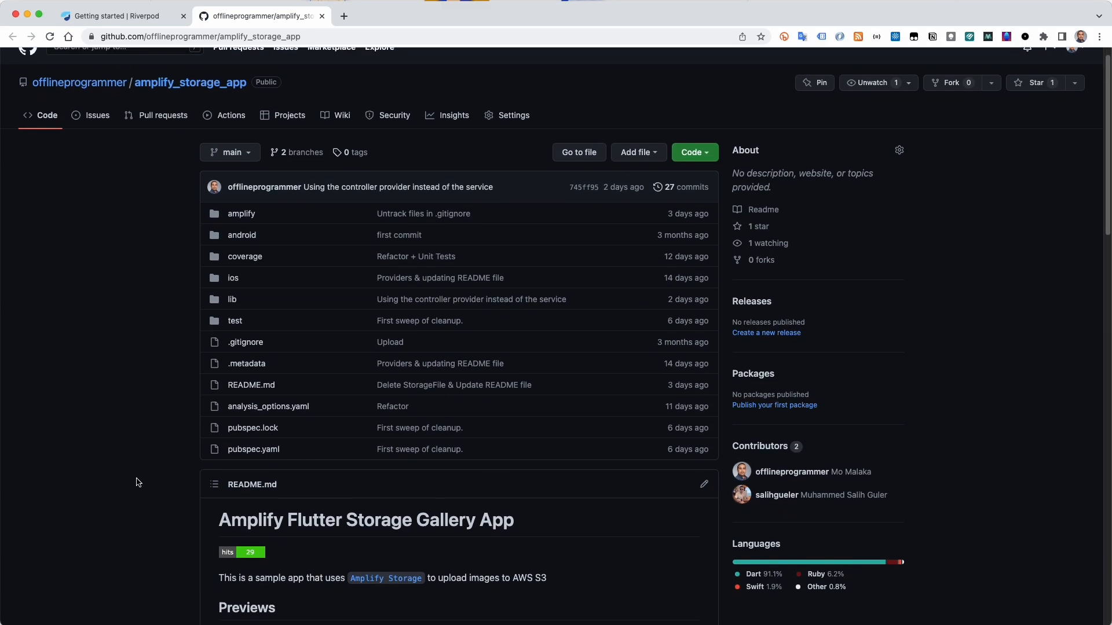
{"action": "scroll", "scroll_direction": "down", "scroll_amount": 3}
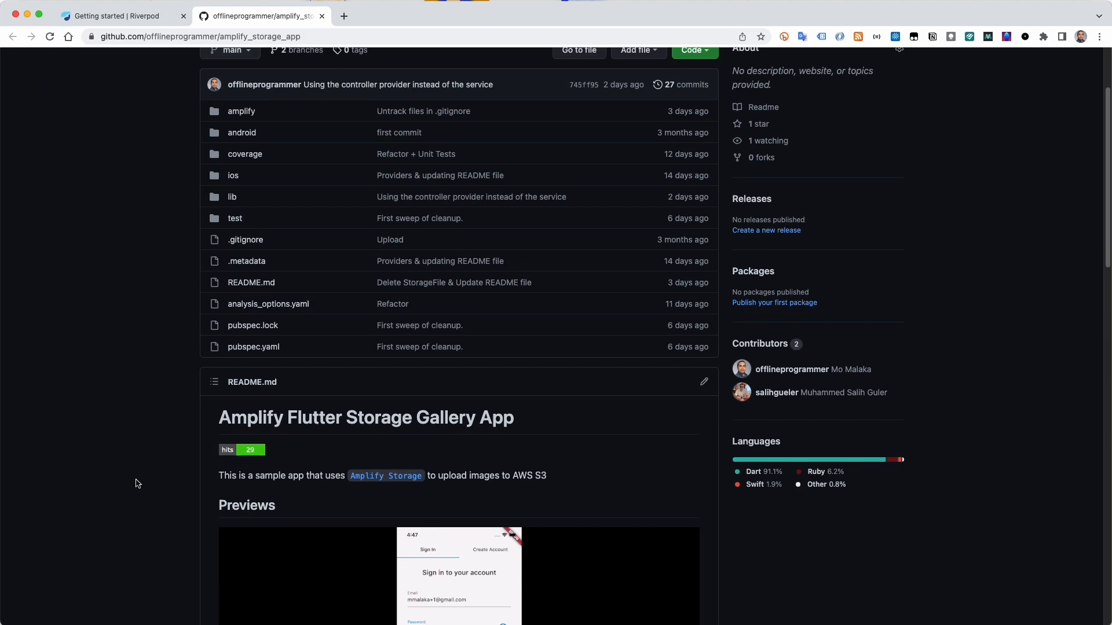
{"action": "scroll", "scroll_direction": "down", "scroll_amount": 3}
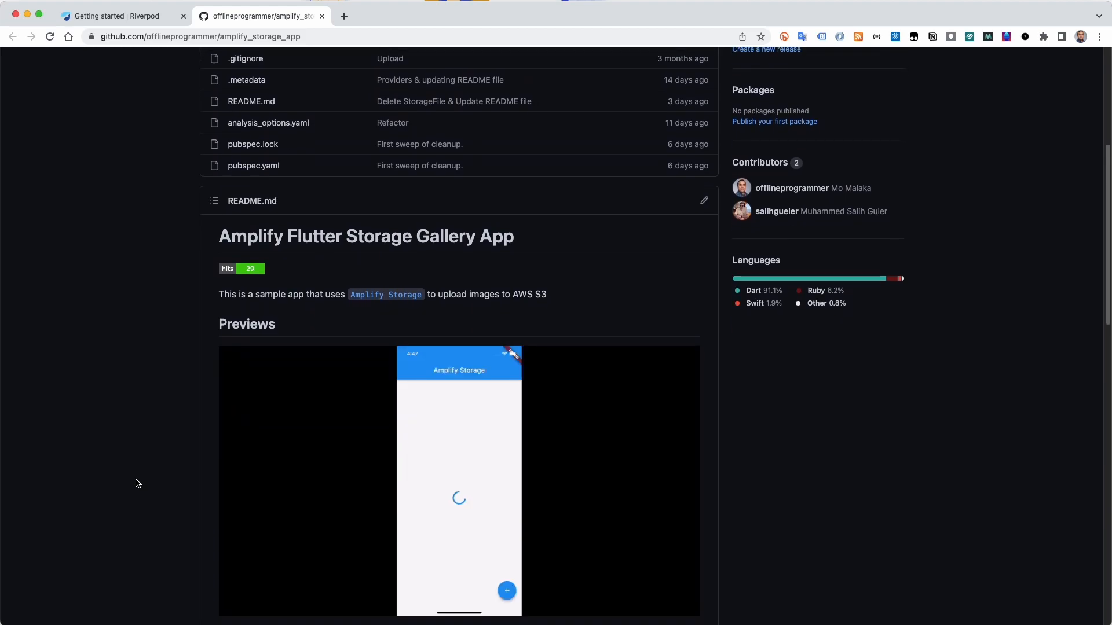
{"action": "scroll", "scroll_direction": "down", "scroll_amount": 3}
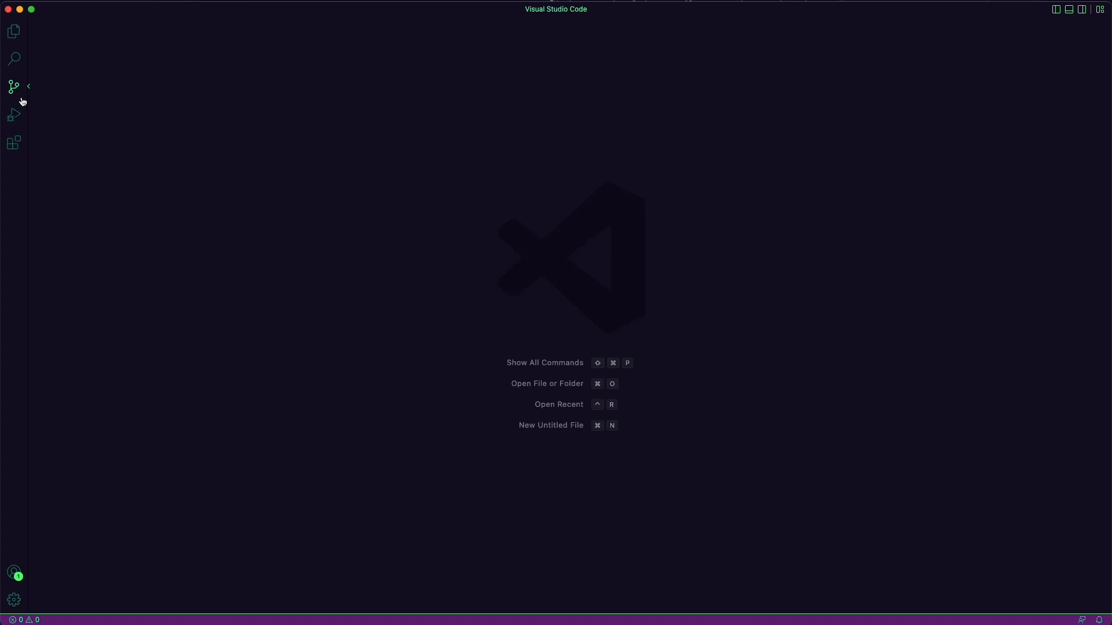
{"action": "left_click", "coordinate": [13, 87]}
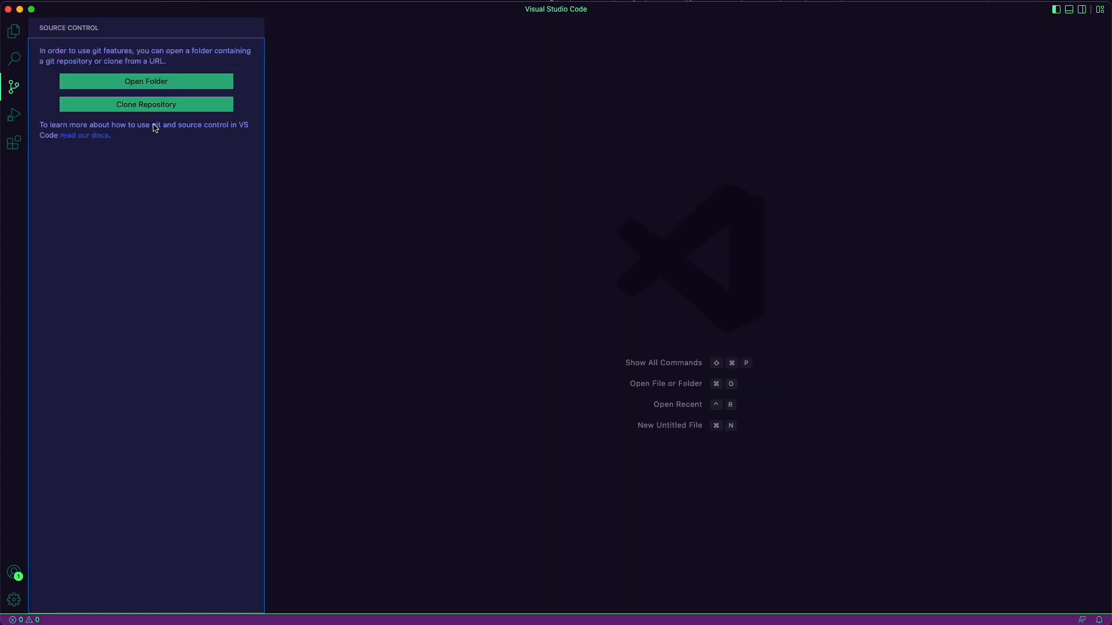
{"action": "left_click", "coordinate": [146, 104]}
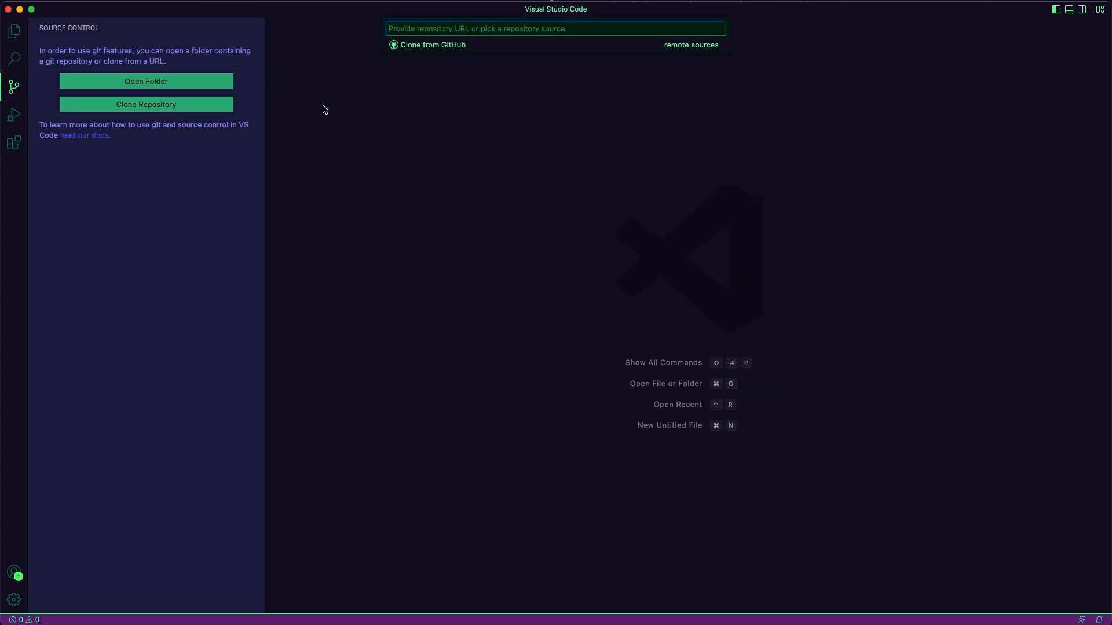
{"action": "type", "text": "https://github.com/offlineprogrammer/amplify_storage_app.git"}
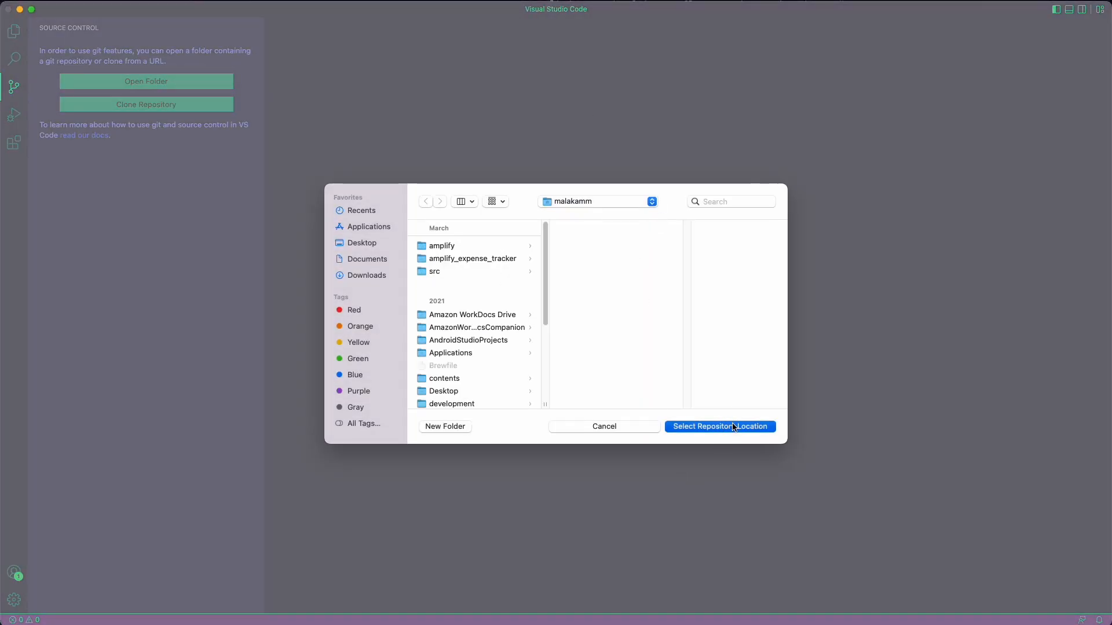
{"action": "left_click", "coordinate": [718, 427]}
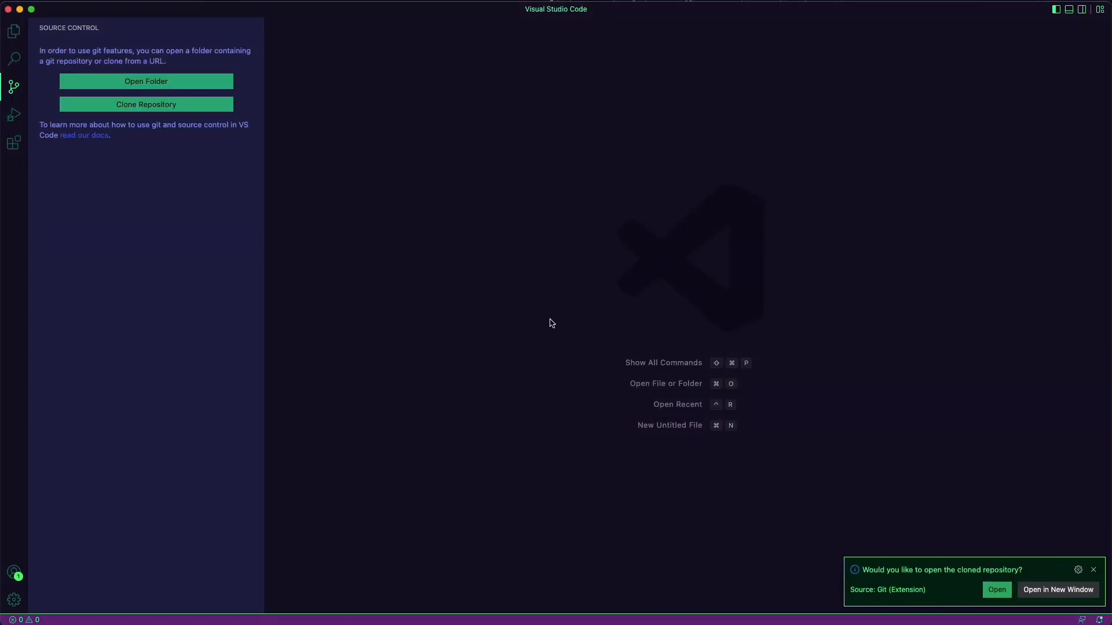
{"action": "left_click", "coordinate": [996, 589]}
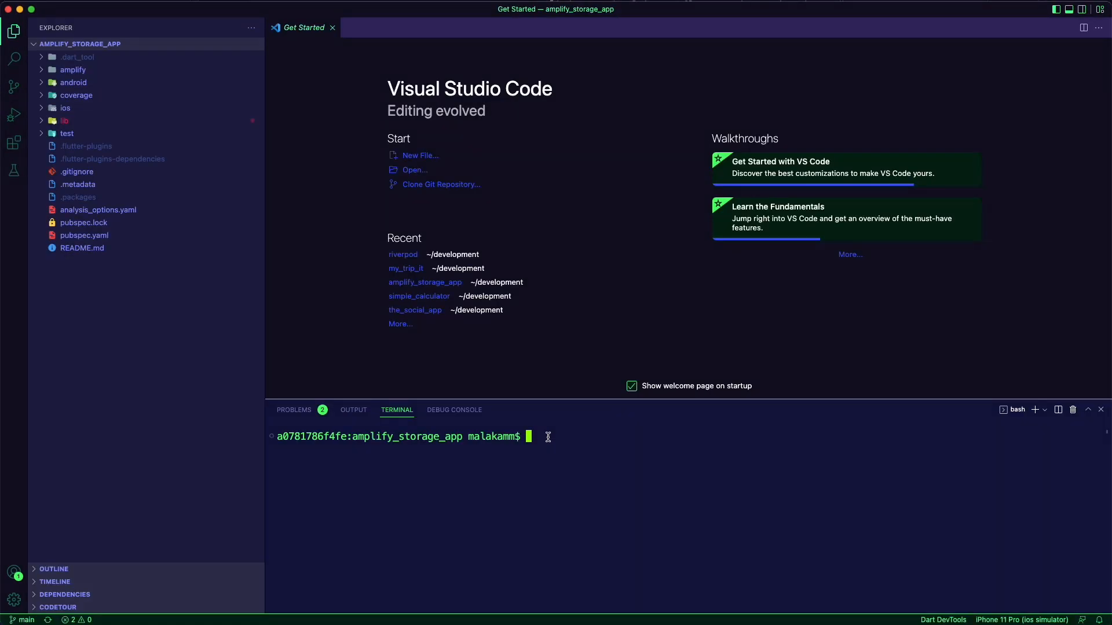
Step: Run amplify init in the terminal to set up the Amplify environment
{"action": "type", "text": "amplify init"}
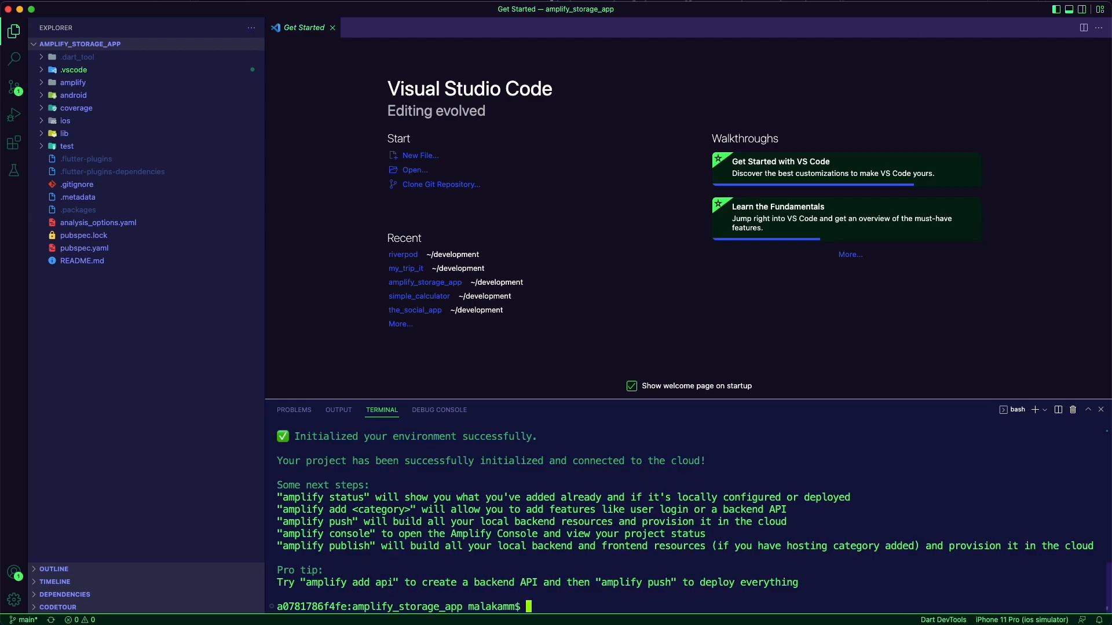
Step: Fetch dependencies with flutter pub get and deploy the backend with amplify push
{"action": "type", "text": "flutter pub get"}
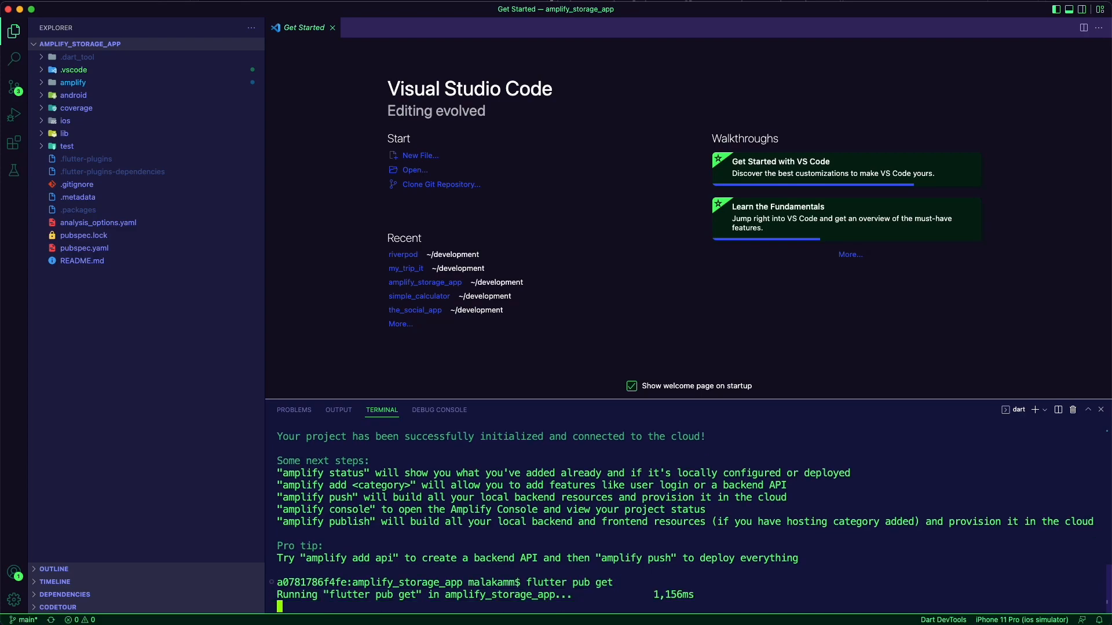
{"action": "type", "text": "amplify push"}
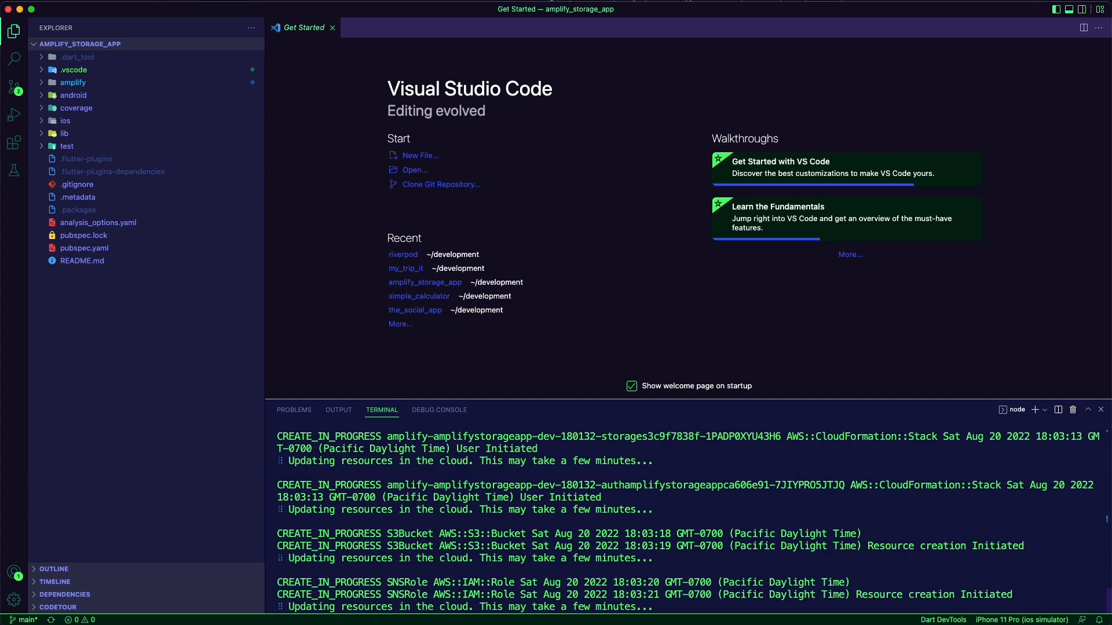
{"action": "scroll", "scroll_direction": "down", "scroll_amount": 3}
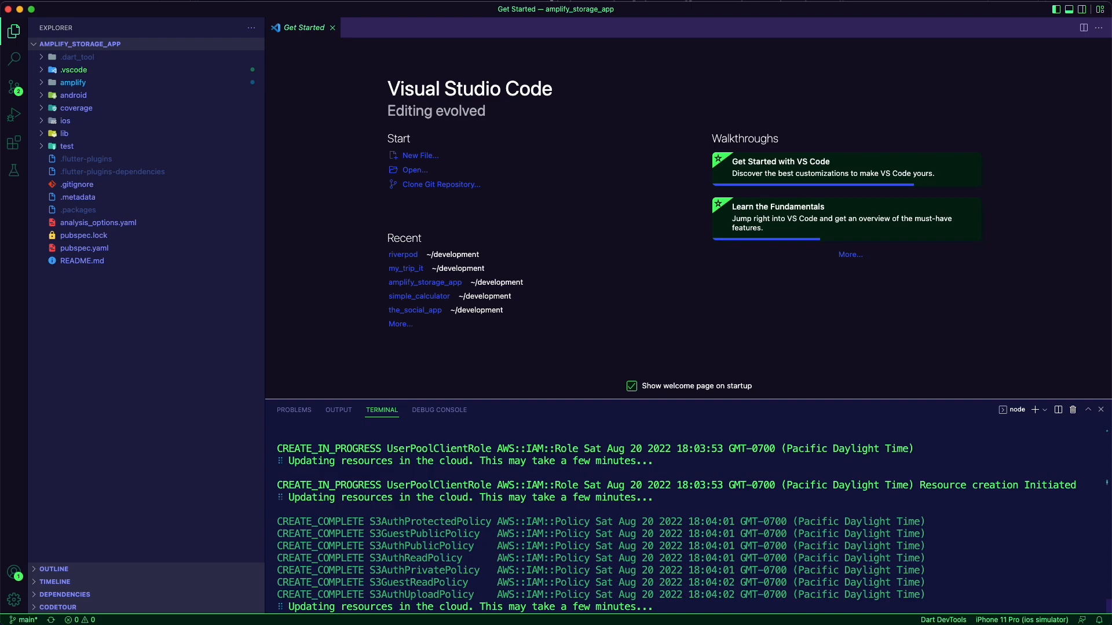
{"action": "scroll", "scroll_direction": "down", "scroll_amount": 3}
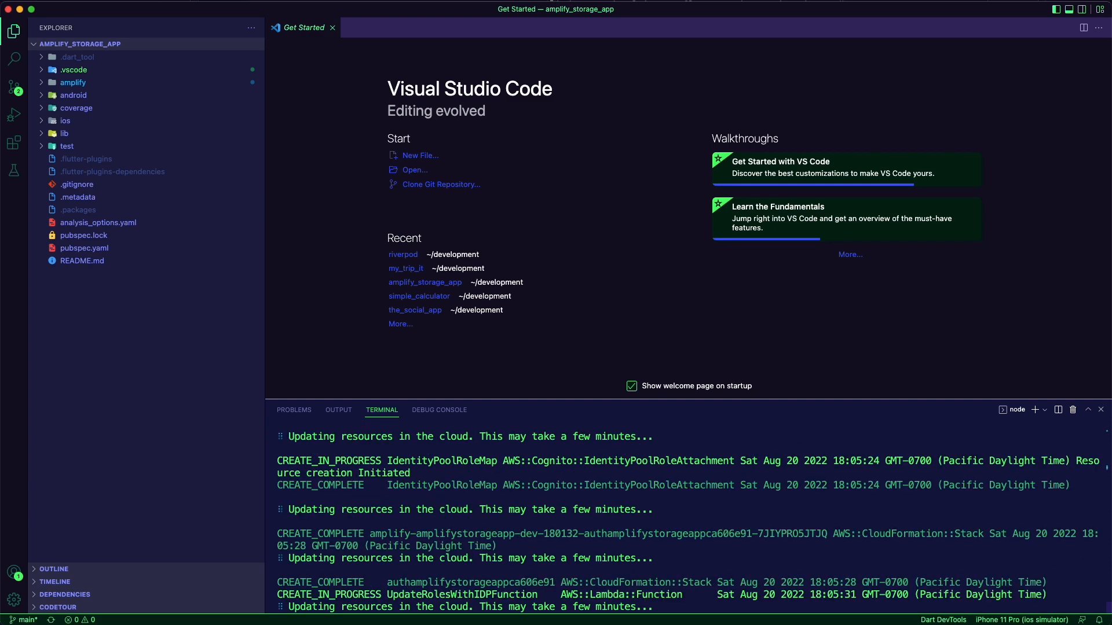
{"action": "scroll", "scroll_direction": "down", "scroll_amount": 3}
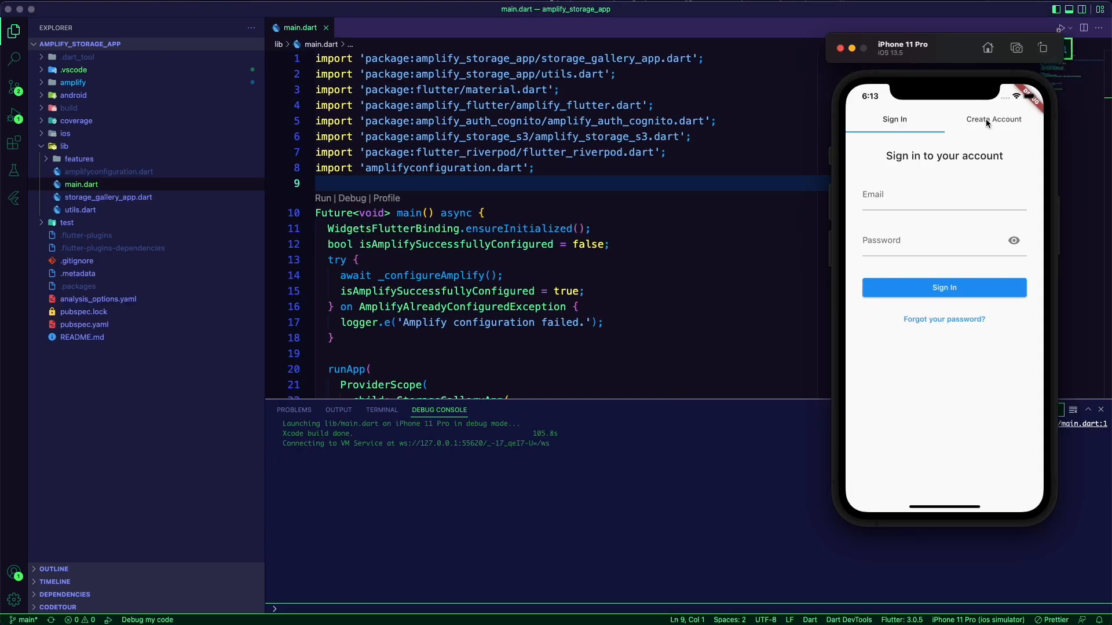
Step: Submit the app's Create Account form and focus the verification code field
{"action": "left_click", "coordinate": [993, 119]}
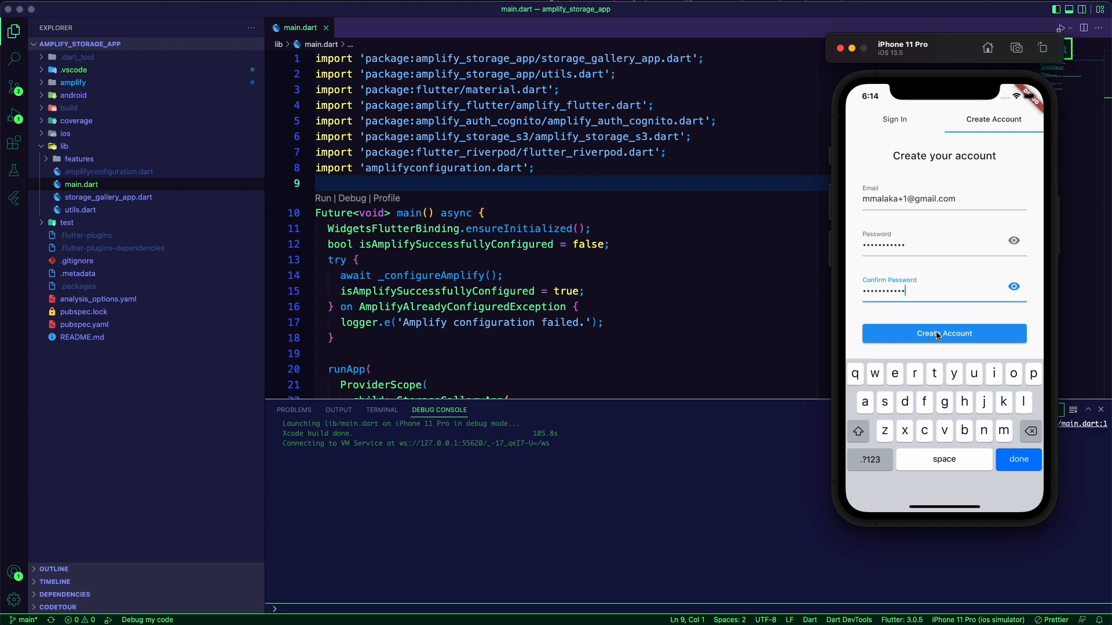
{"action": "left_click", "coordinate": [944, 334]}
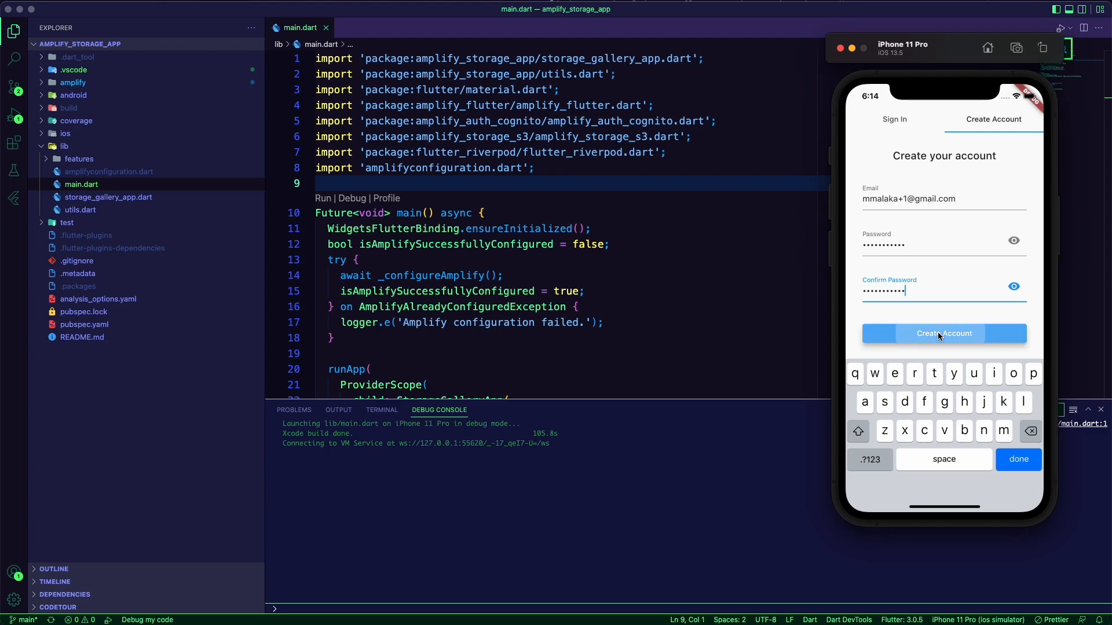
{"action": "left_click", "coordinate": [944, 333]}
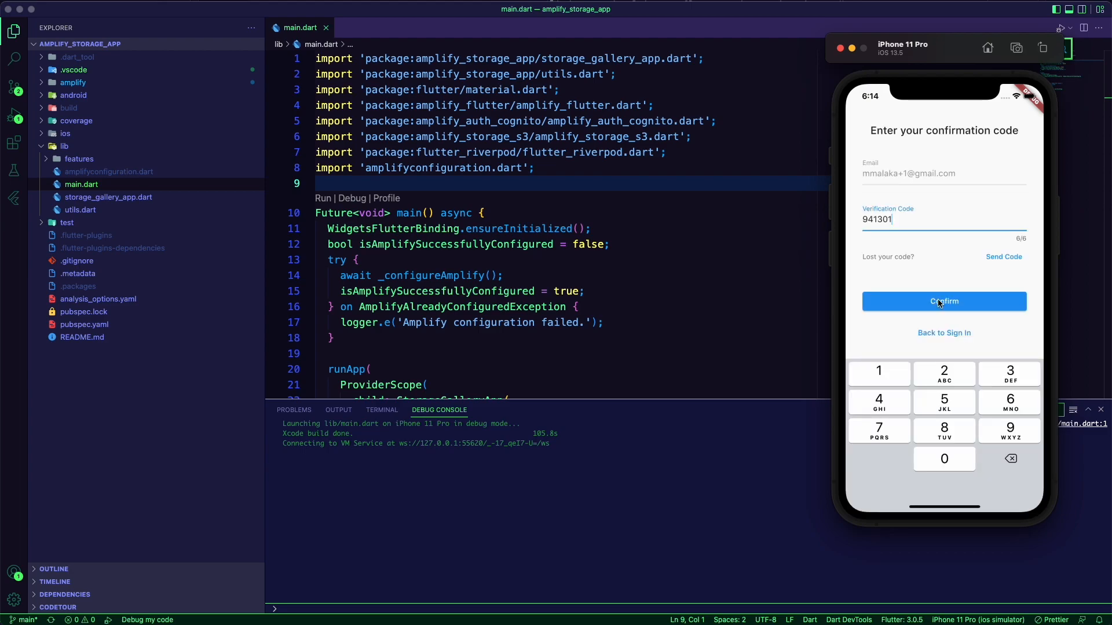
Step: Confirm the new account and add a photo from Moments, allowing photo access
{"action": "left_click", "coordinate": [944, 301]}
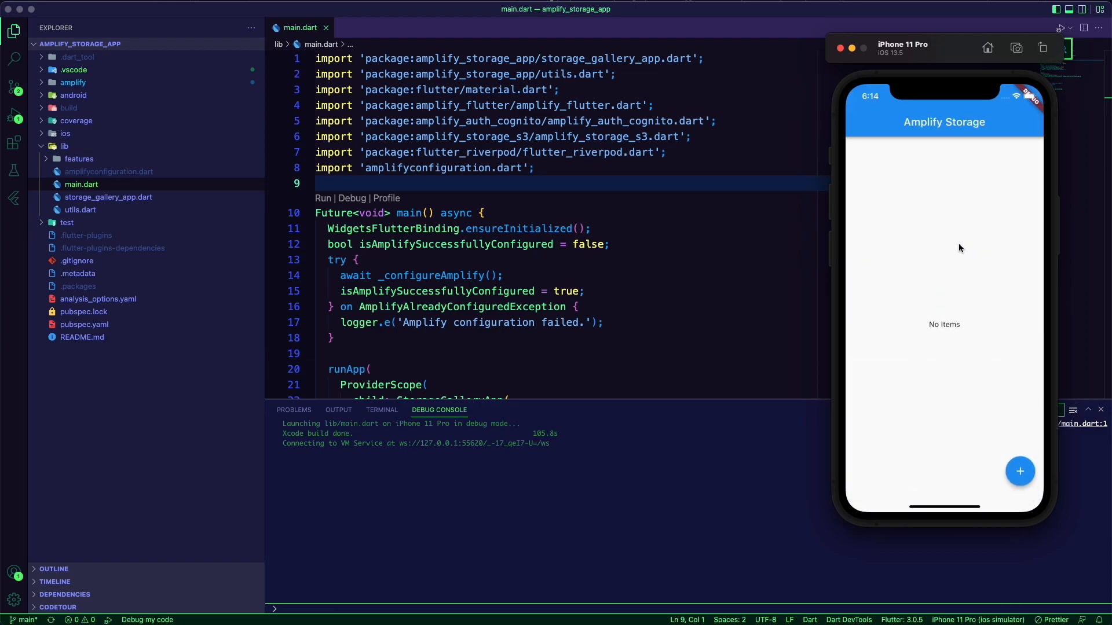
{"action": "mouse_move", "coordinate": [896, 269]}
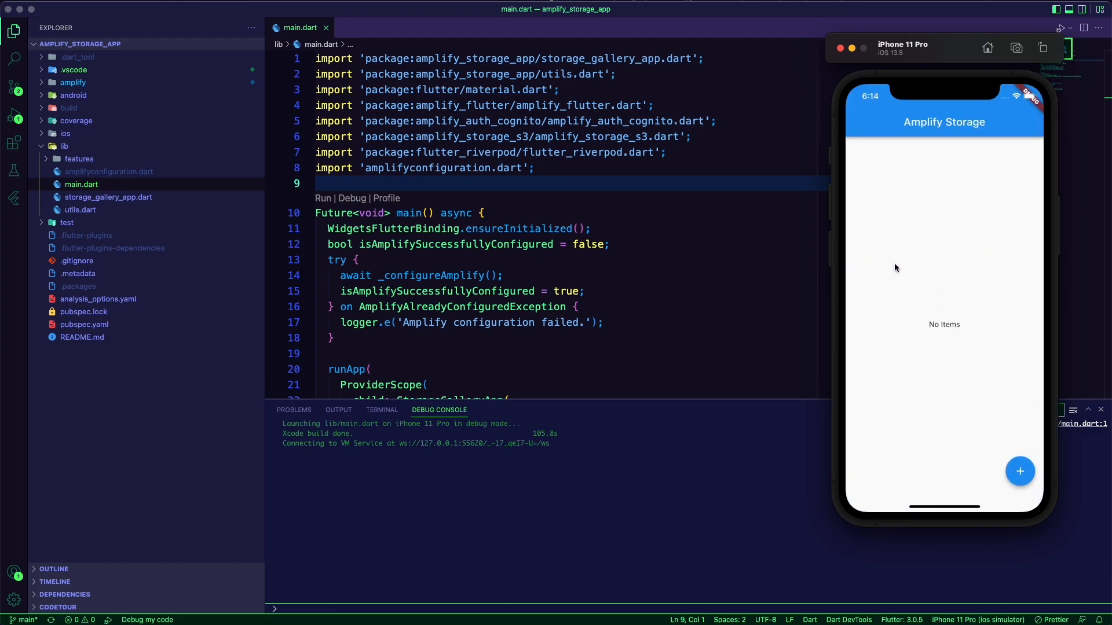
{"action": "mouse_move", "coordinate": [1020, 472]}
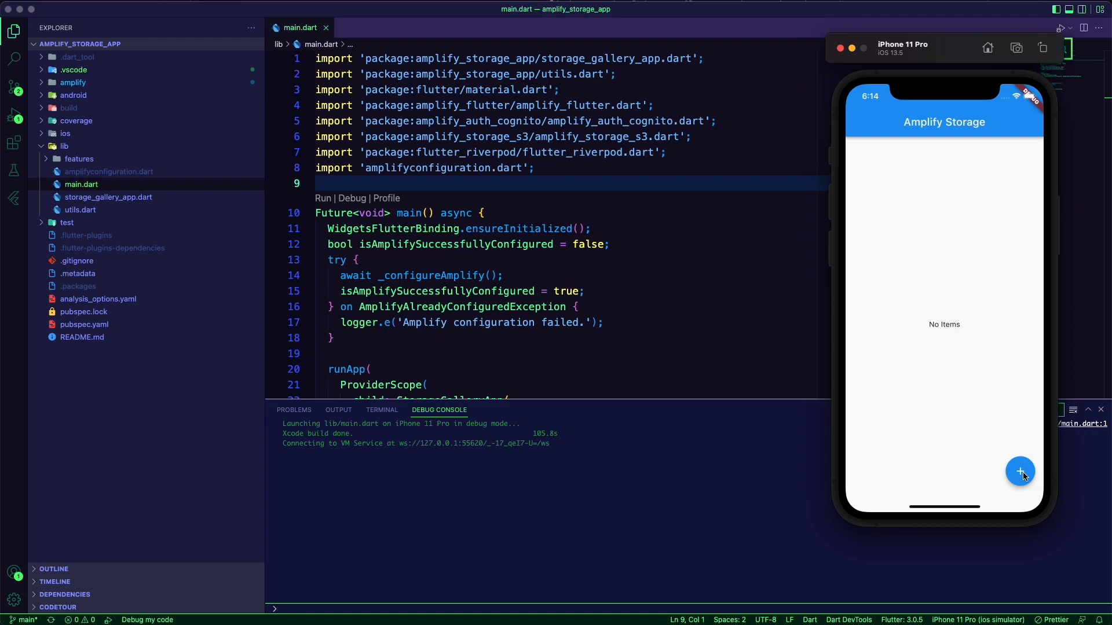
{"action": "left_click", "coordinate": [1020, 470]}
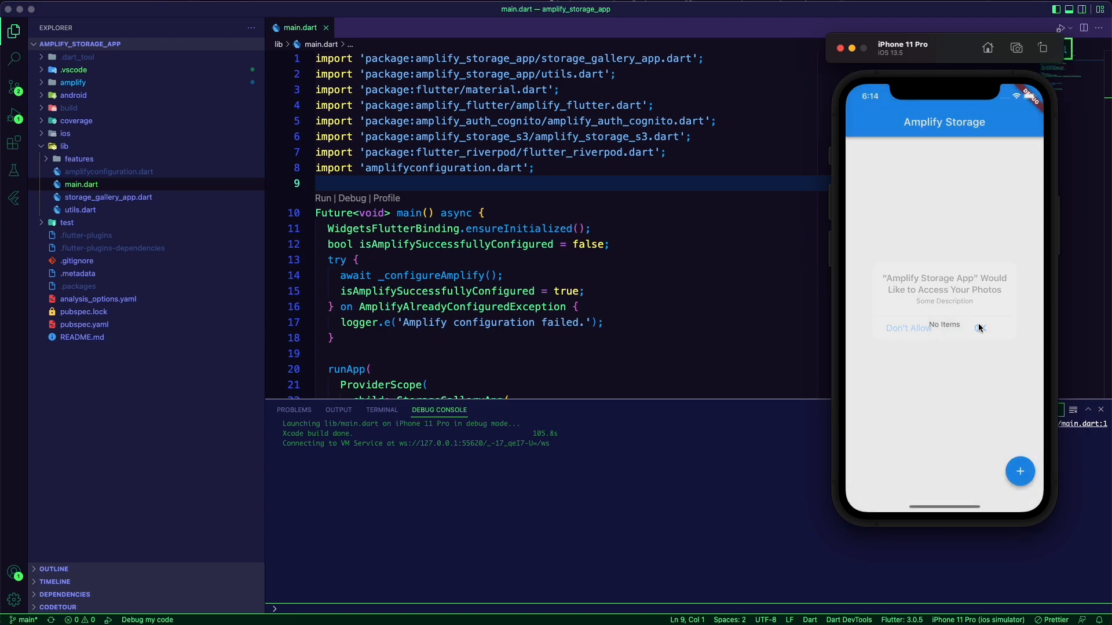
{"action": "left_click", "coordinate": [980, 328]}
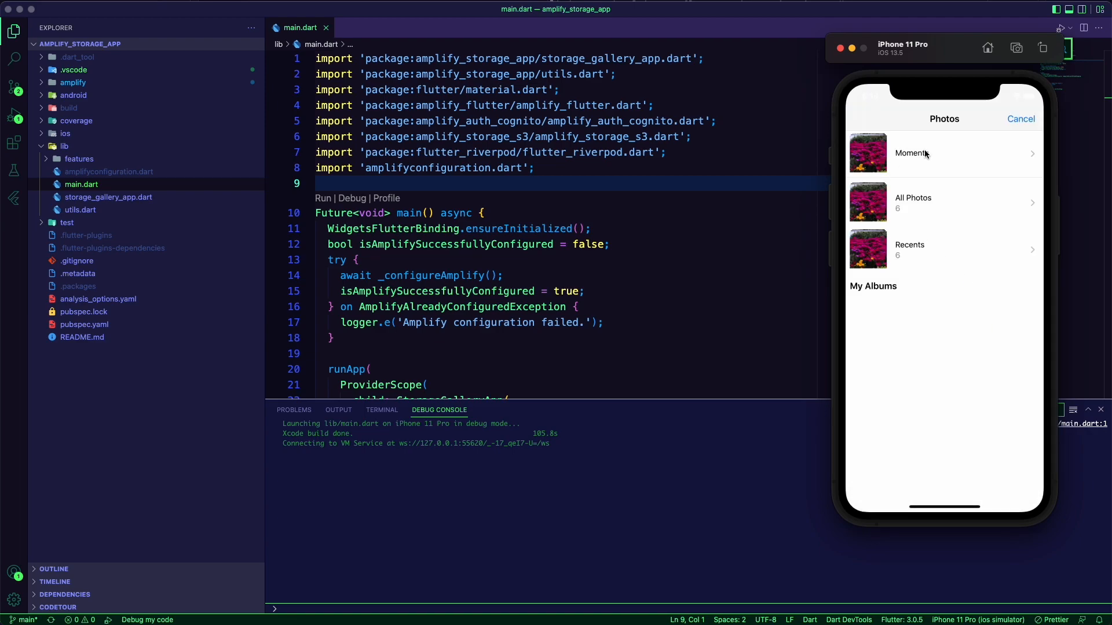
{"action": "left_click", "coordinate": [912, 152]}
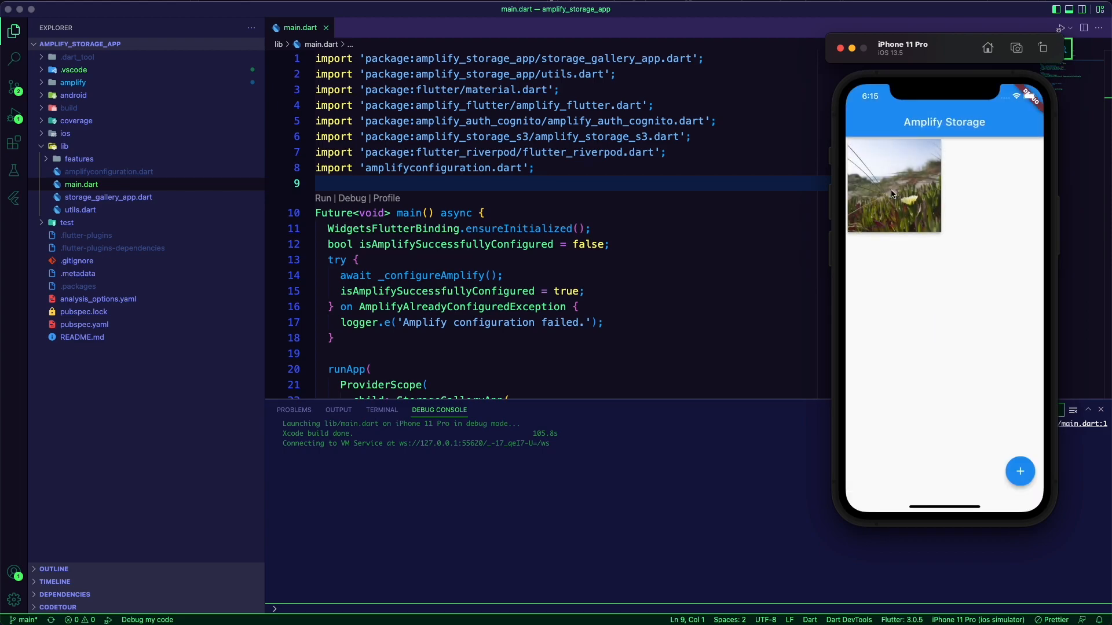
Step: Add a second photo, then delete the waterfall photo from the gallery
{"action": "left_click", "coordinate": [1020, 471]}
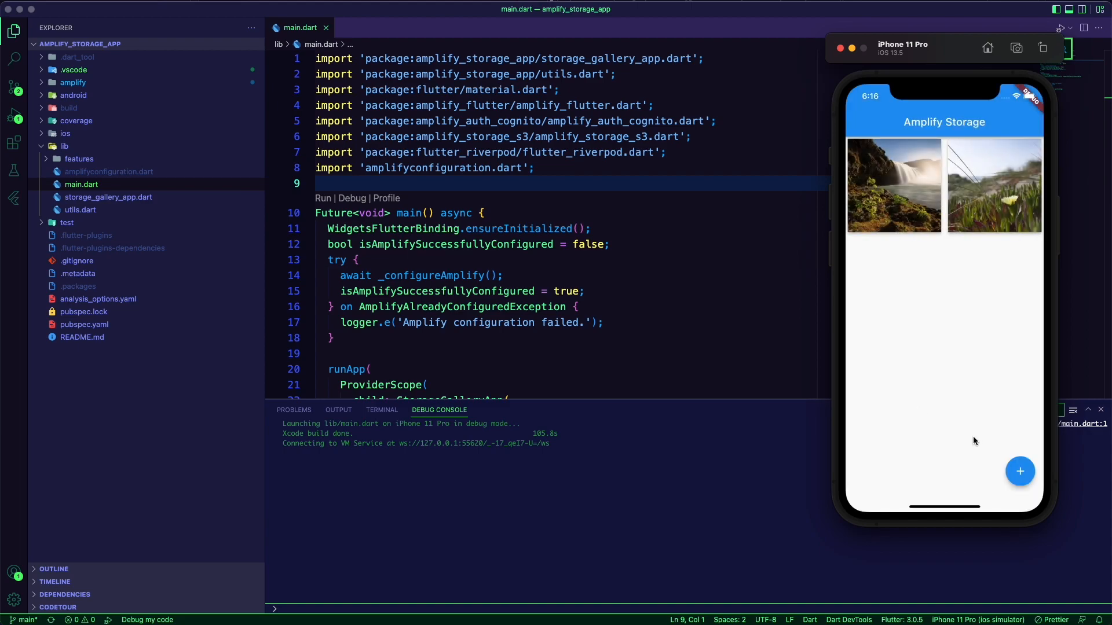
{"action": "mouse_move", "coordinate": [913, 202]}
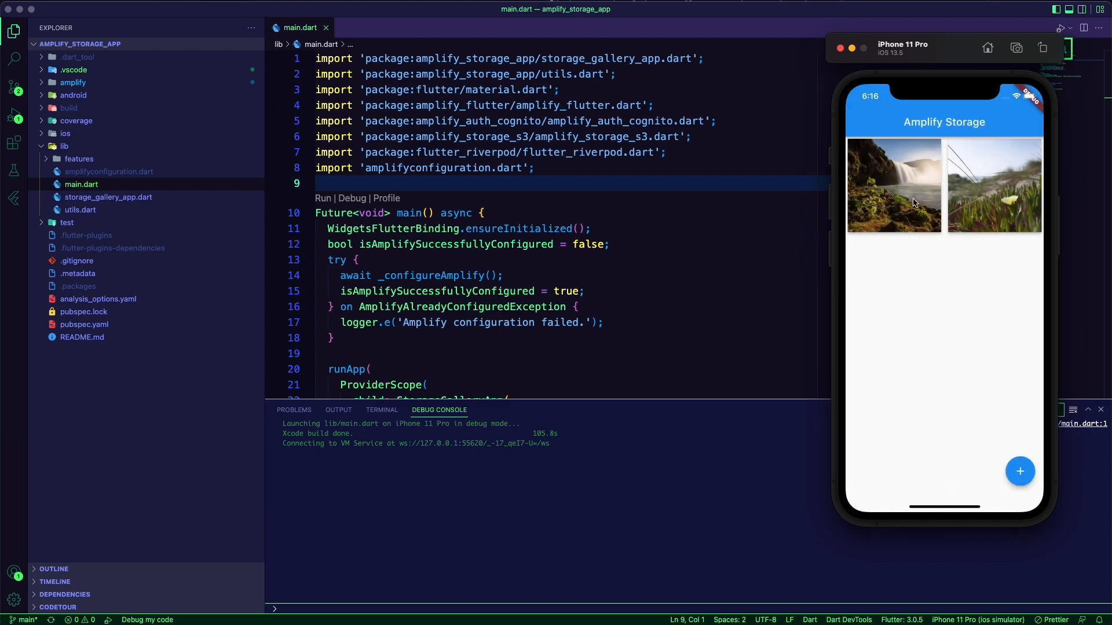
{"action": "left_click", "coordinate": [894, 185]}
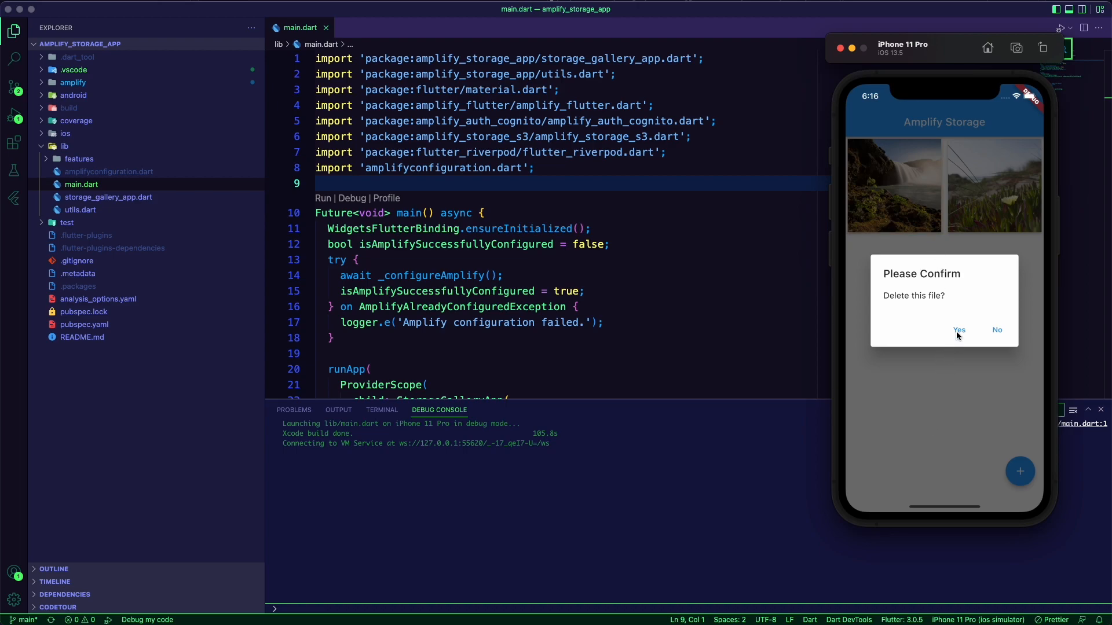
{"action": "left_click", "coordinate": [959, 329]}
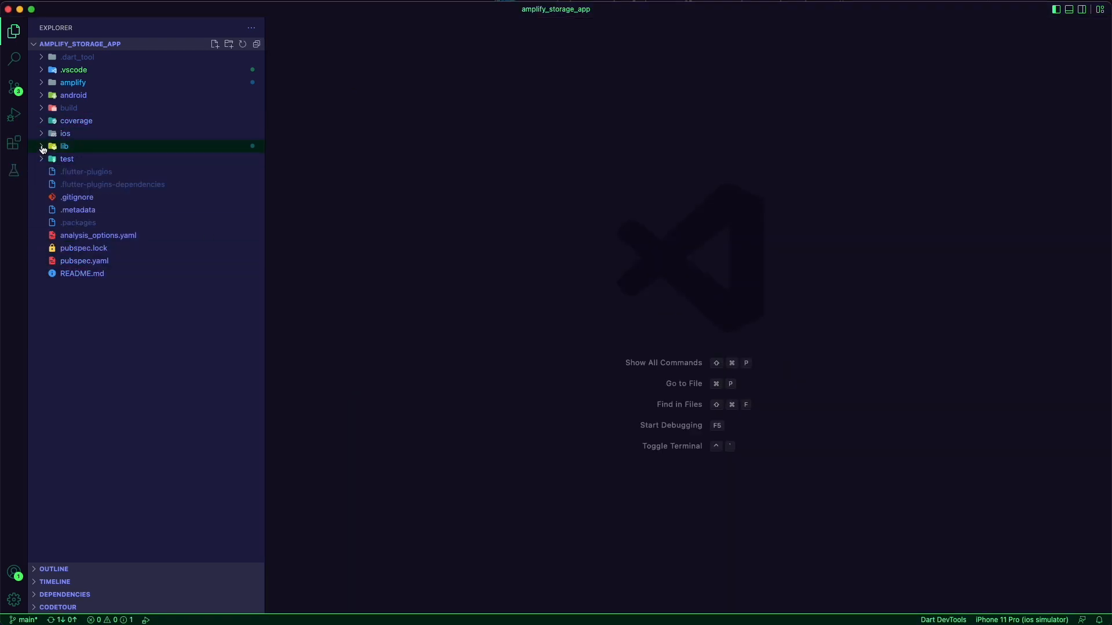
Step: Expand amplify/backend to show the auth and storage folders, then expand lib
{"action": "left_click", "coordinate": [72, 82]}
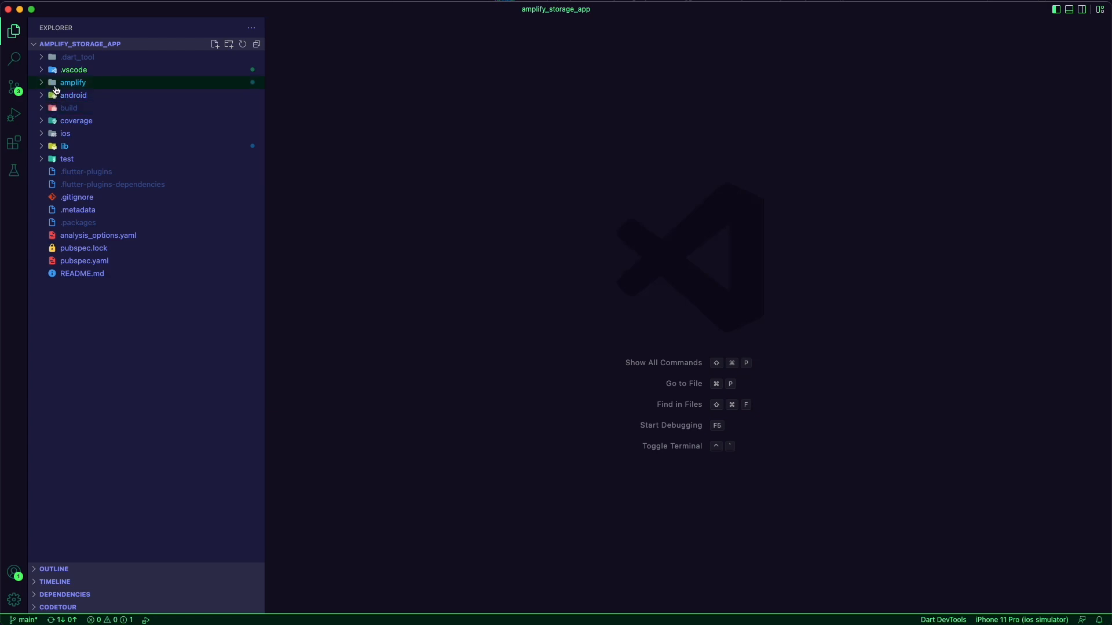
{"action": "left_click", "coordinate": [72, 83]}
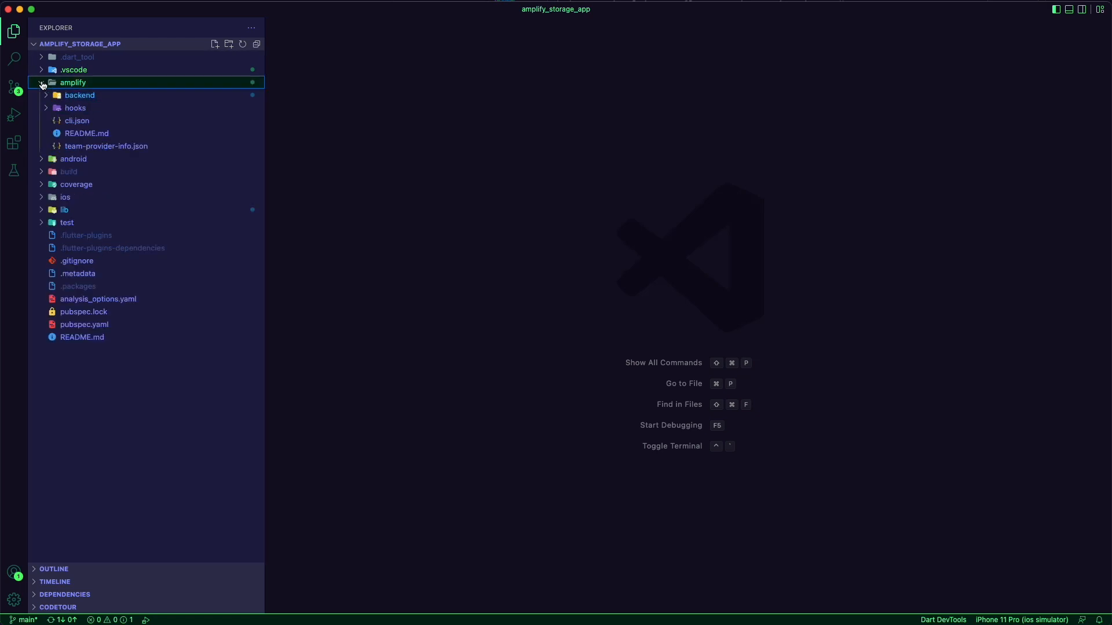
{"action": "left_click", "coordinate": [76, 121]}
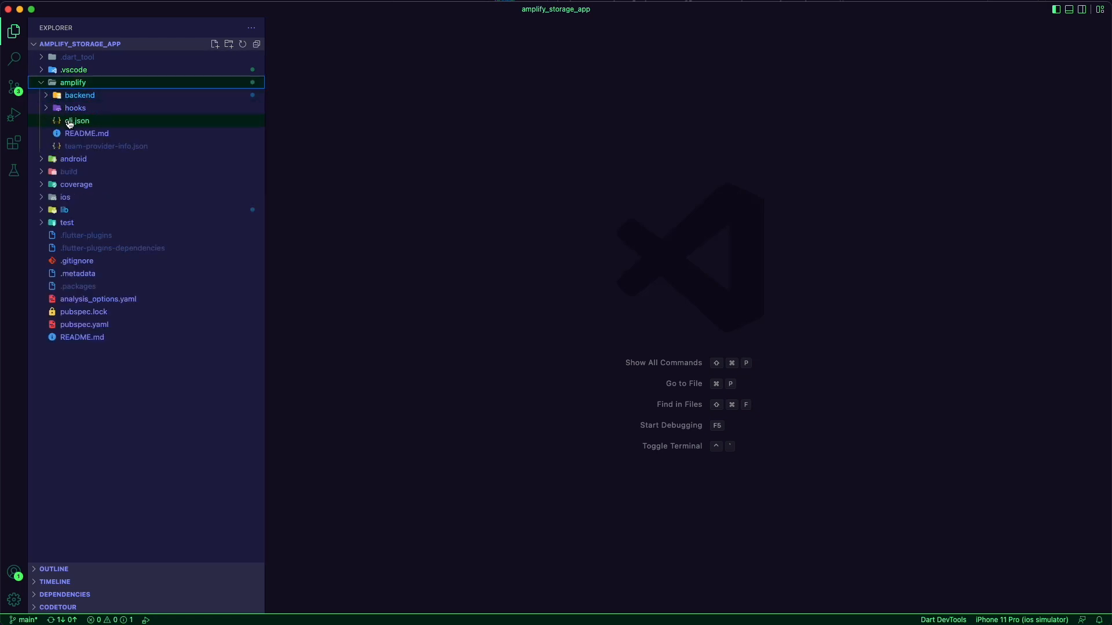
{"action": "left_click", "coordinate": [80, 95]}
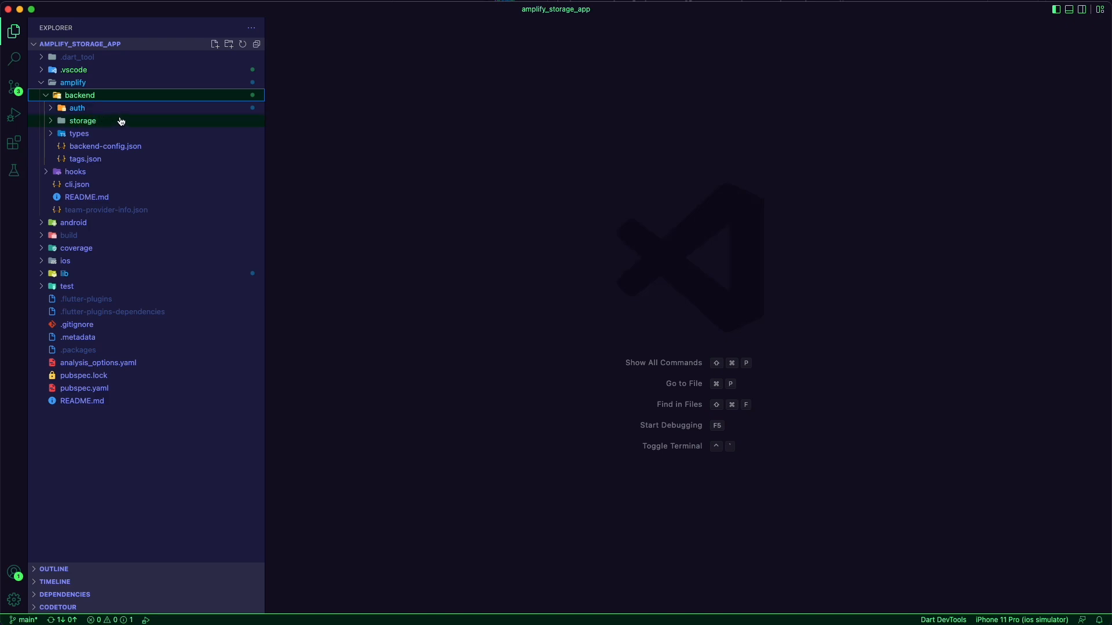
{"action": "mouse_move", "coordinate": [79, 95]}
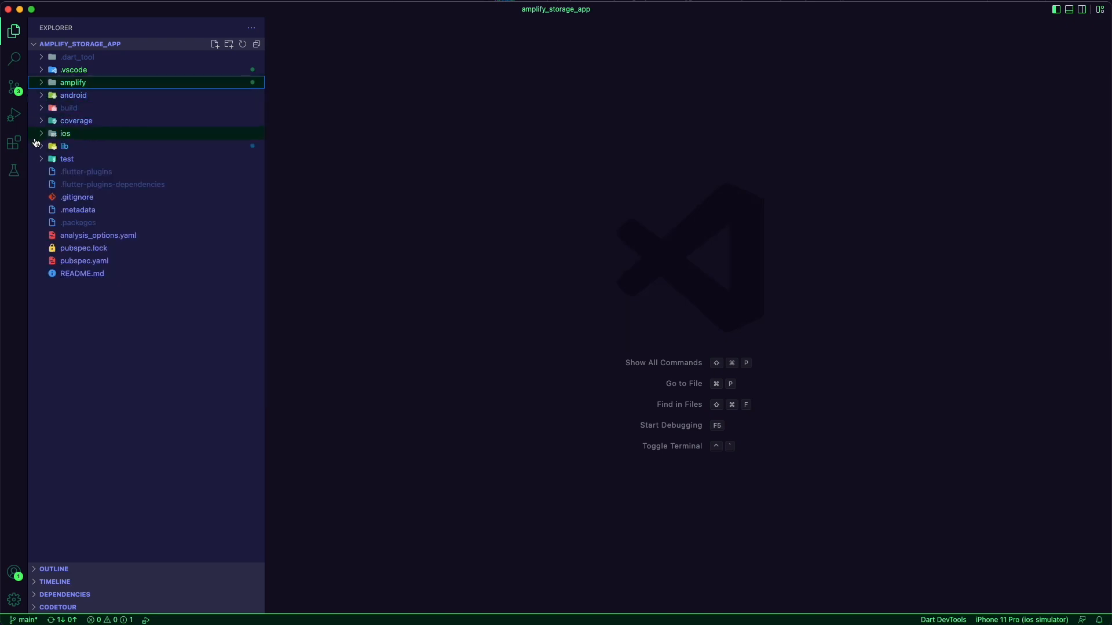
{"action": "left_click", "coordinate": [64, 146]}
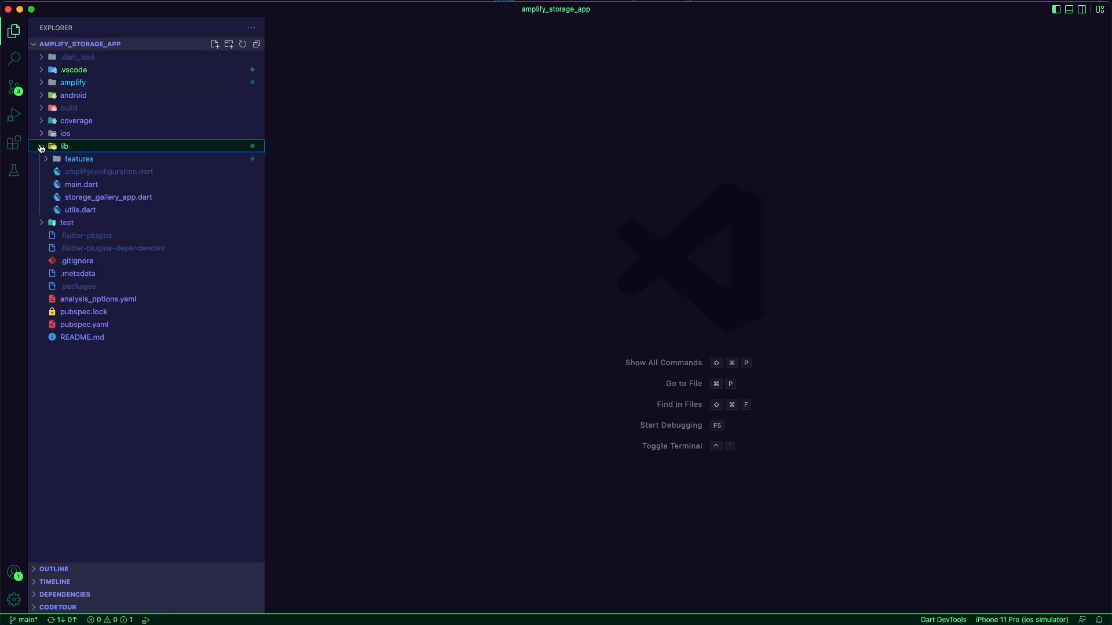
Step: Expand lib/features to list storage_file's controller, models, services and ui, and open main.dart
{"action": "left_click", "coordinate": [40, 146]}
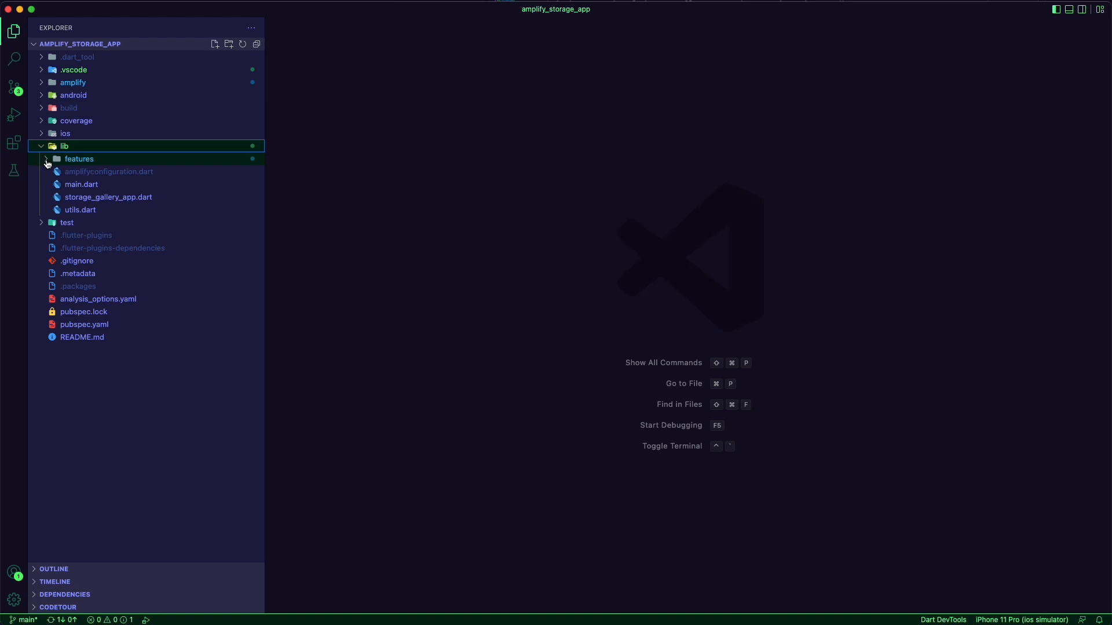
{"action": "left_click", "coordinate": [78, 158]}
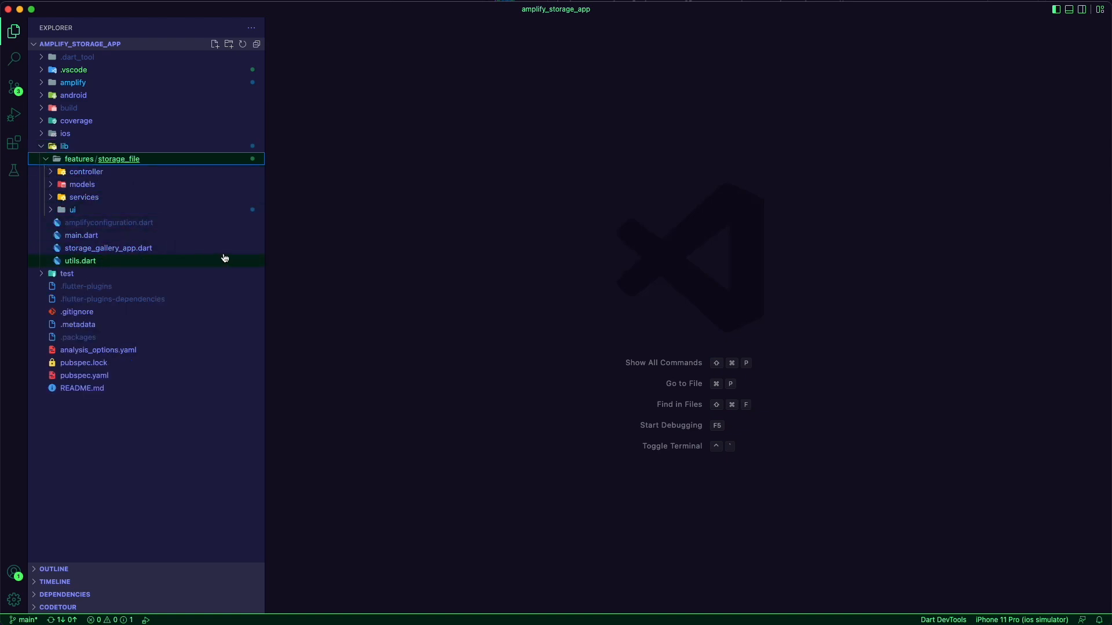
{"action": "mouse_move", "coordinate": [107, 200]}
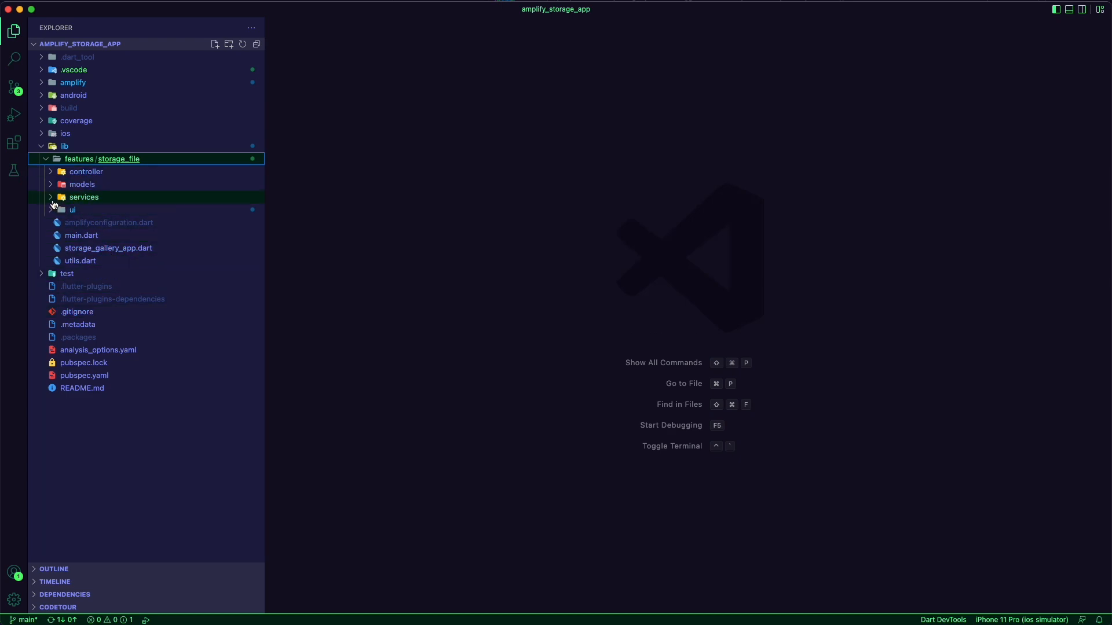
{"action": "left_click", "coordinate": [81, 235]}
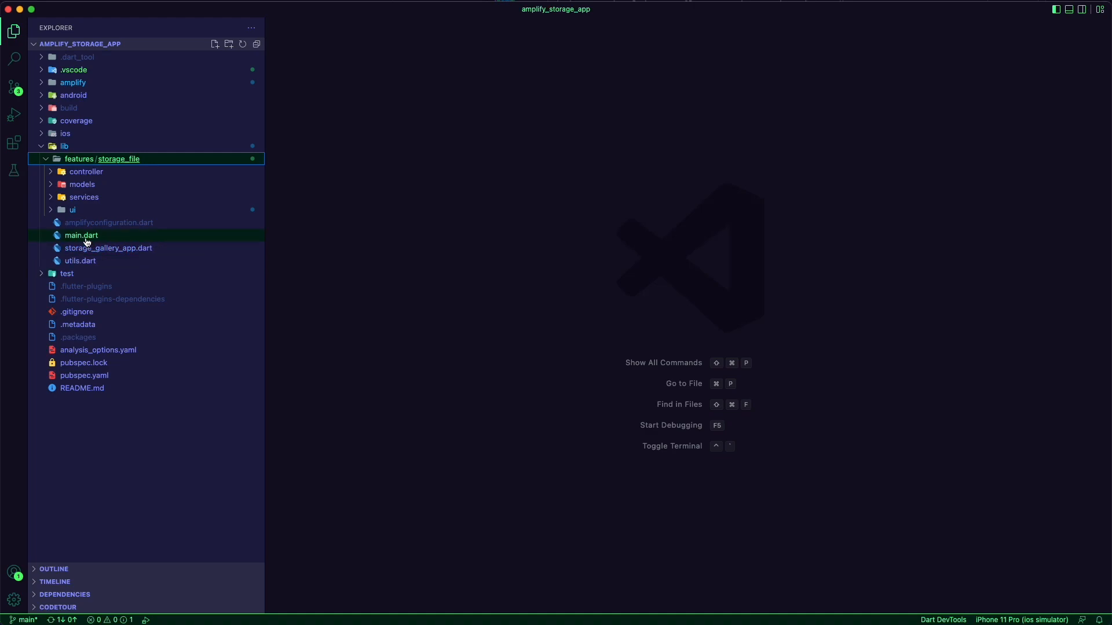
{"action": "double_click", "coordinate": [81, 234]}
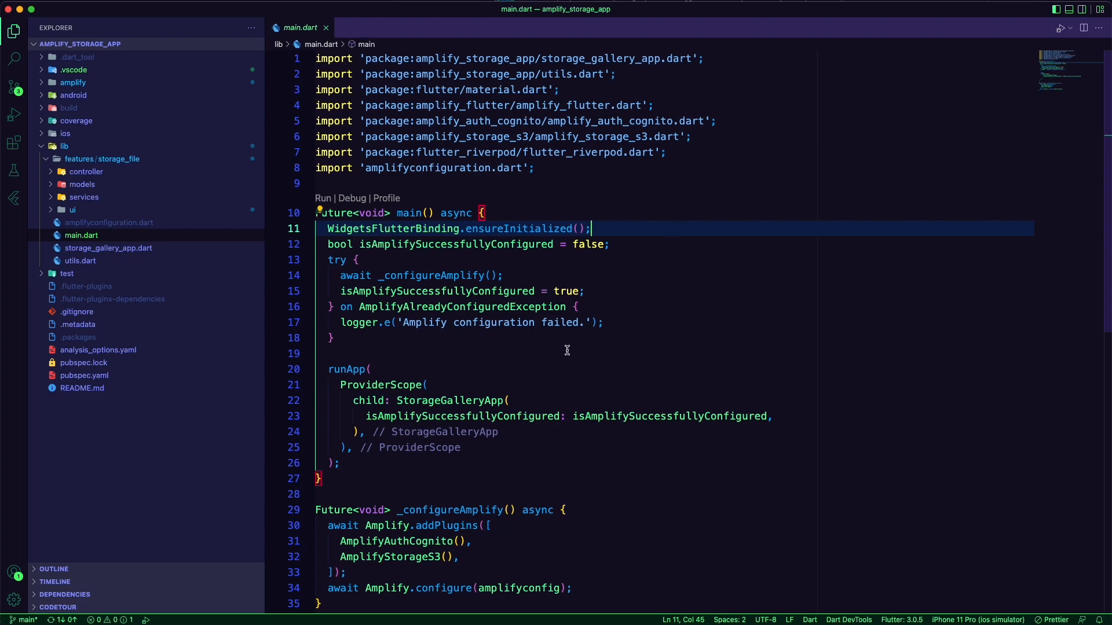
Step: Highlight _configureAmplify, the AmplifyAuthCognito and AmplifyStorageS3 plugins, and StorageGalleryApp in main.dart
{"action": "scroll", "scroll_direction": "down", "scroll_amount": 3}
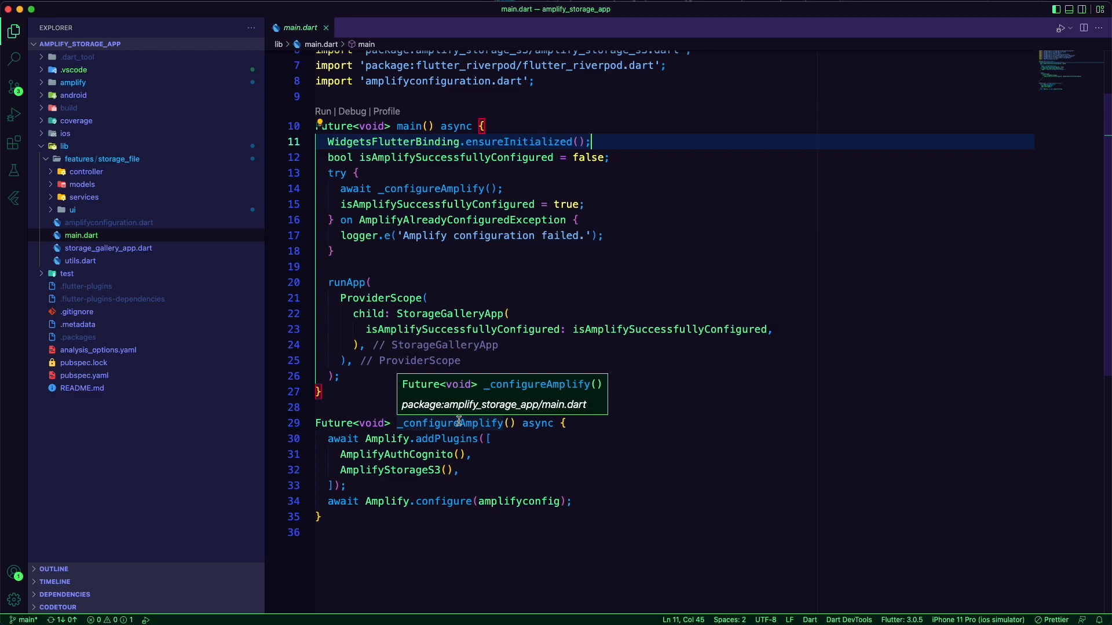
{"action": "double_click", "coordinate": [449, 422]}
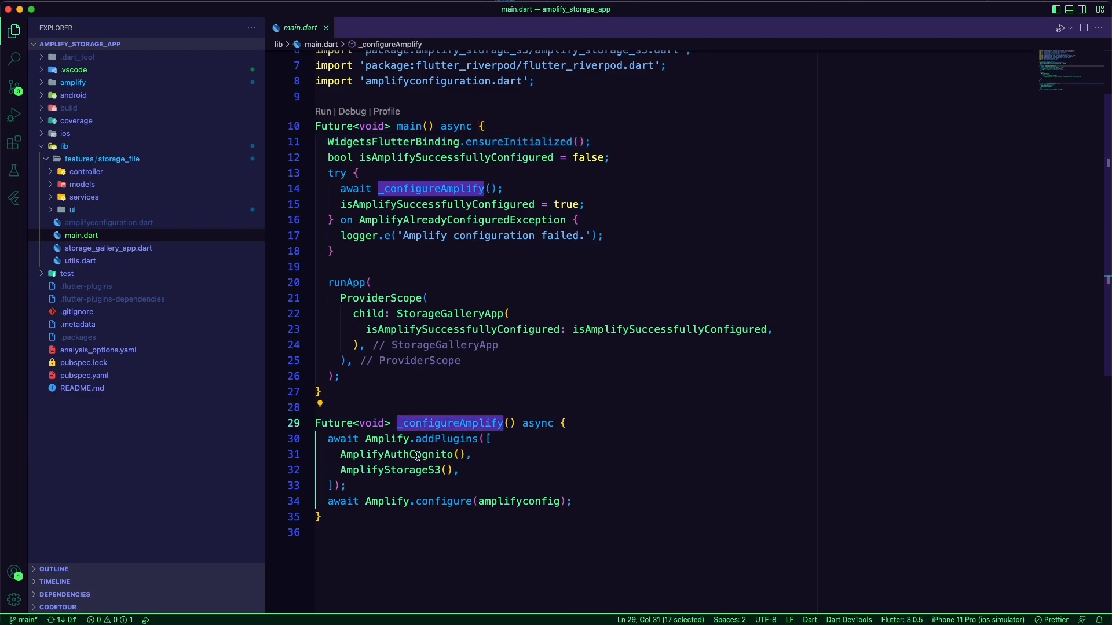
{"action": "double_click", "coordinate": [395, 454]}
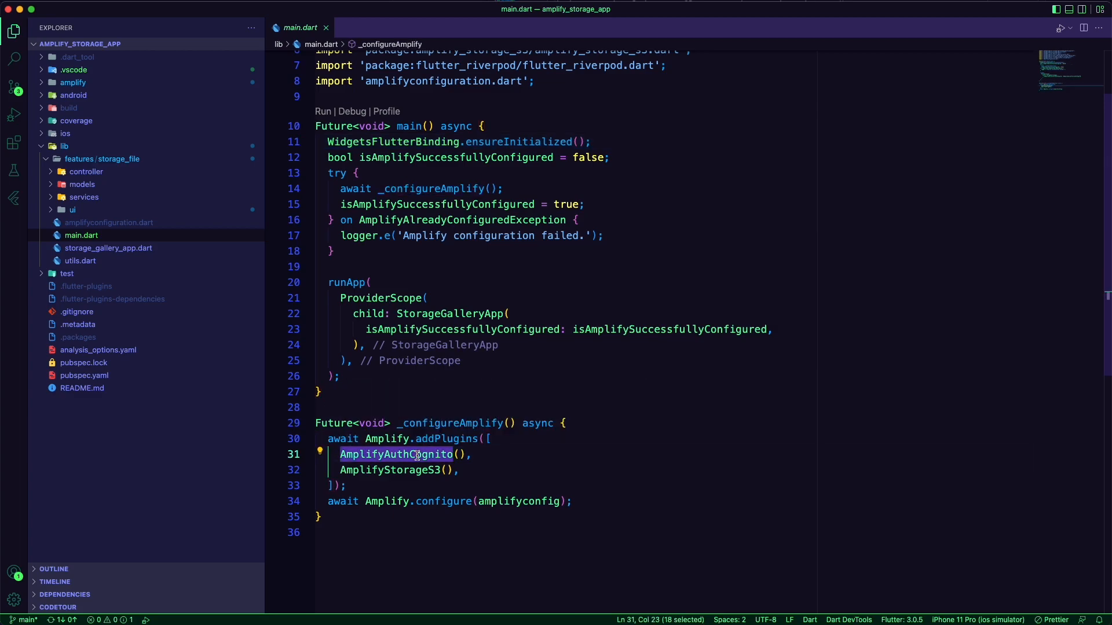
{"action": "double_click", "coordinate": [389, 470]}
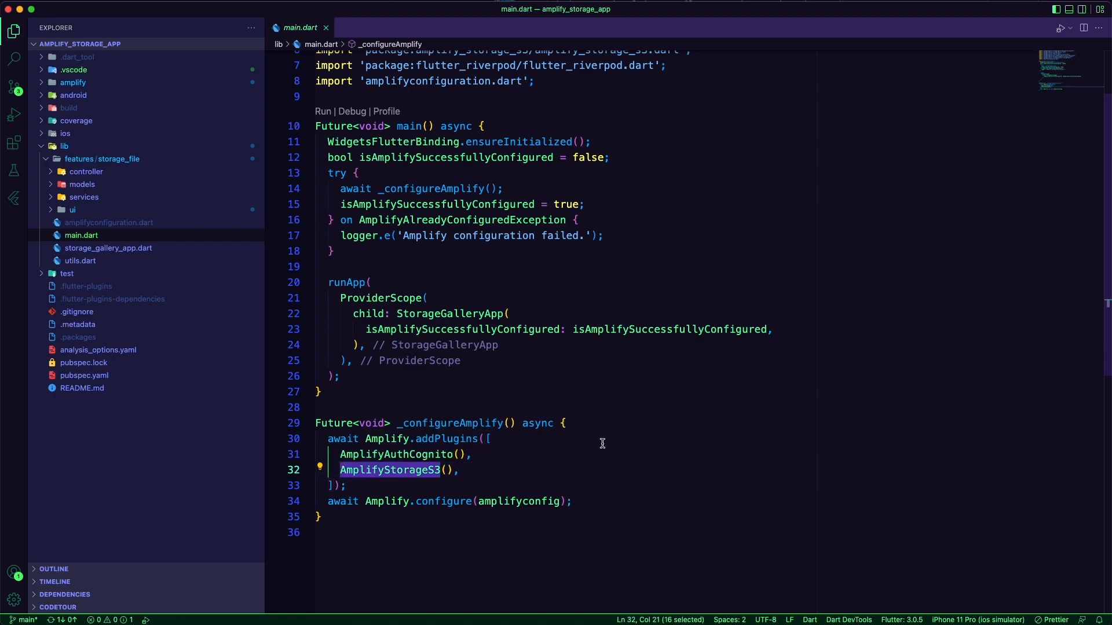
{"action": "mouse_move", "coordinate": [614, 398]}
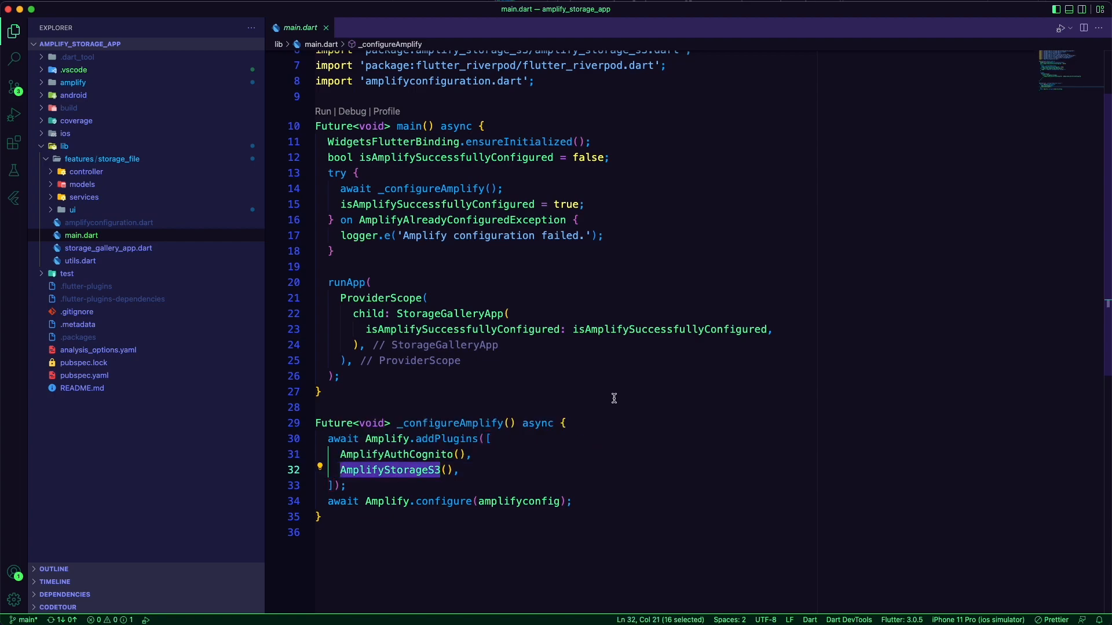
{"action": "left_click", "coordinate": [326, 391]}
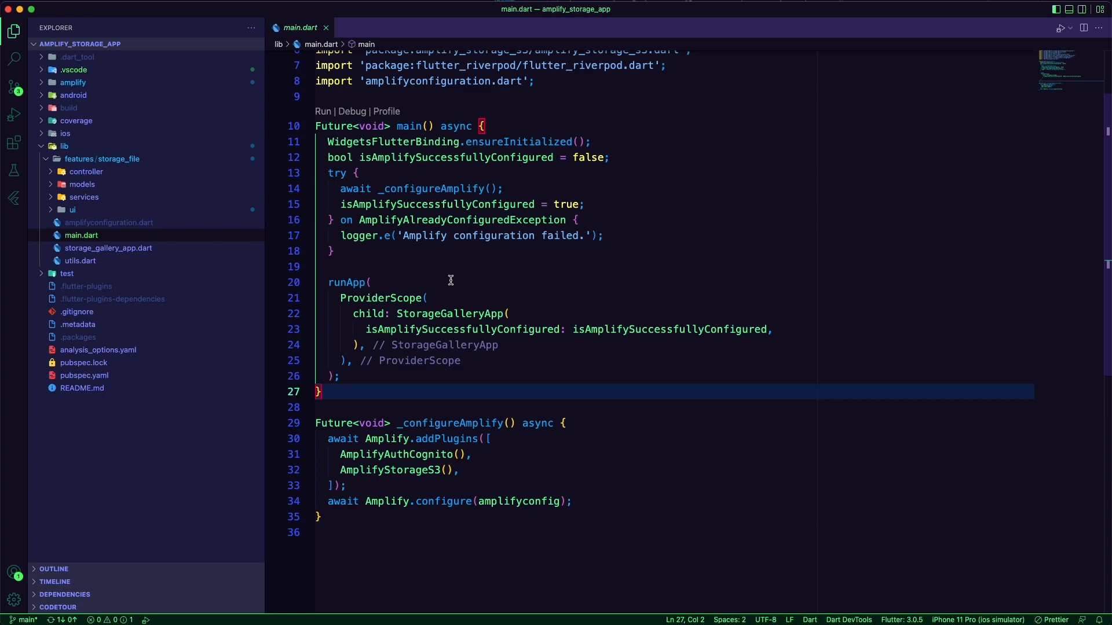
{"action": "double_click", "coordinate": [380, 298]}
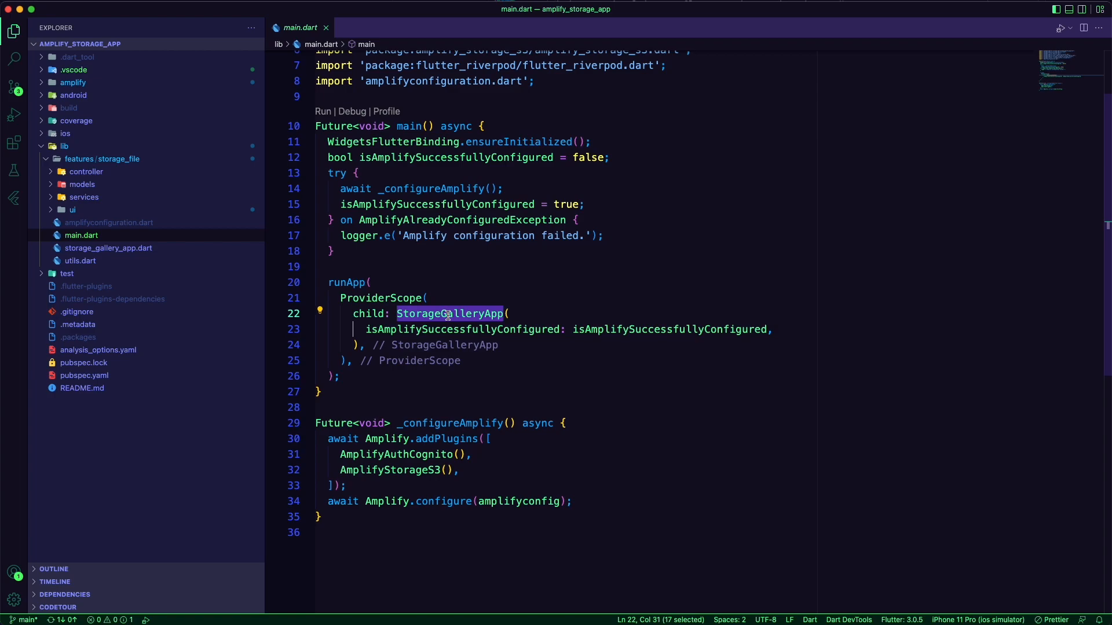
{"action": "mouse_move", "coordinate": [461, 277]}
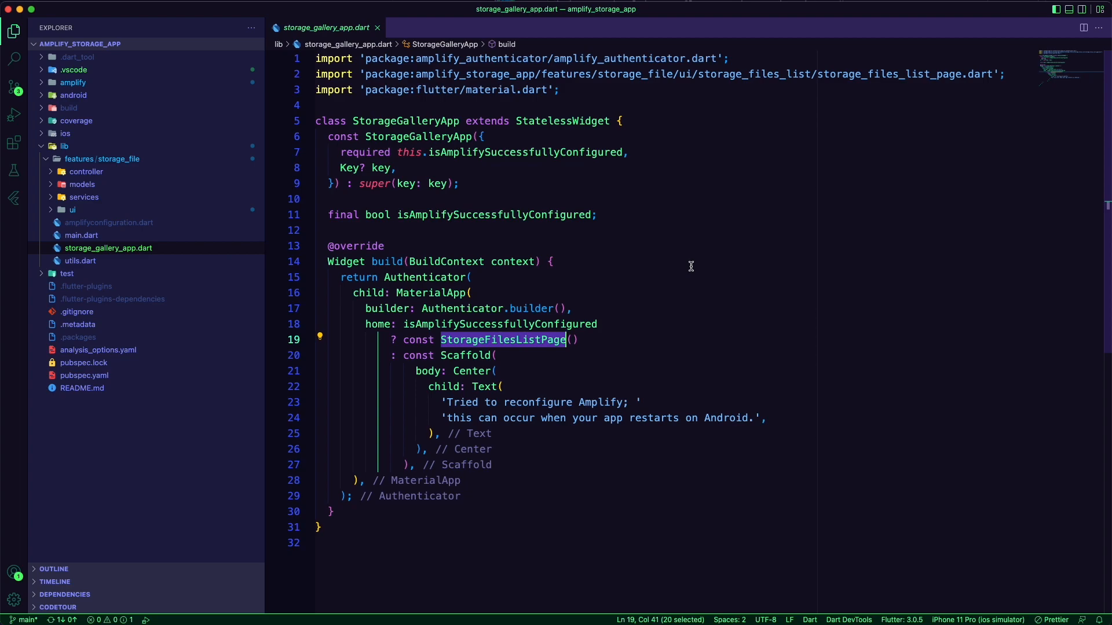
Step: Clear the editor selection, expand the services folder and open storage_service.dart
{"action": "left_click", "coordinate": [641, 230]}
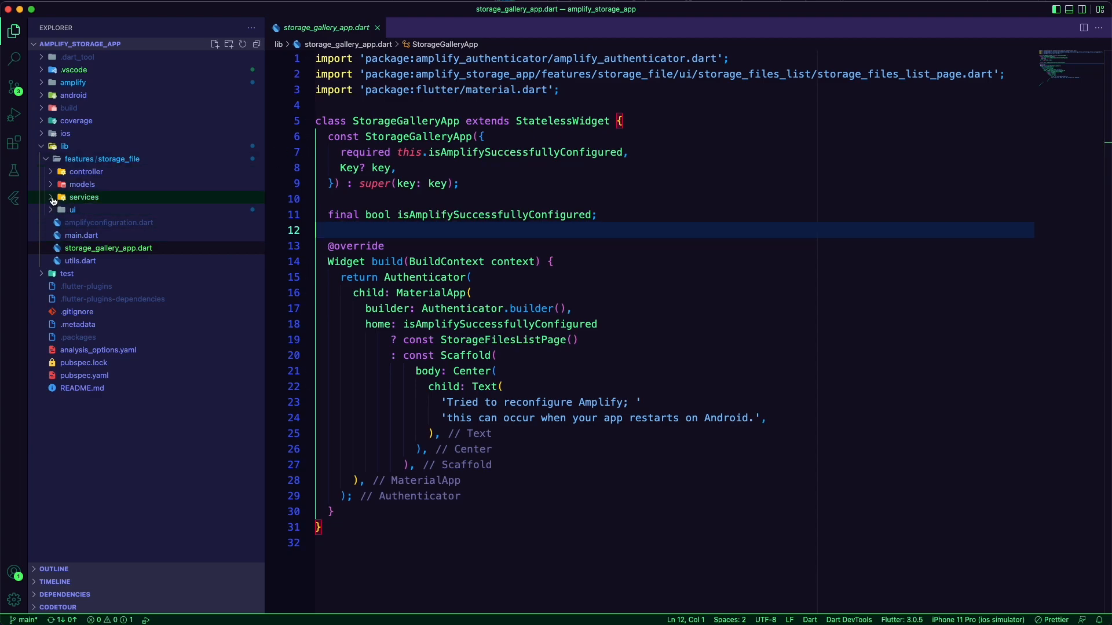
{"action": "left_click", "coordinate": [84, 197]}
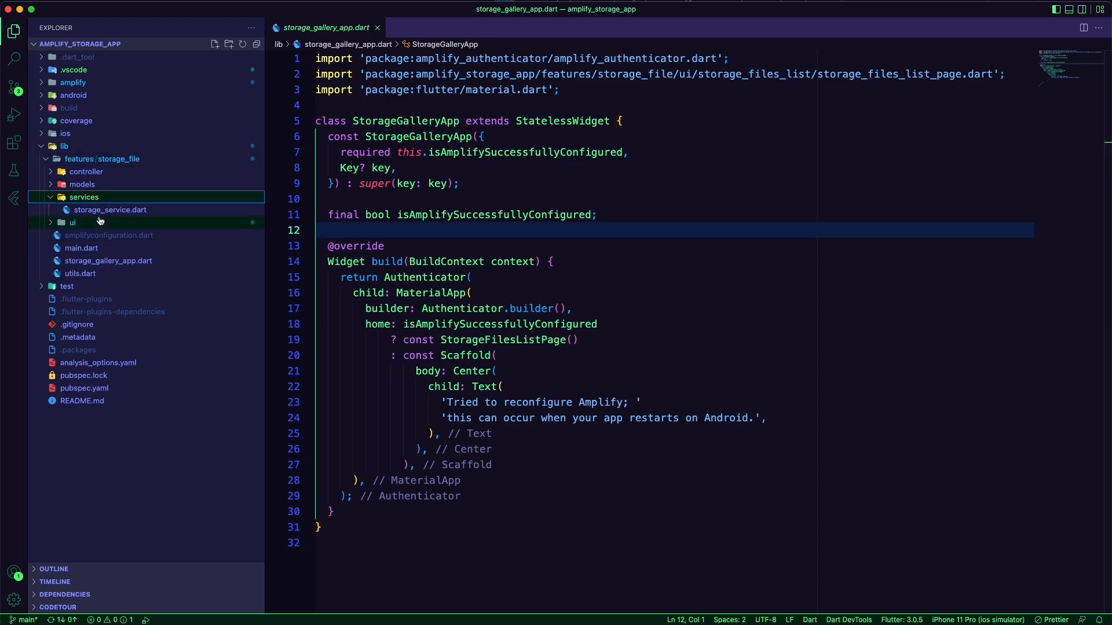
{"action": "left_click", "coordinate": [110, 210]}
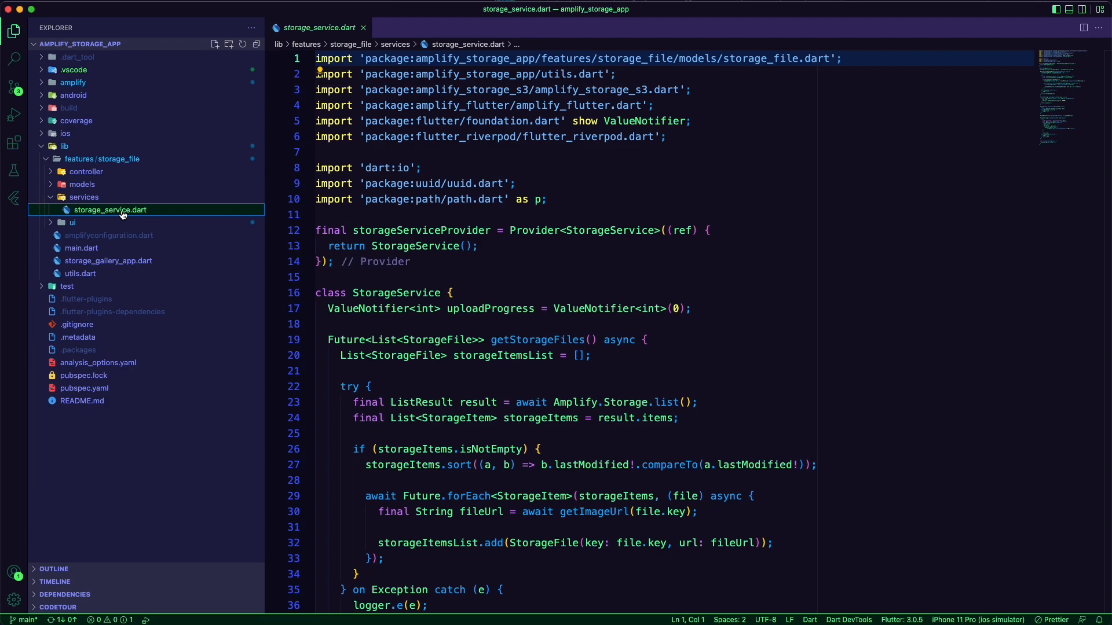
{"action": "scroll", "scroll_direction": "down", "scroll_amount": 3}
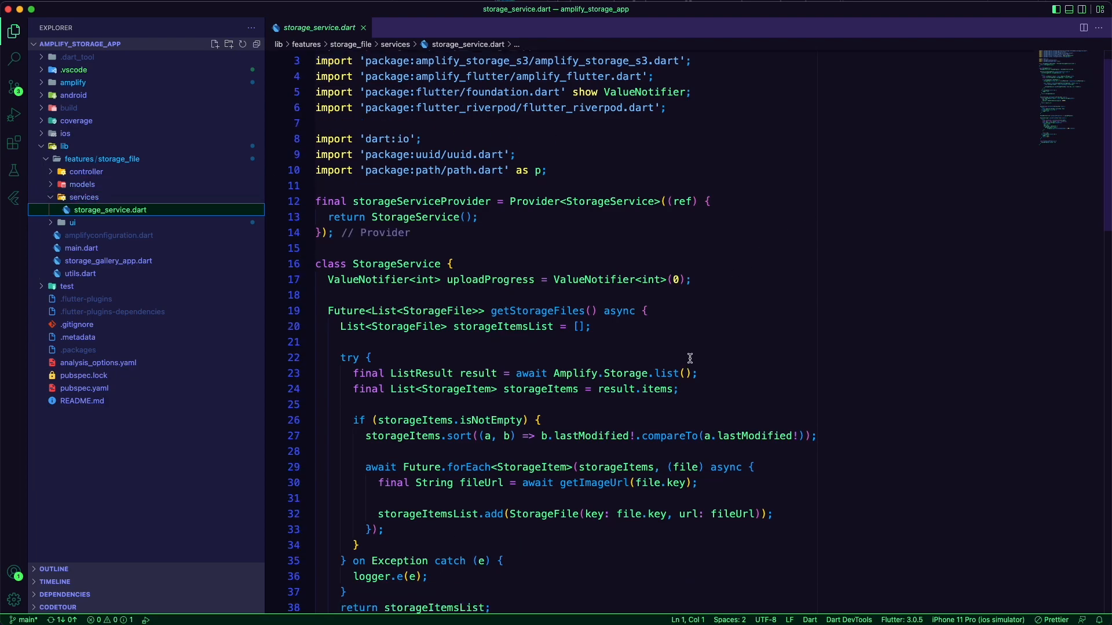
{"action": "scroll", "scroll_direction": "down", "scroll_amount": 3}
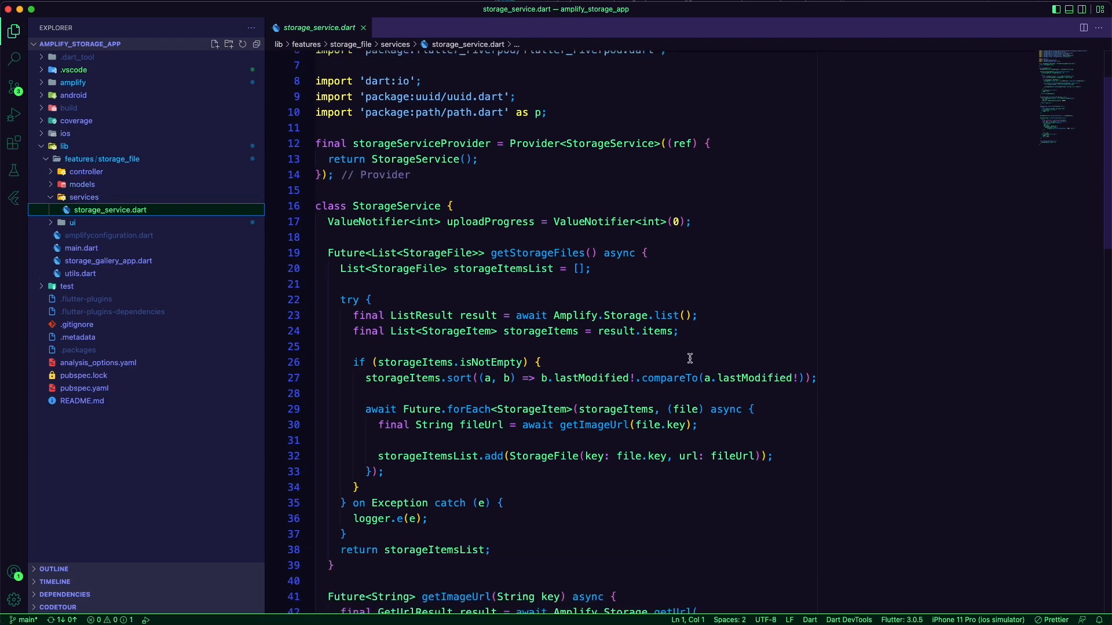
{"action": "scroll", "scroll_direction": "down", "scroll_amount": 3}
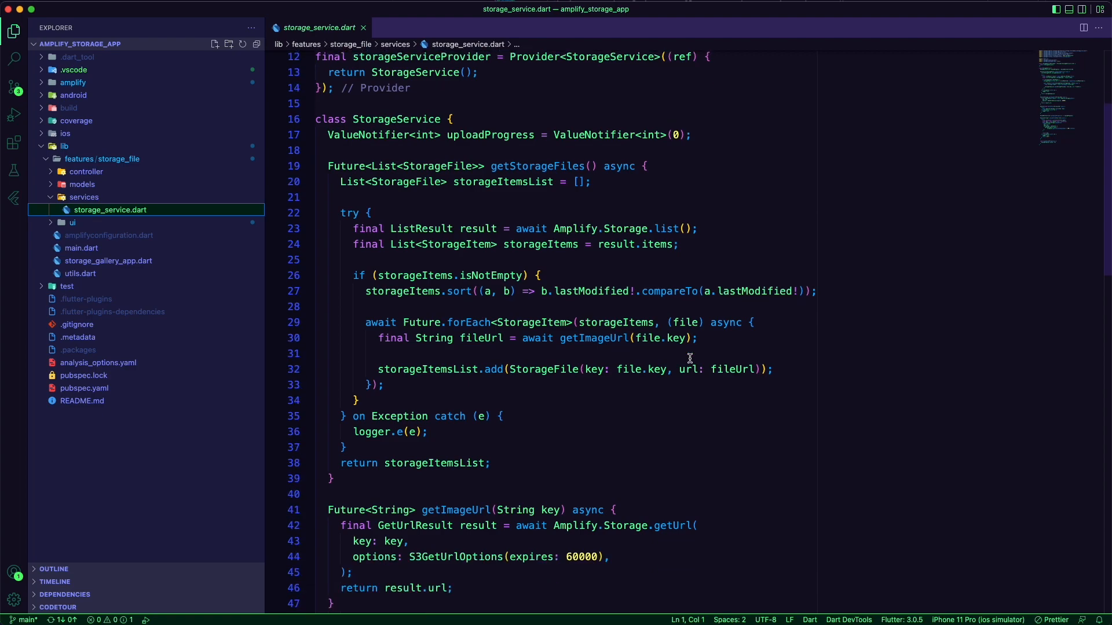
{"action": "scroll", "scroll_direction": "down", "scroll_amount": 3}
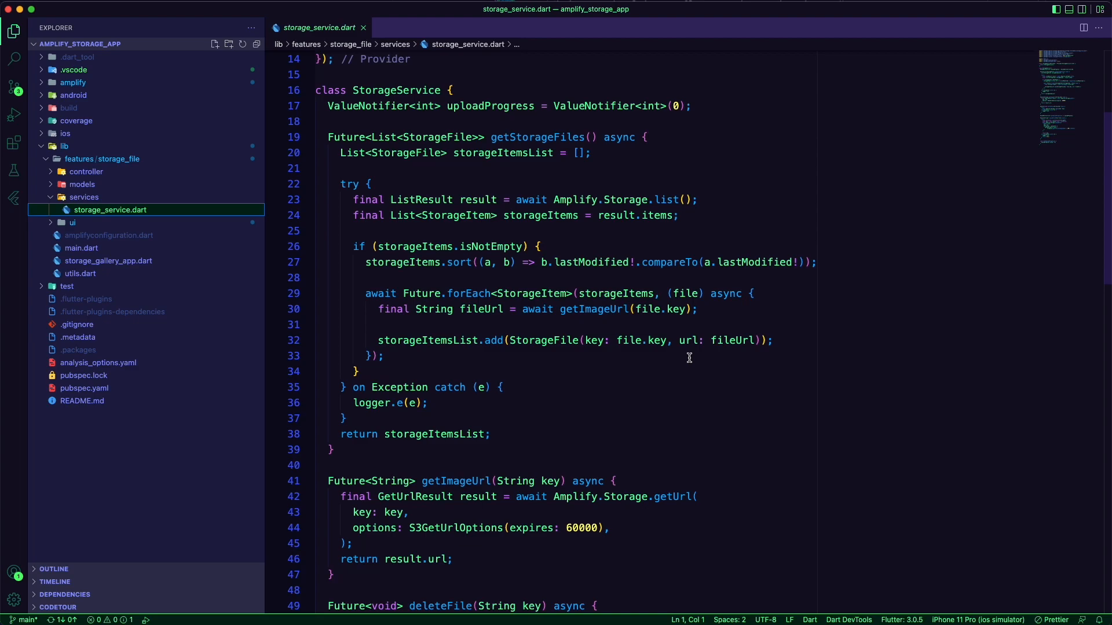
{"action": "mouse_move", "coordinate": [651, 310]}
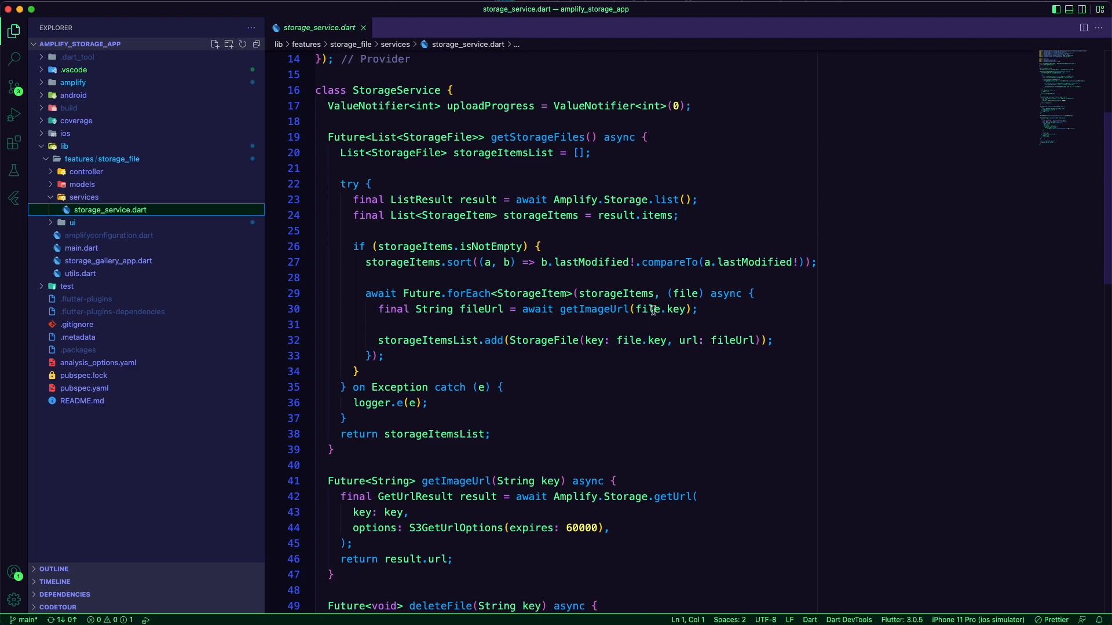
{"action": "double_click", "coordinate": [535, 137]}
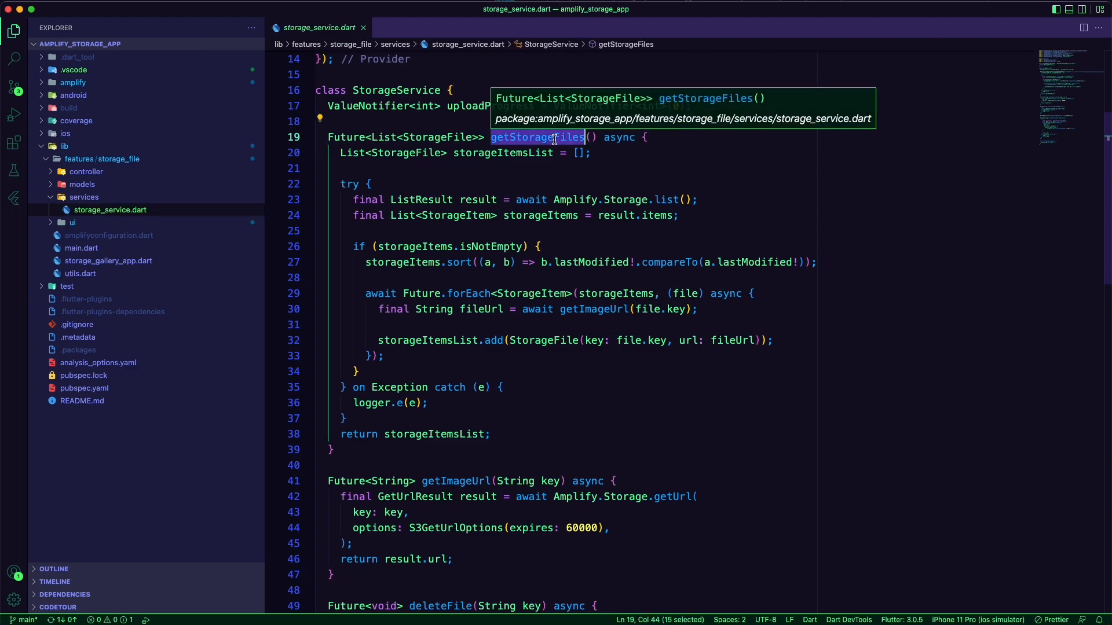
{"action": "mouse_move", "coordinate": [690, 400]}
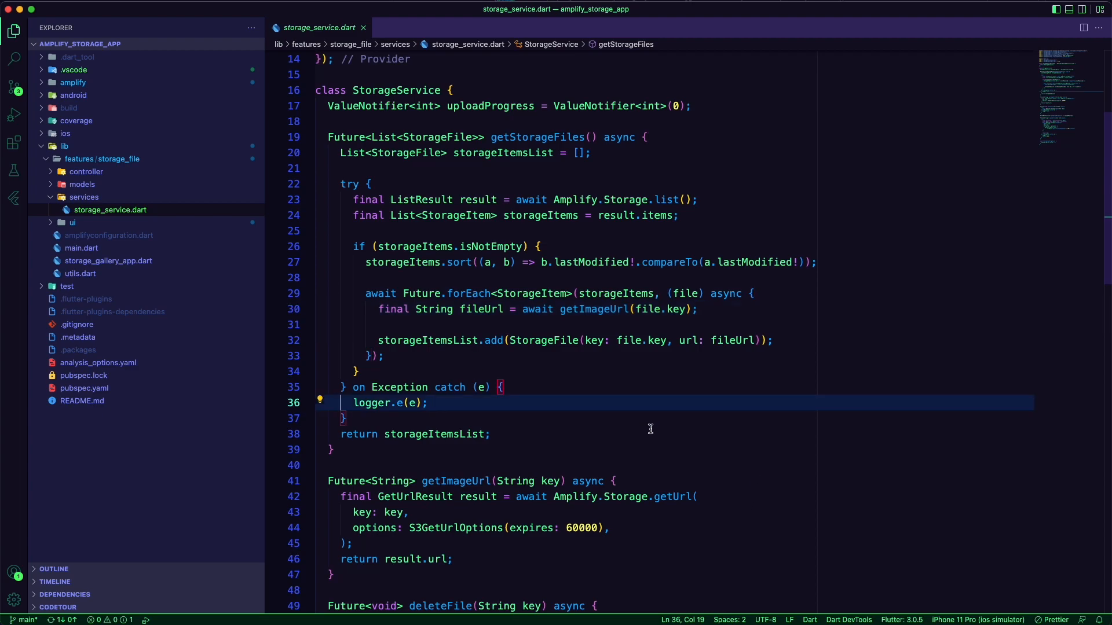
{"action": "scroll", "scroll_direction": "down", "scroll_amount": 3}
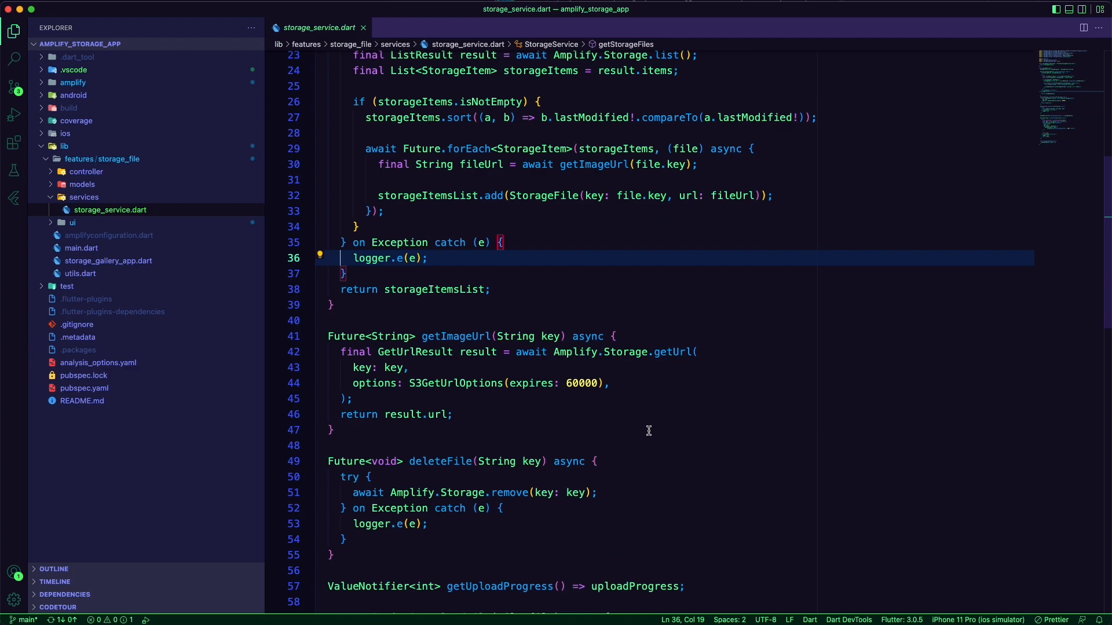
{"action": "scroll", "scroll_direction": "down", "scroll_amount": 3}
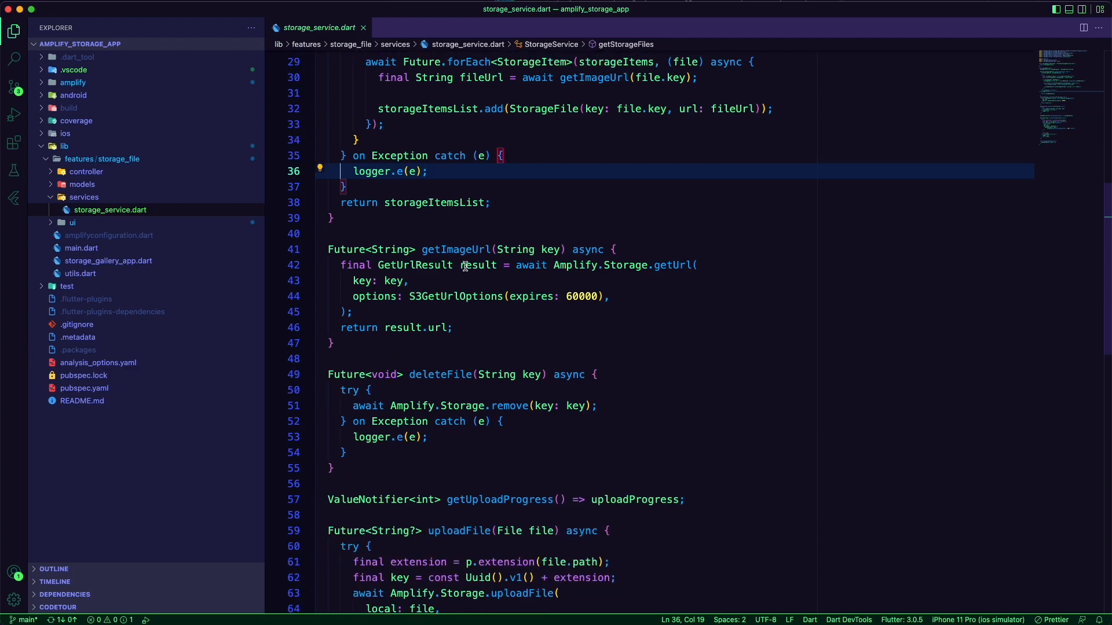
{"action": "double_click", "coordinate": [456, 249]}
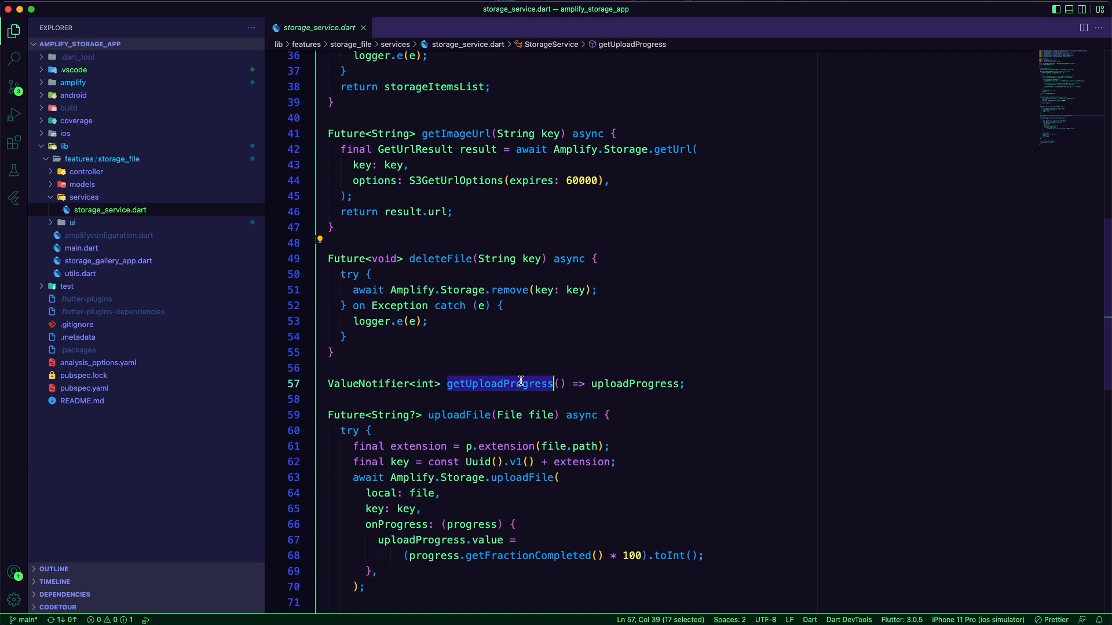
{"action": "mouse_move", "coordinate": [636, 383]}
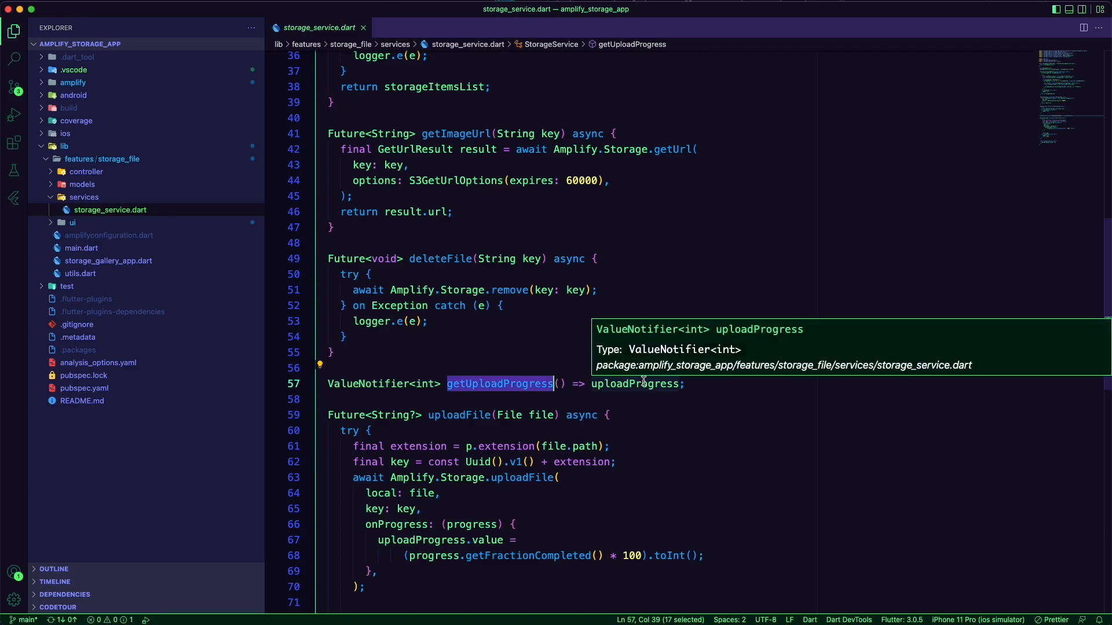
{"action": "left_click", "coordinate": [641, 384]}
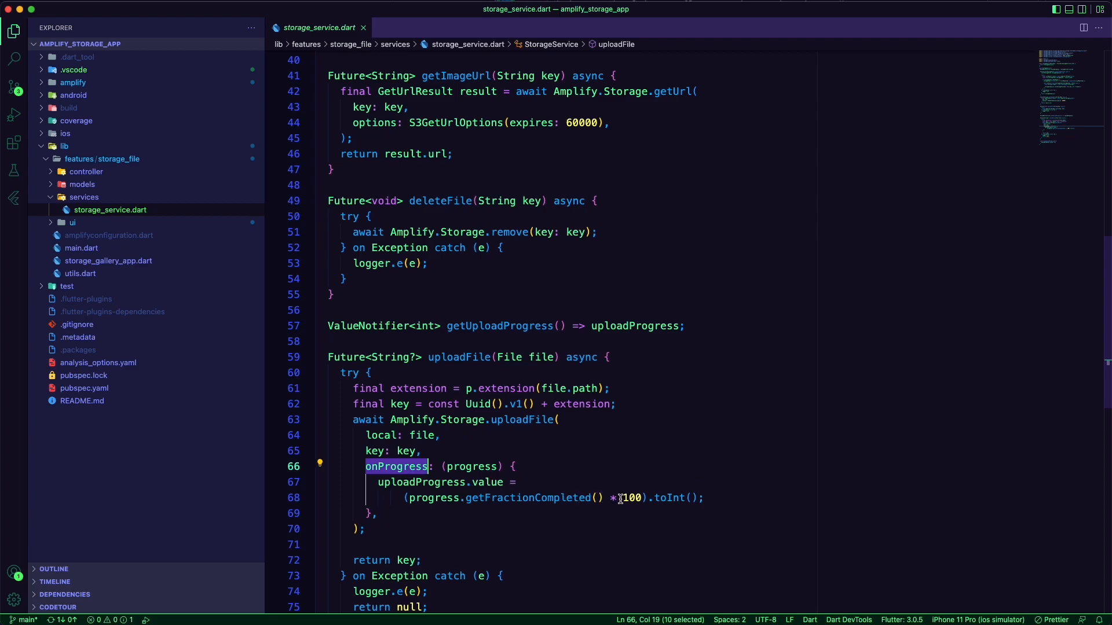
{"action": "mouse_move", "coordinate": [545, 518]}
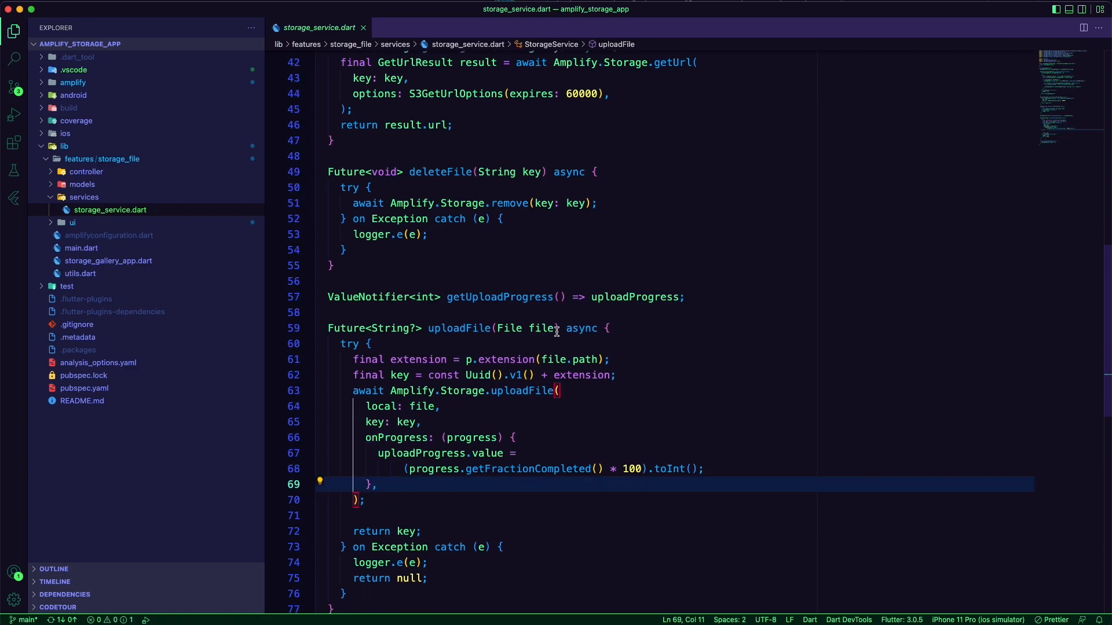
{"action": "left_click", "coordinate": [83, 185]}
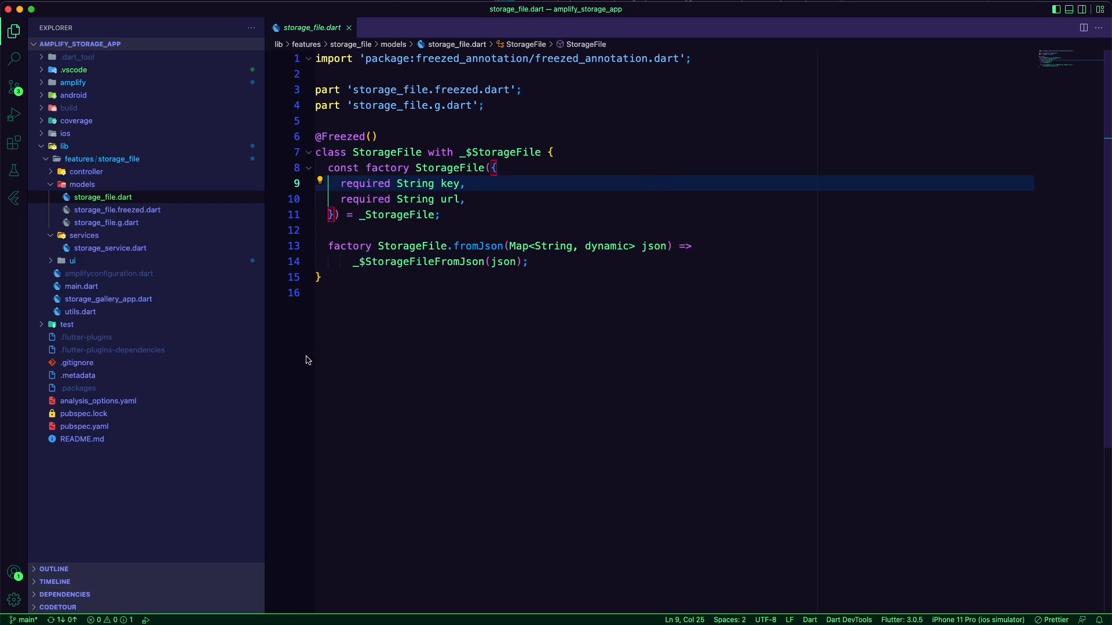
Step: Expand the controller folder and open storage_files_controller.dart
{"action": "left_click", "coordinate": [85, 171]}
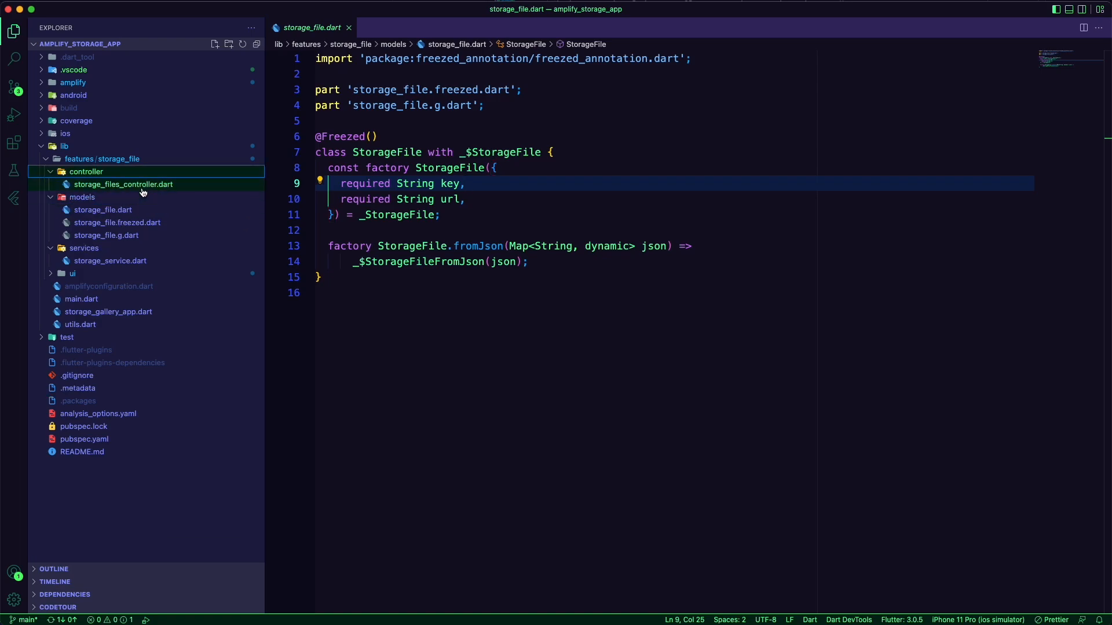
{"action": "left_click", "coordinate": [123, 184]}
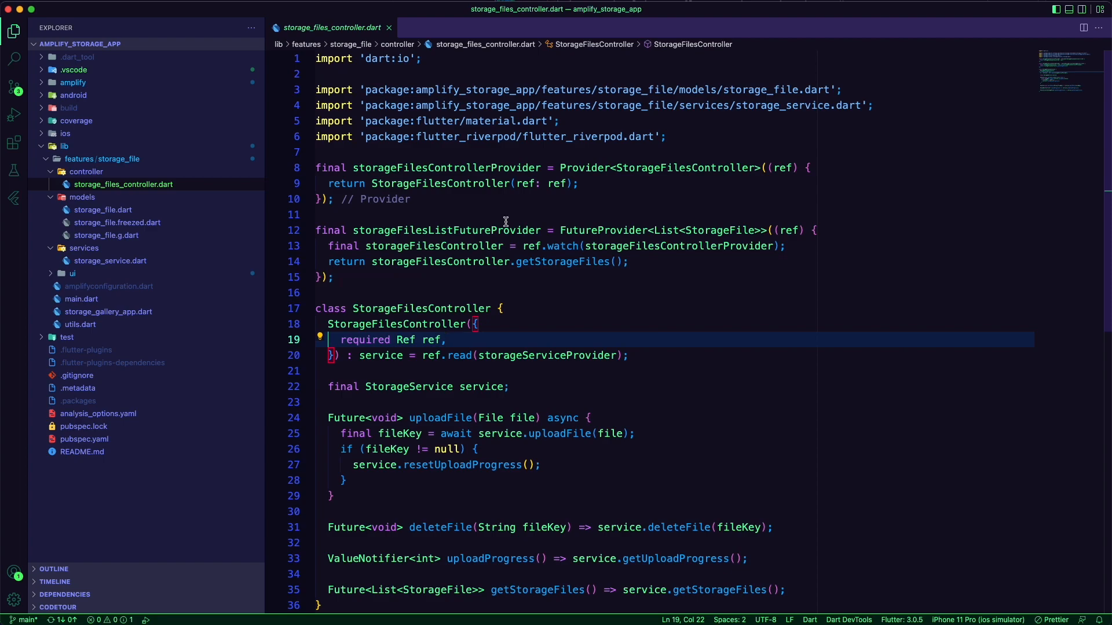
{"action": "mouse_move", "coordinate": [496, 268]}
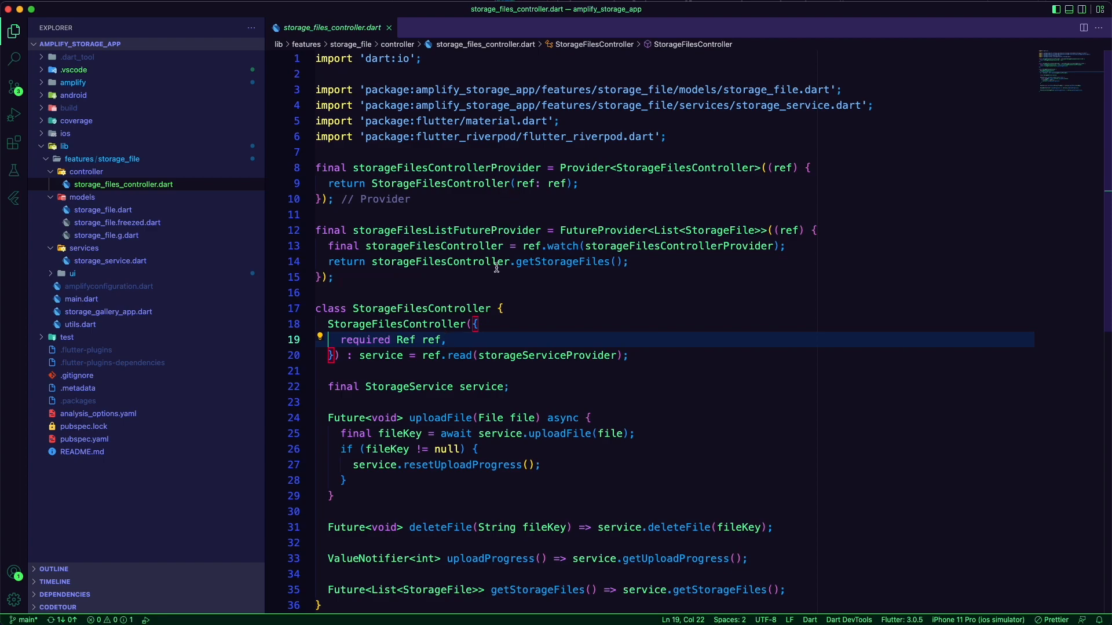
{"action": "mouse_move", "coordinate": [422, 309]}
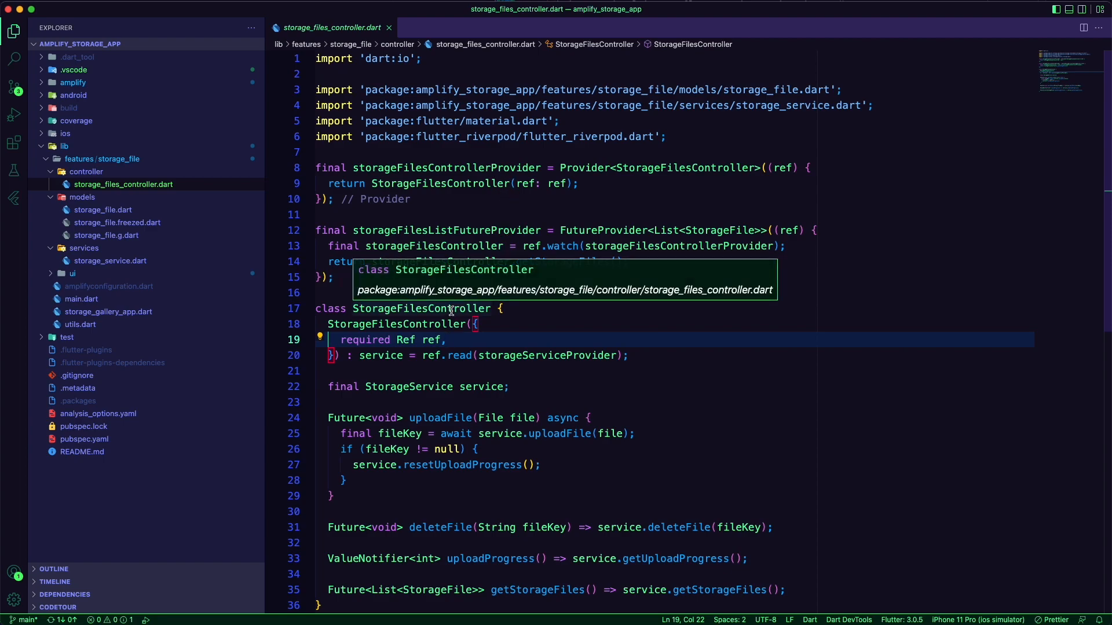
Step: Highlight storageServiceProvider, uploadFile, storageFilesControllerProvider and getStorageFiles in the controller
{"action": "double_click", "coordinate": [420, 307]}
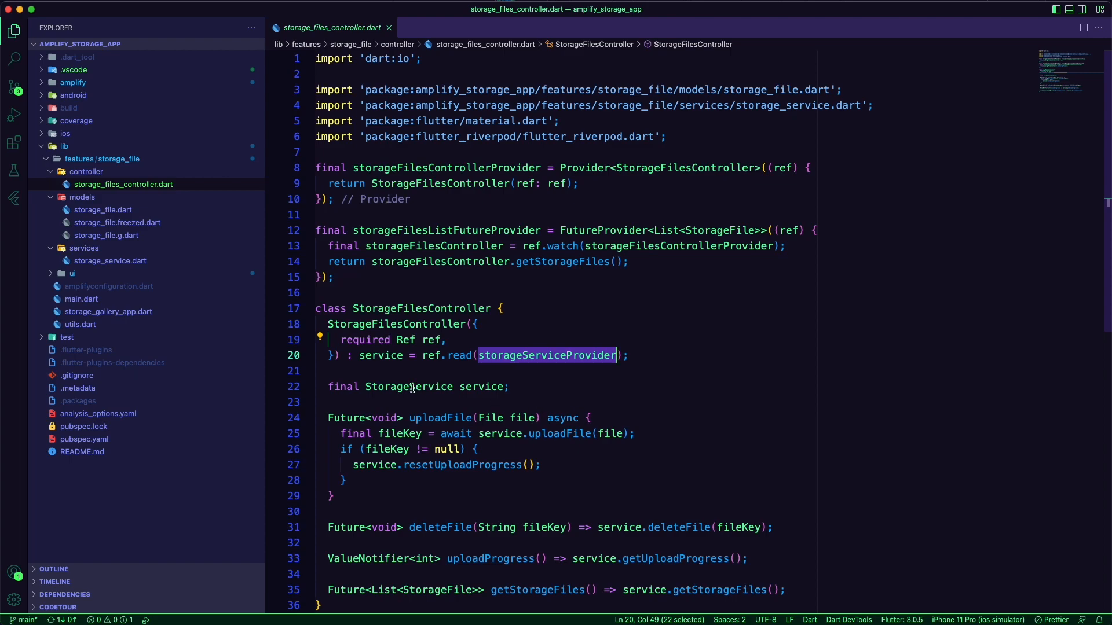
{"action": "scroll", "scroll_direction": "down", "scroll_amount": 3}
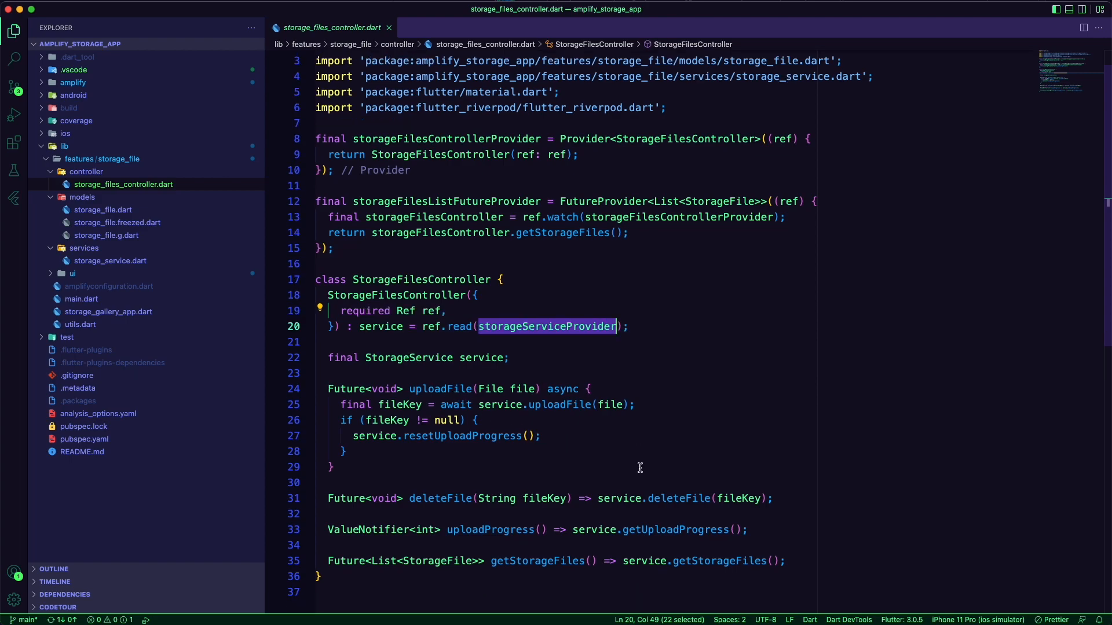
{"action": "scroll", "scroll_direction": "down", "scroll_amount": 3}
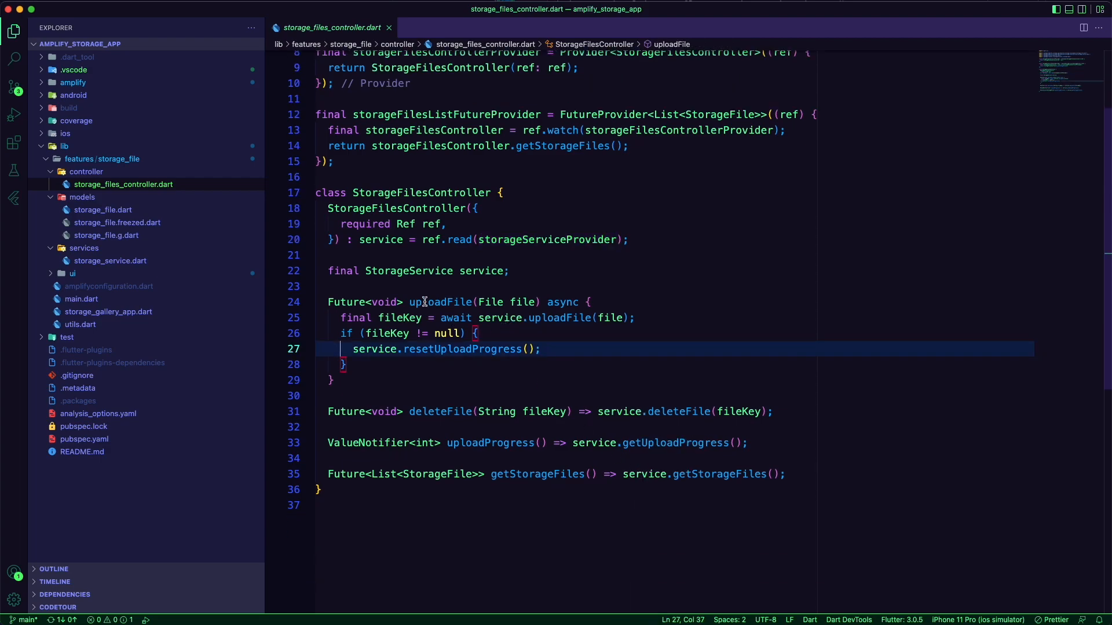
{"action": "double_click", "coordinate": [439, 301]}
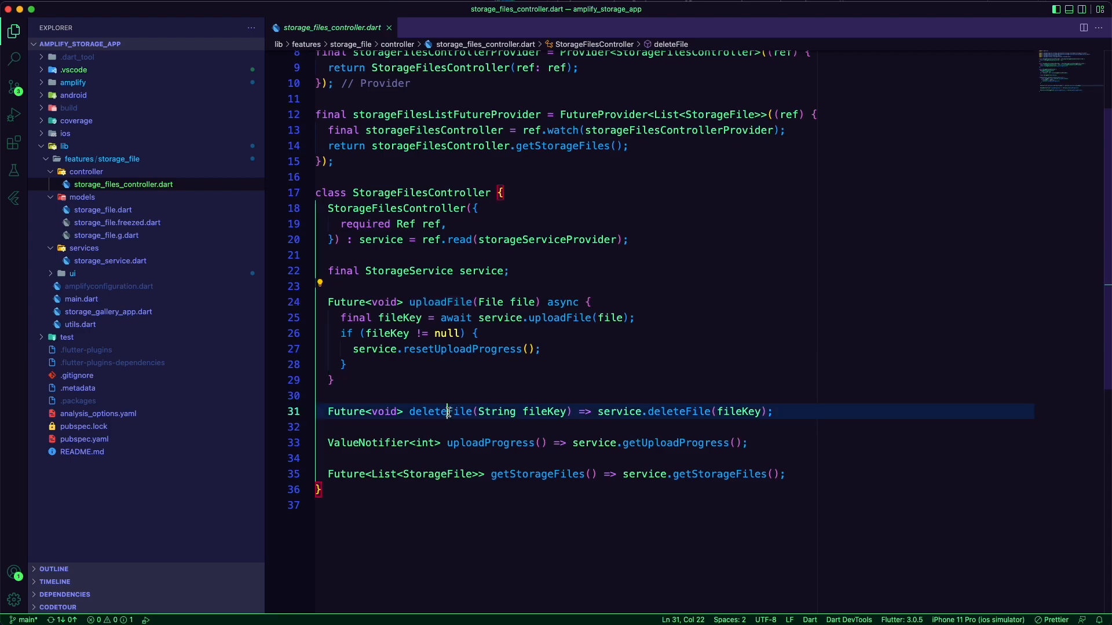
{"action": "left_click", "coordinate": [509, 442]}
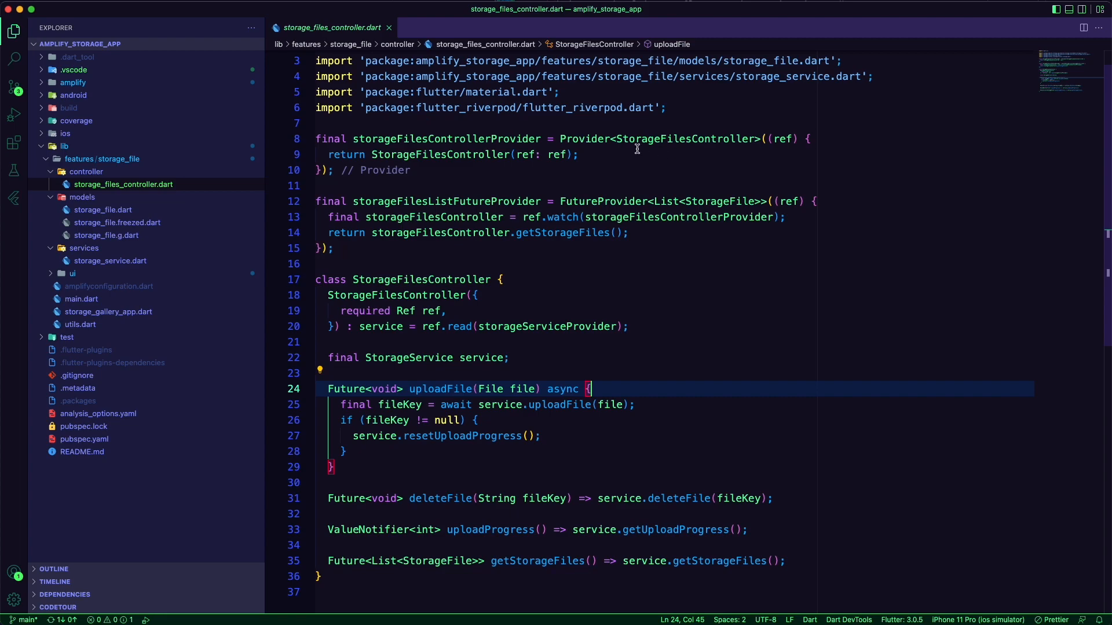
{"action": "double_click", "coordinate": [446, 138]}
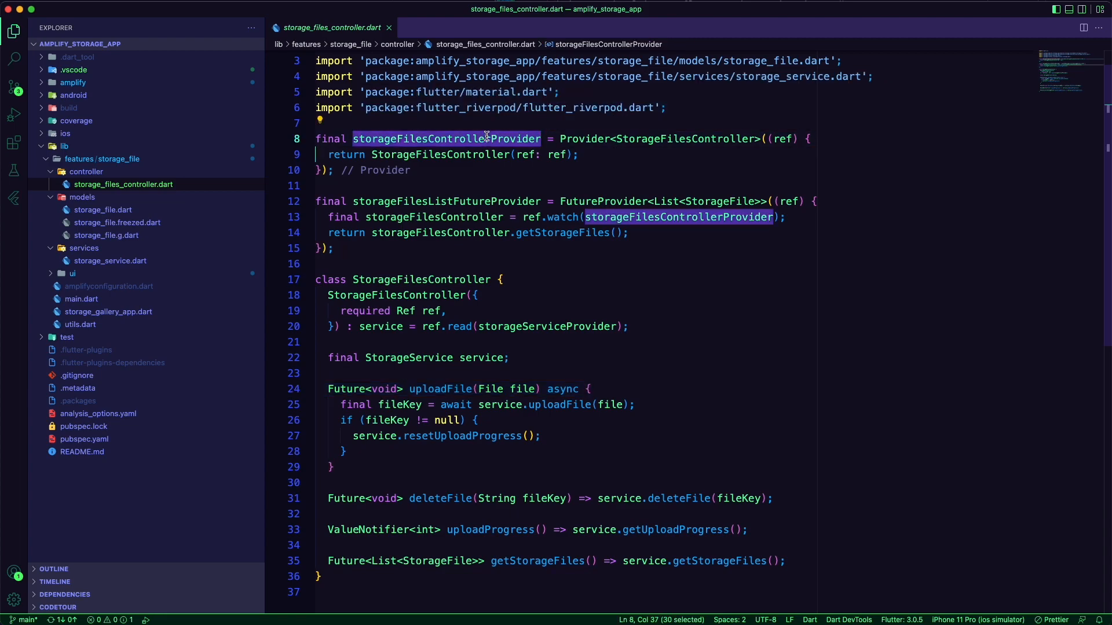
{"action": "mouse_move", "coordinate": [667, 138]}
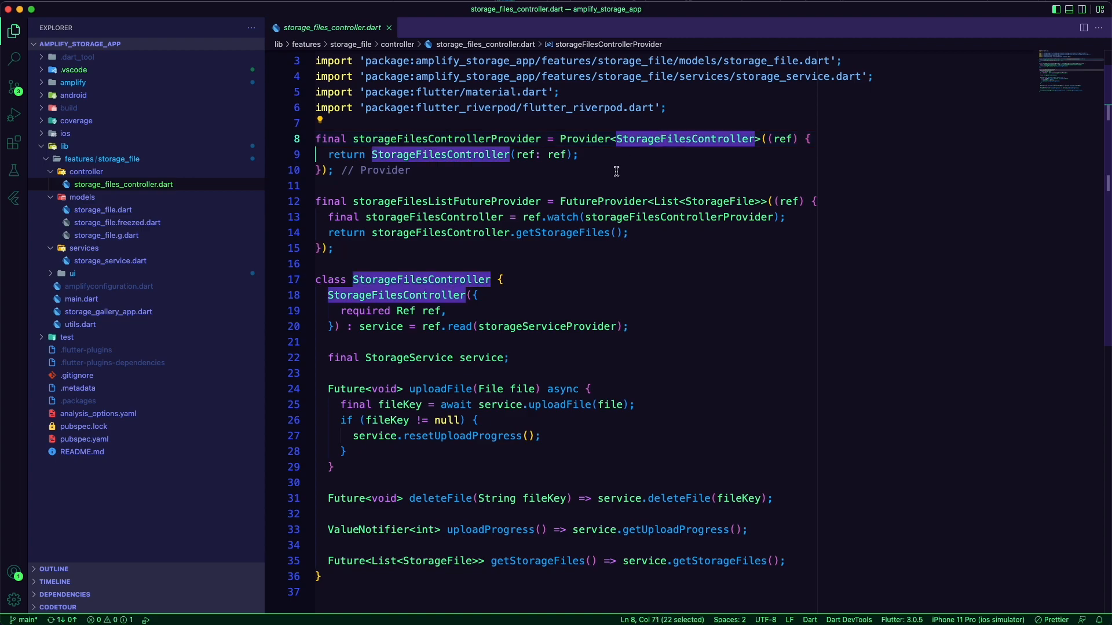
{"action": "double_click", "coordinate": [601, 201]}
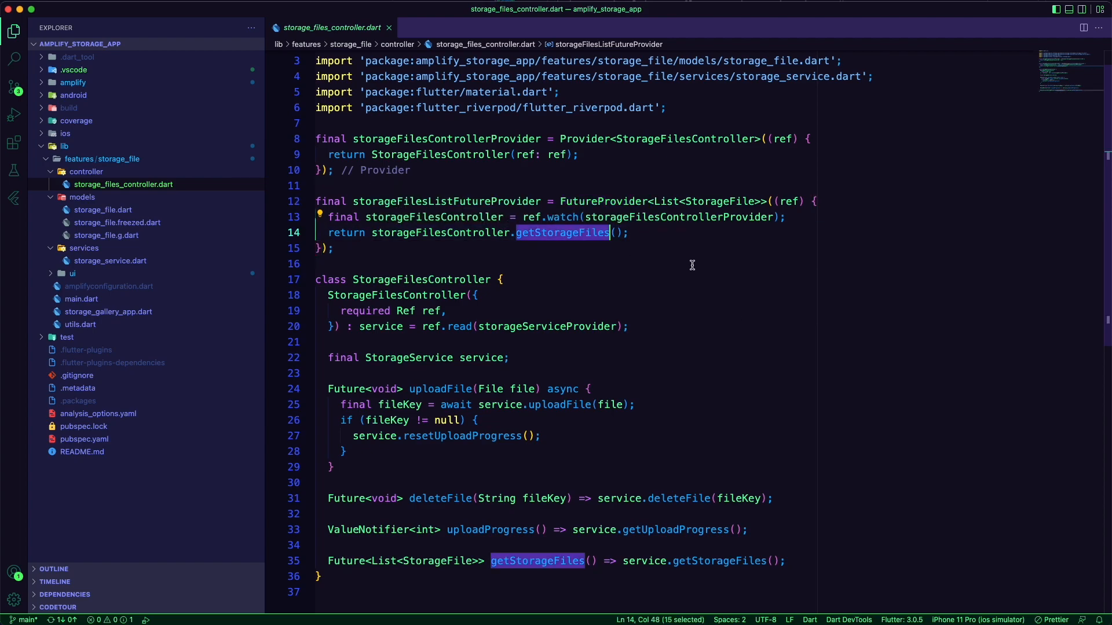
{"action": "left_click", "coordinate": [733, 264]}
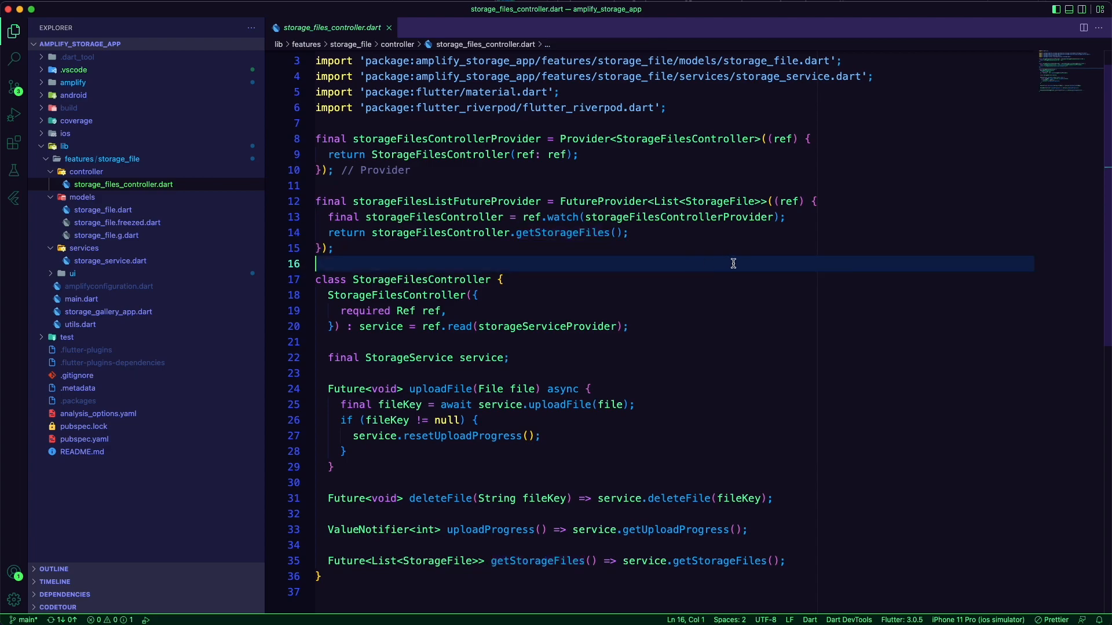
{"action": "mouse_move", "coordinate": [729, 267]}
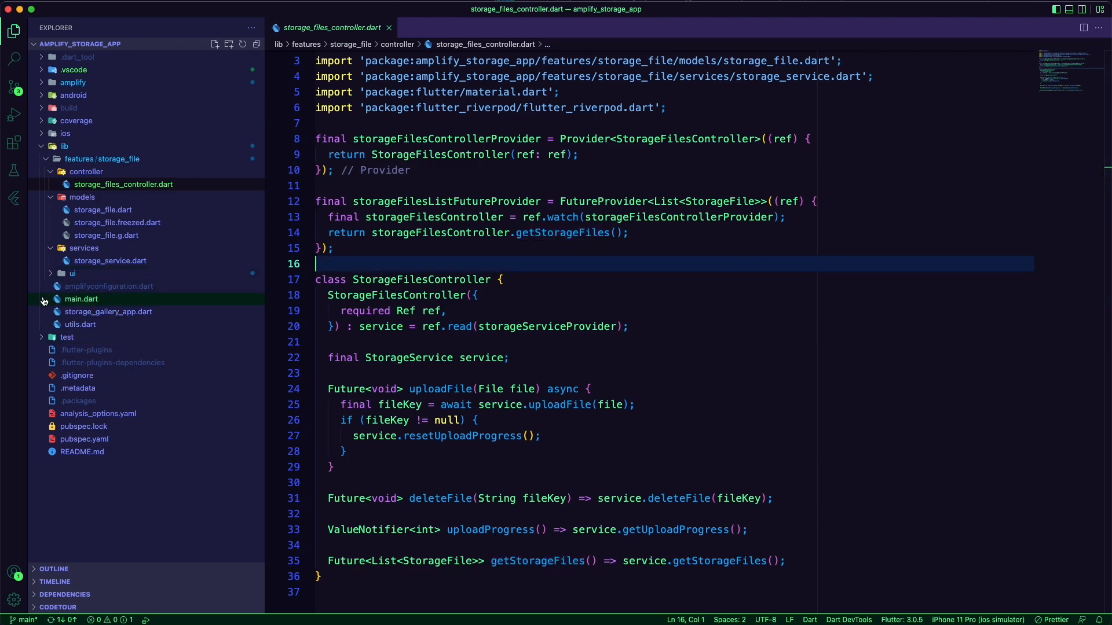
Step: Expand the storage_file ui folder and open storage_files_list_page.dart
{"action": "left_click", "coordinate": [73, 273]}
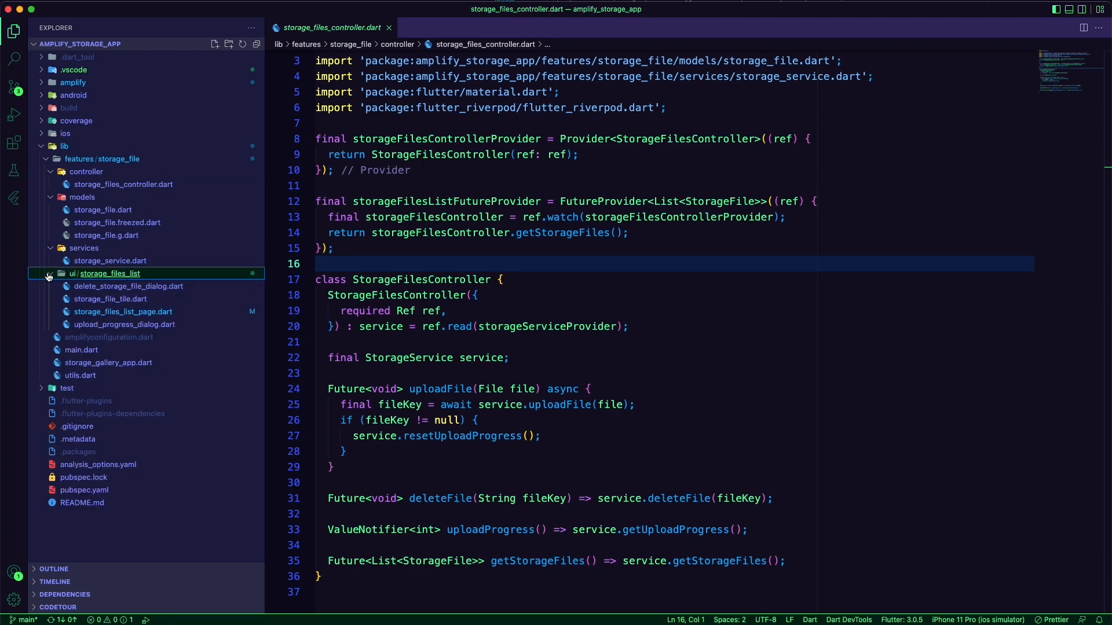
{"action": "left_click", "coordinate": [122, 311]}
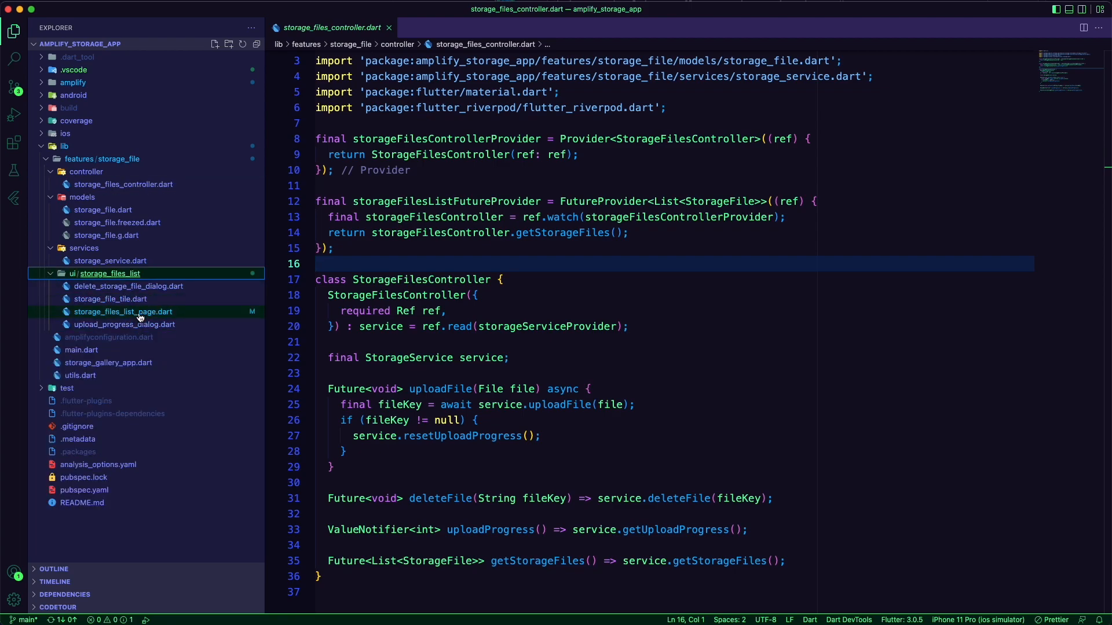
{"action": "left_click", "coordinate": [122, 312]}
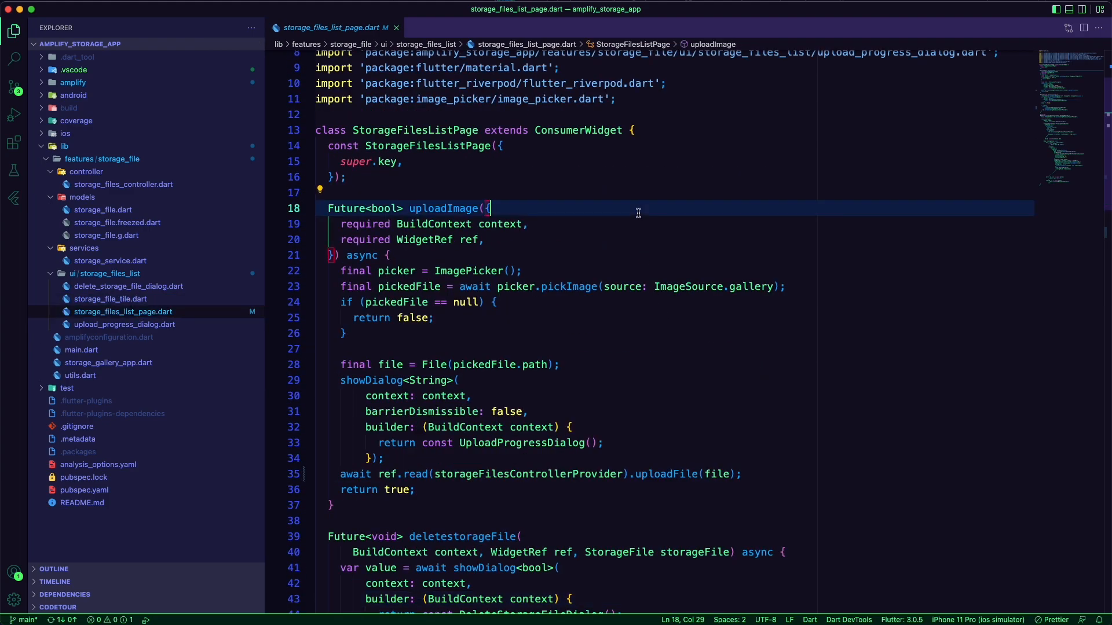
{"action": "mouse_move", "coordinate": [588, 186]}
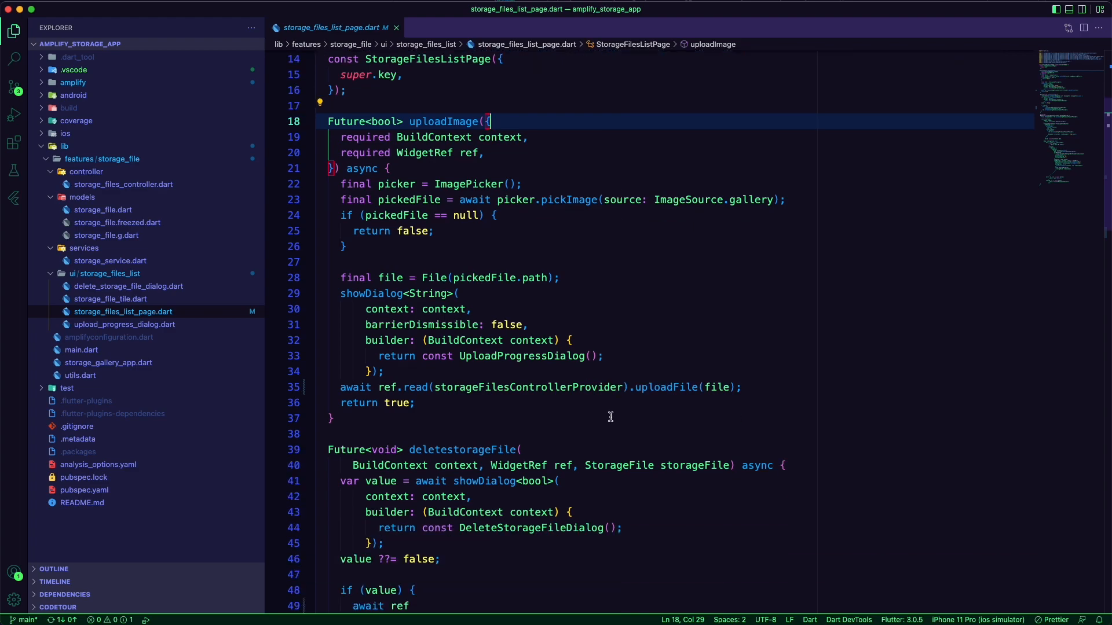
{"action": "scroll", "scroll_direction": "down", "scroll_amount": 3}
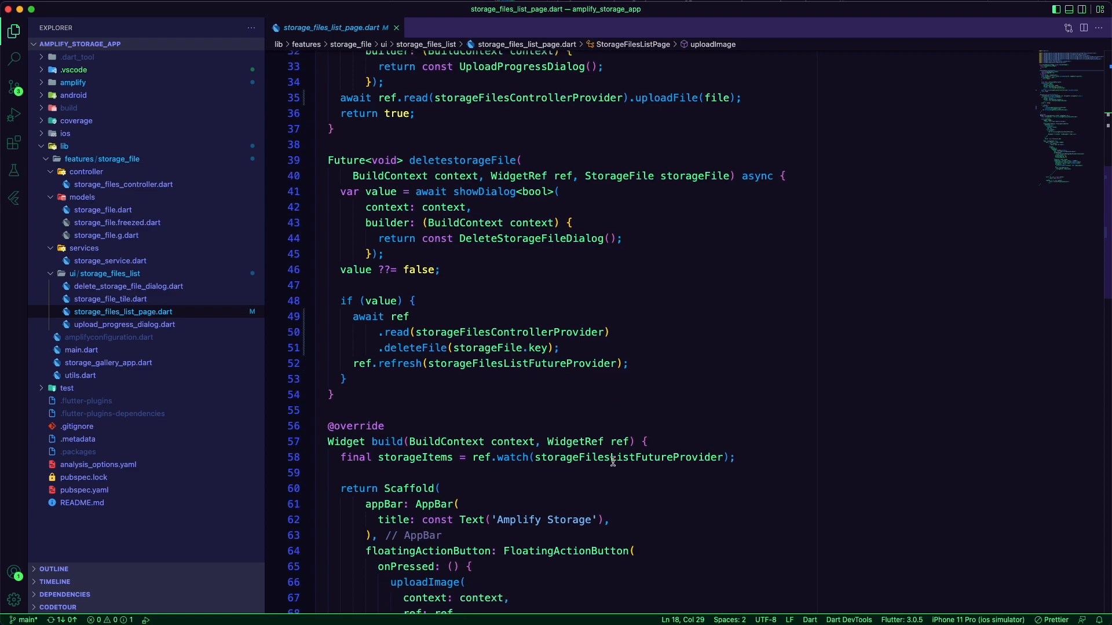
{"action": "double_click", "coordinate": [627, 458]}
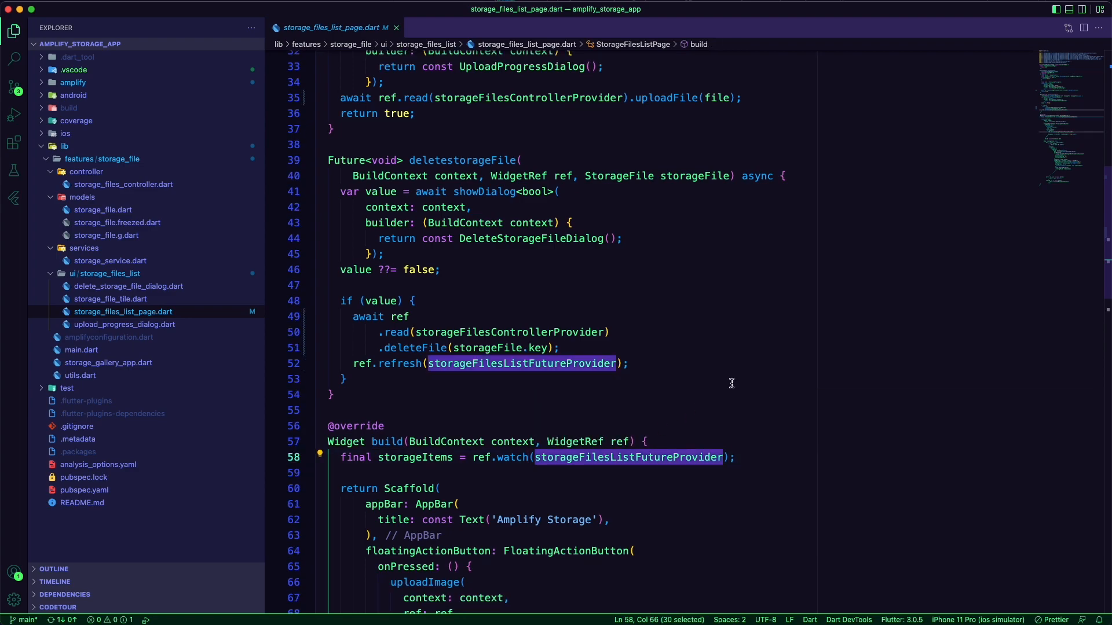
{"action": "scroll", "scroll_direction": "down", "scroll_amount": 3}
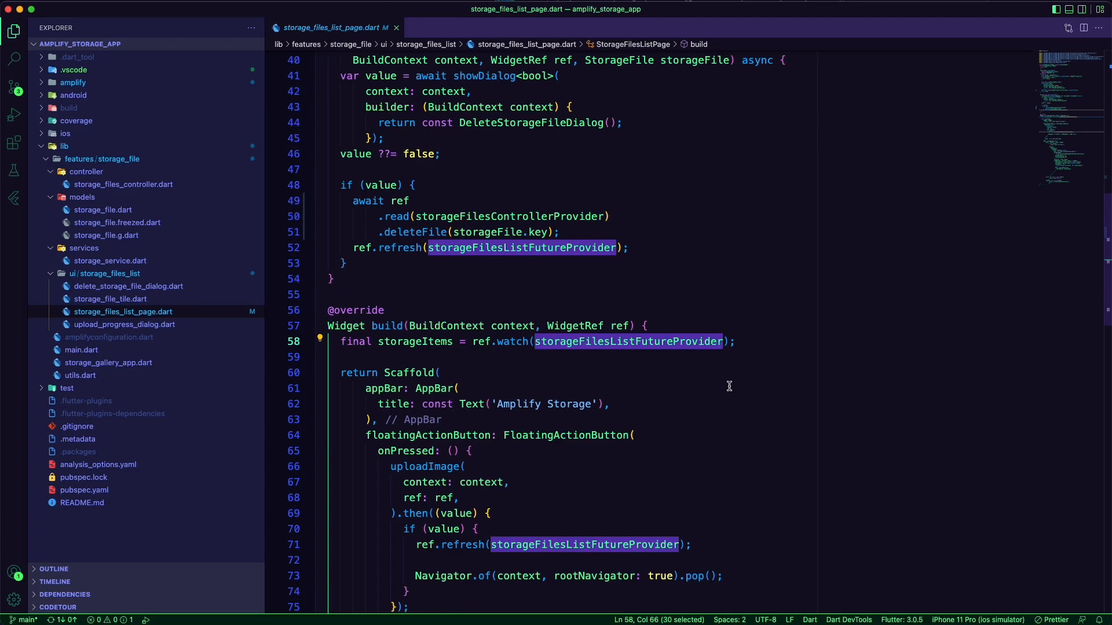
{"action": "scroll", "scroll_direction": "down", "scroll_amount": 3}
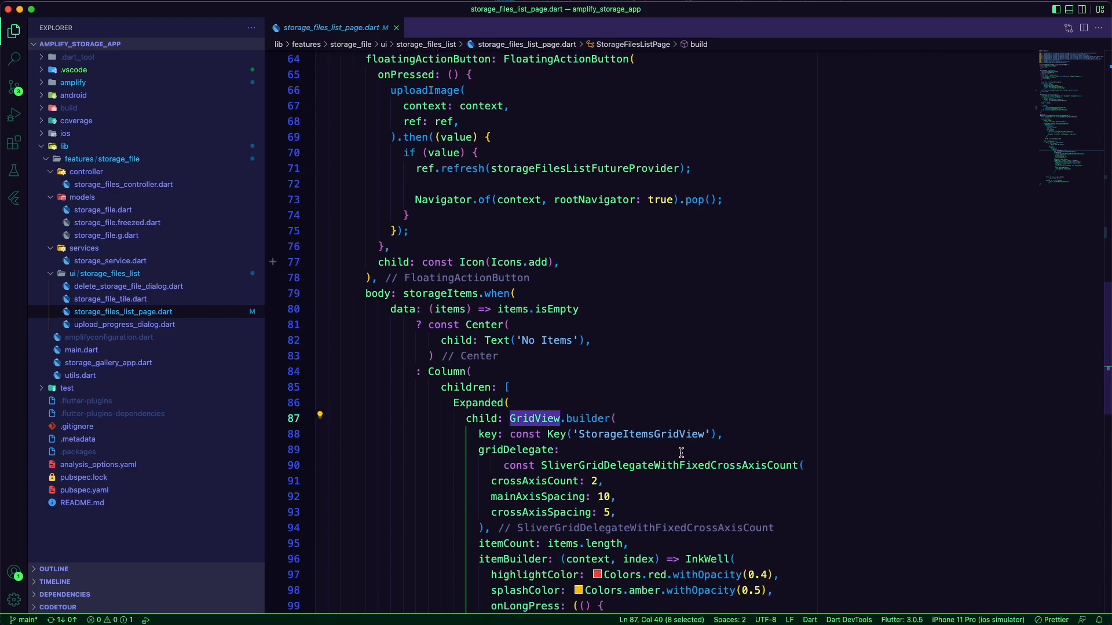
{"action": "scroll", "scroll_direction": "down", "scroll_amount": 3}
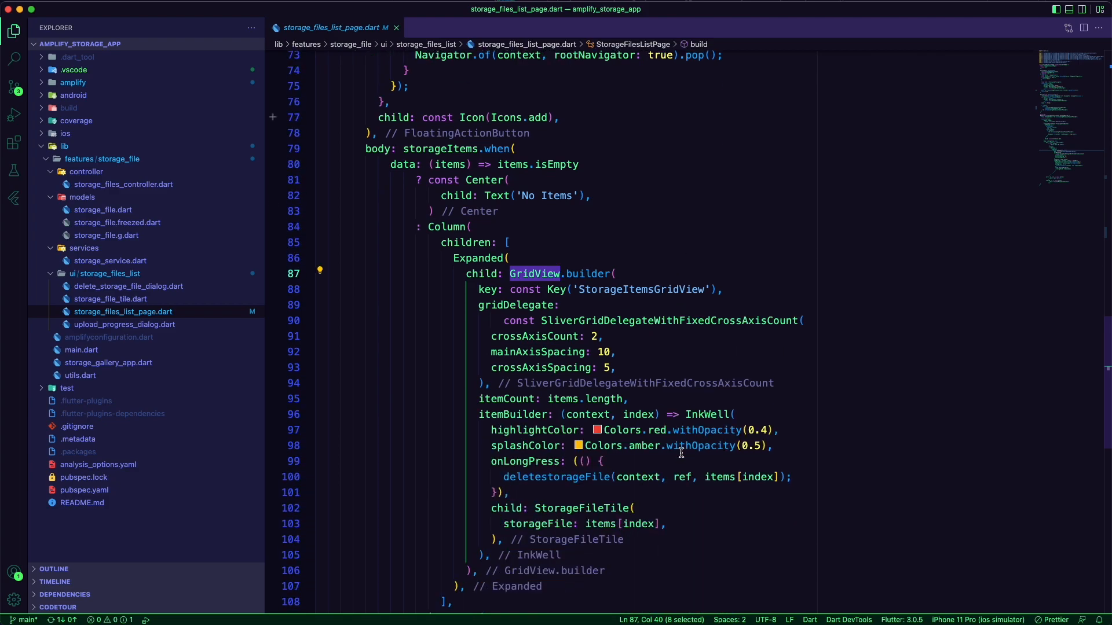
{"action": "mouse_move", "coordinate": [582, 508]}
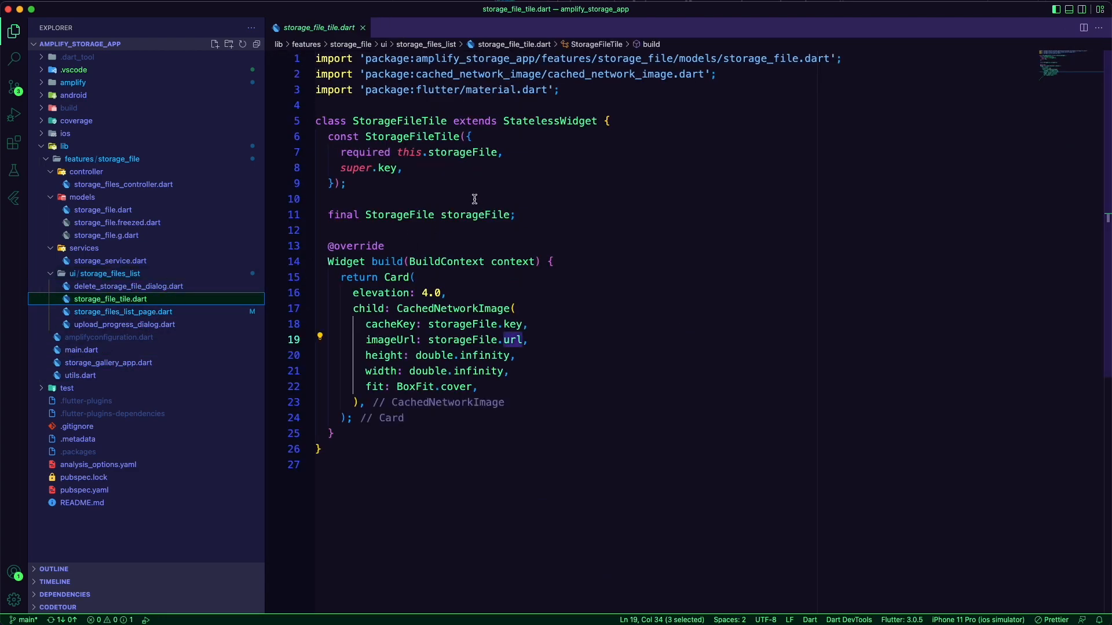
{"action": "mouse_move", "coordinate": [476, 214]}
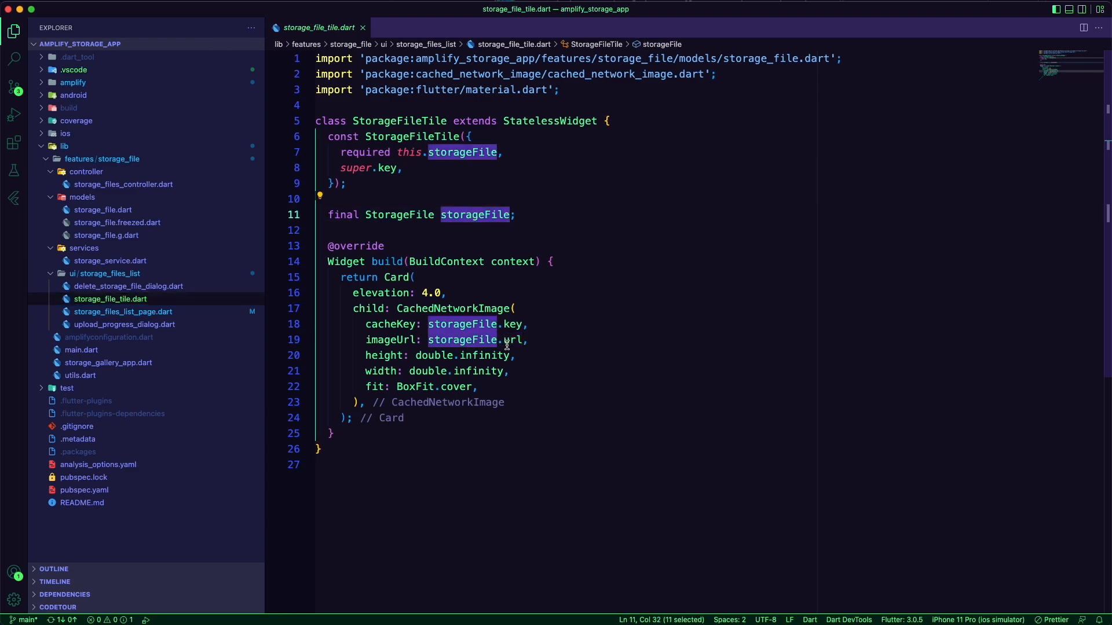
Step: Highlight the url image source and storageFile properties in StorageFileTile
{"action": "left_click", "coordinate": [509, 324]}
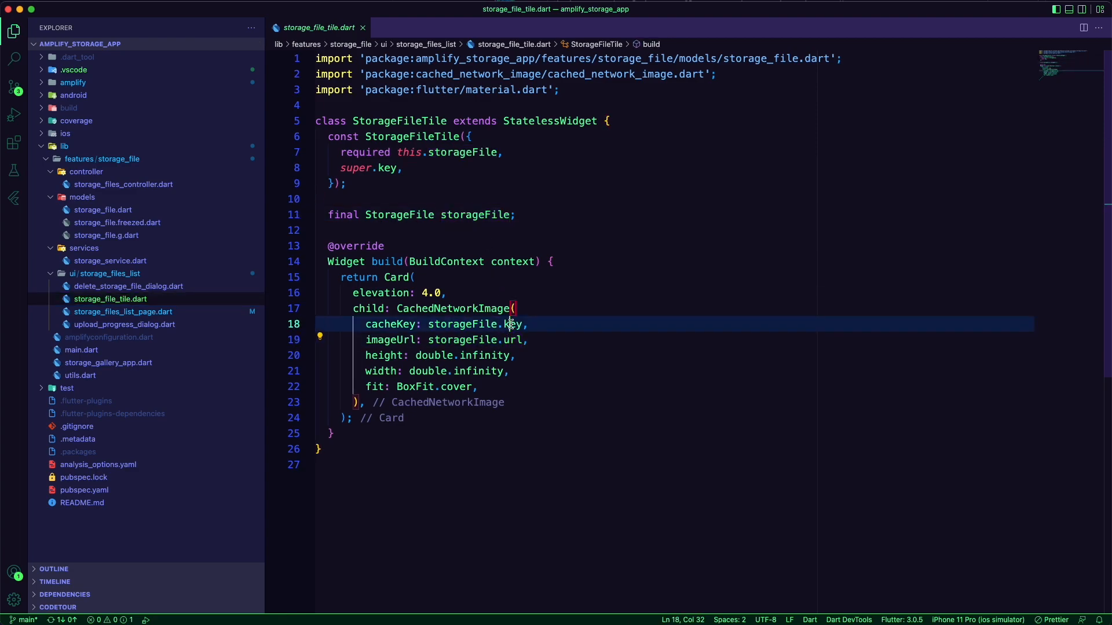
{"action": "double_click", "coordinate": [513, 340]}
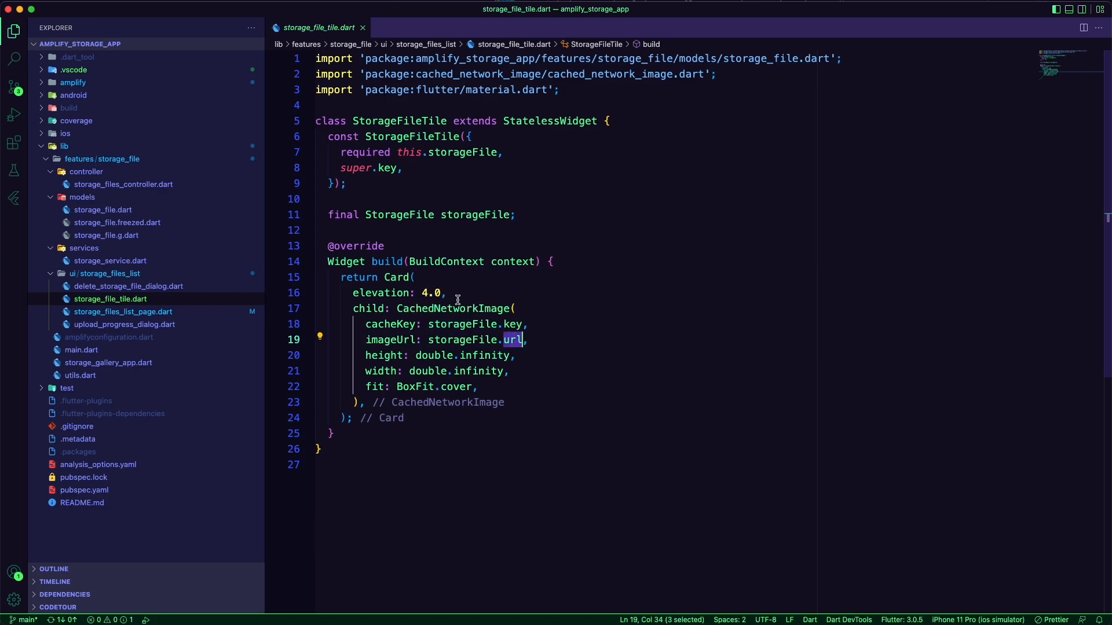
{"action": "double_click", "coordinate": [452, 309]}
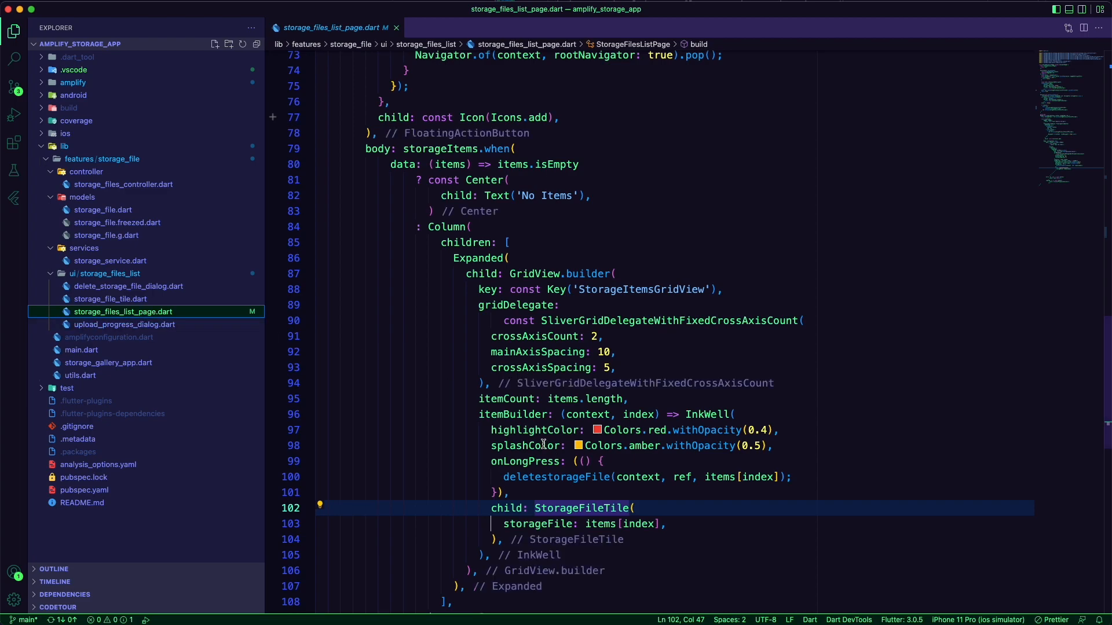
Step: Highlight the deletestorageFile call in the grid item's onLongPress handler
{"action": "double_click", "coordinate": [525, 462]}
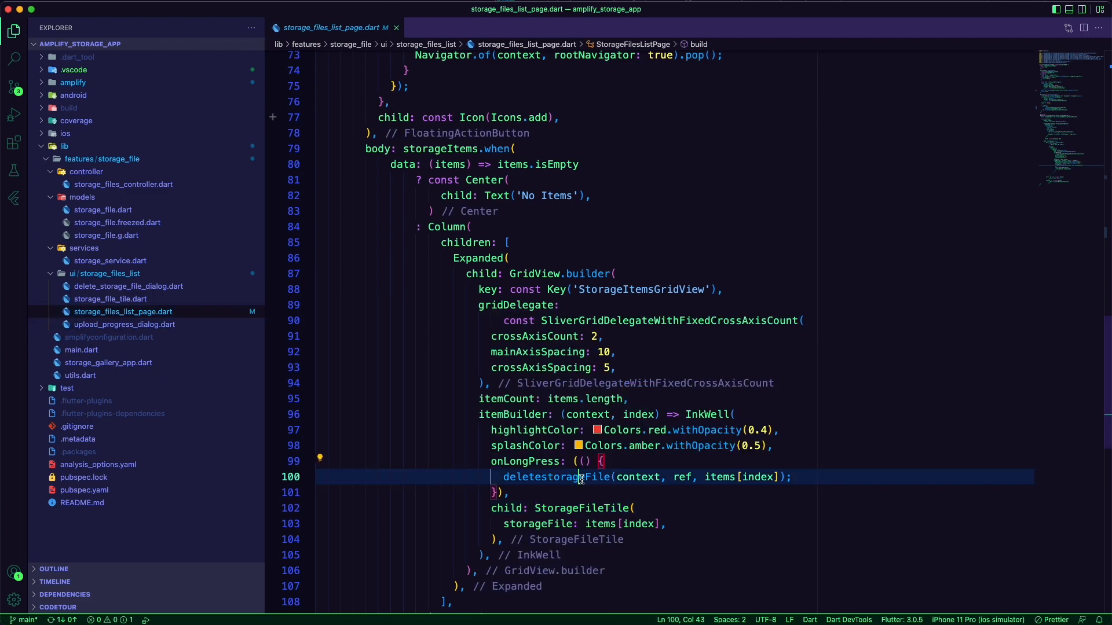
{"action": "double_click", "coordinate": [557, 476]}
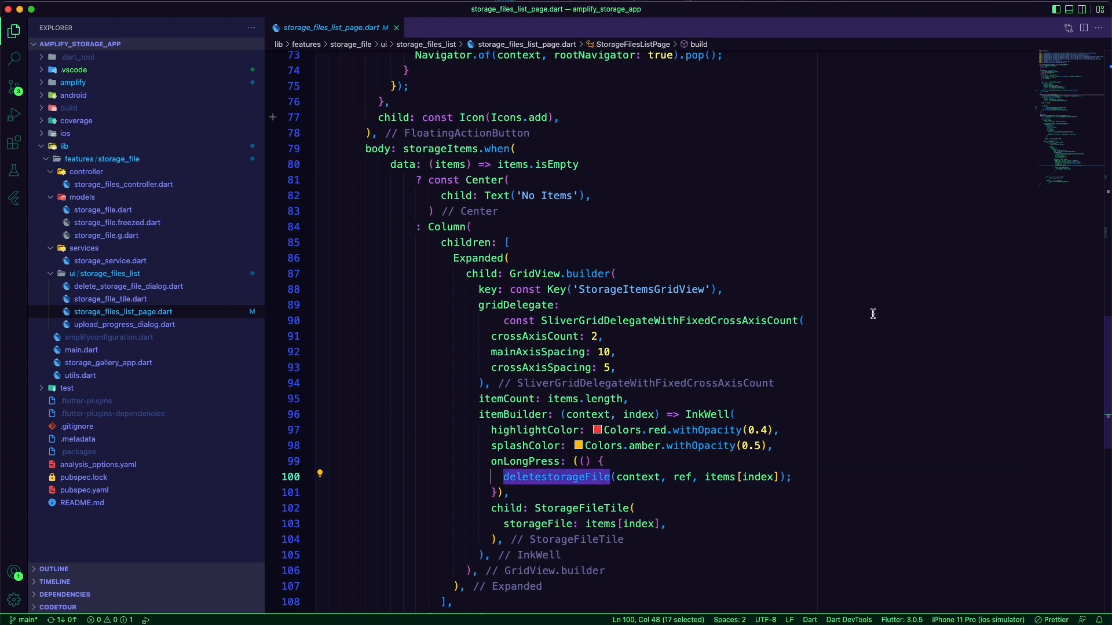
{"action": "scroll", "scroll_direction": "up", "scroll_amount": 3}
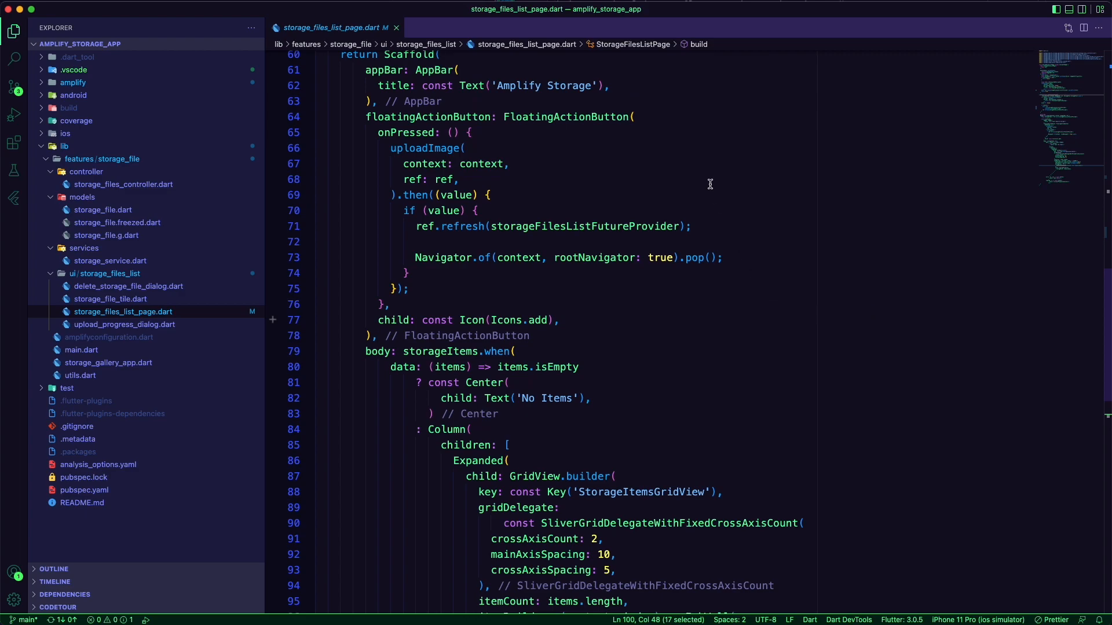
{"action": "double_click", "coordinate": [565, 116]}
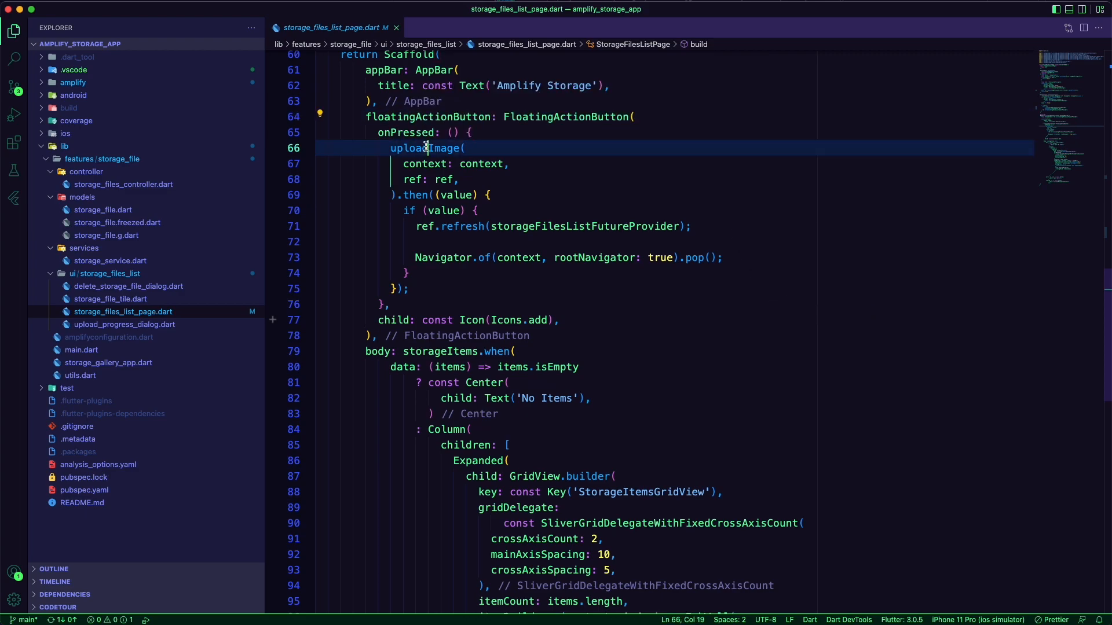
{"action": "double_click", "coordinate": [424, 148]}
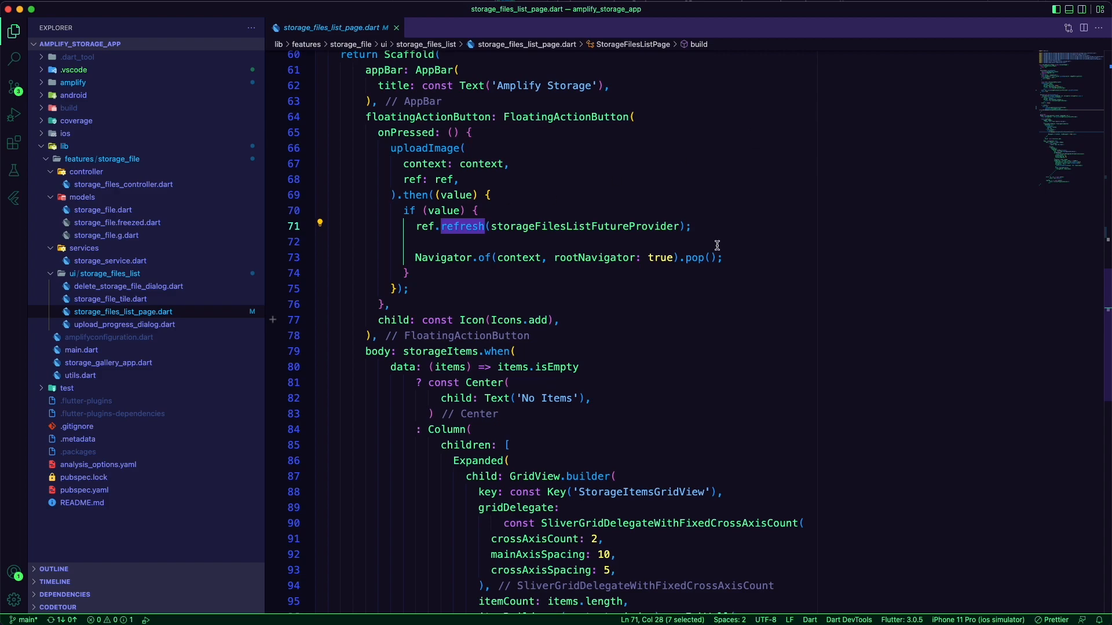
{"action": "mouse_move", "coordinate": [734, 203]}
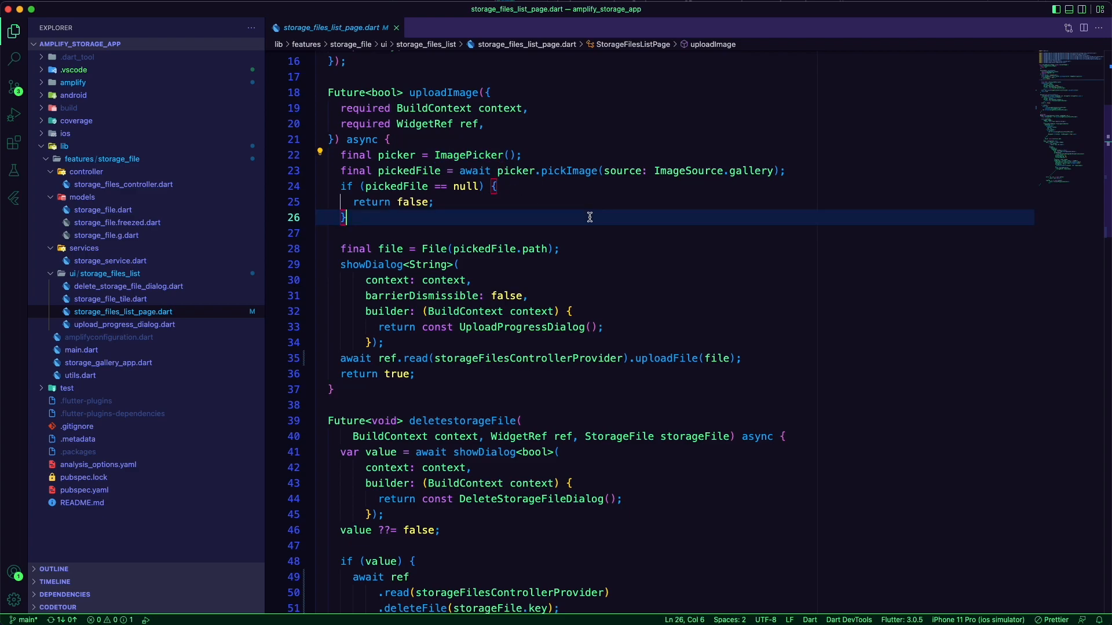
{"action": "mouse_move", "coordinate": [506, 314]}
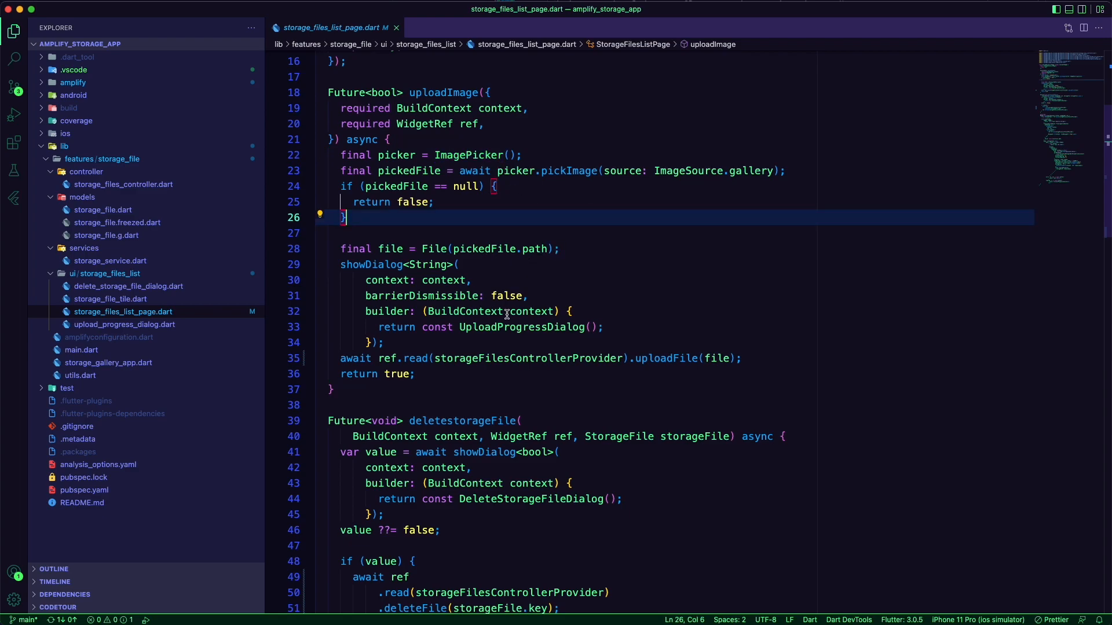
{"action": "mouse_move", "coordinate": [496, 341]}
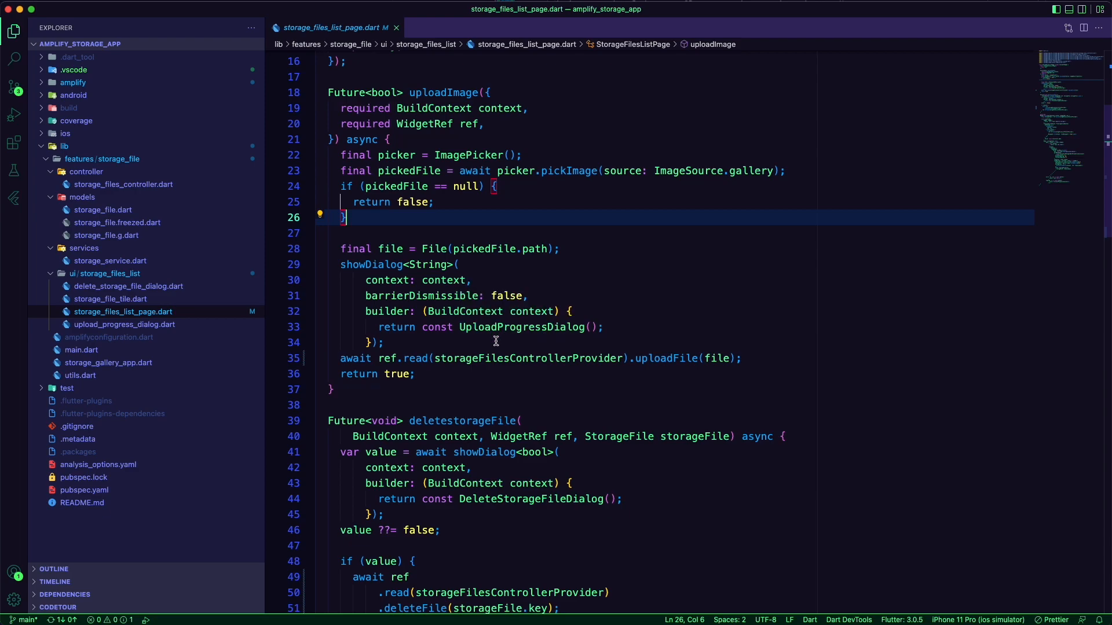
{"action": "double_click", "coordinate": [666, 358]}
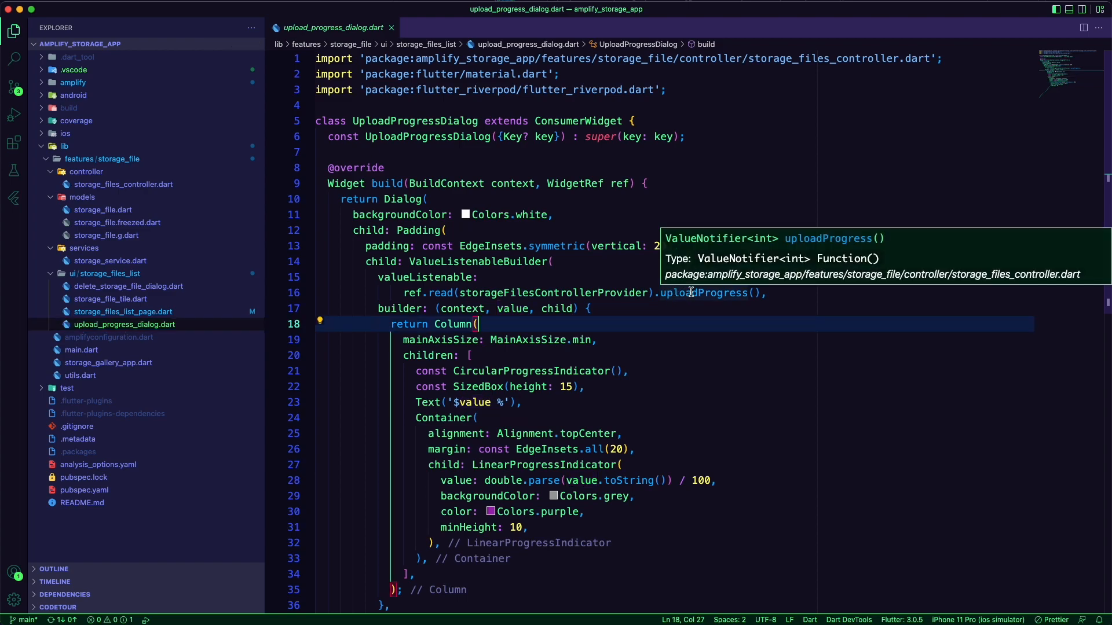
Step: Review the dialog's uploadProgress value and percentage text, then open storage_files_list_page.dart
{"action": "double_click", "coordinate": [704, 293]}
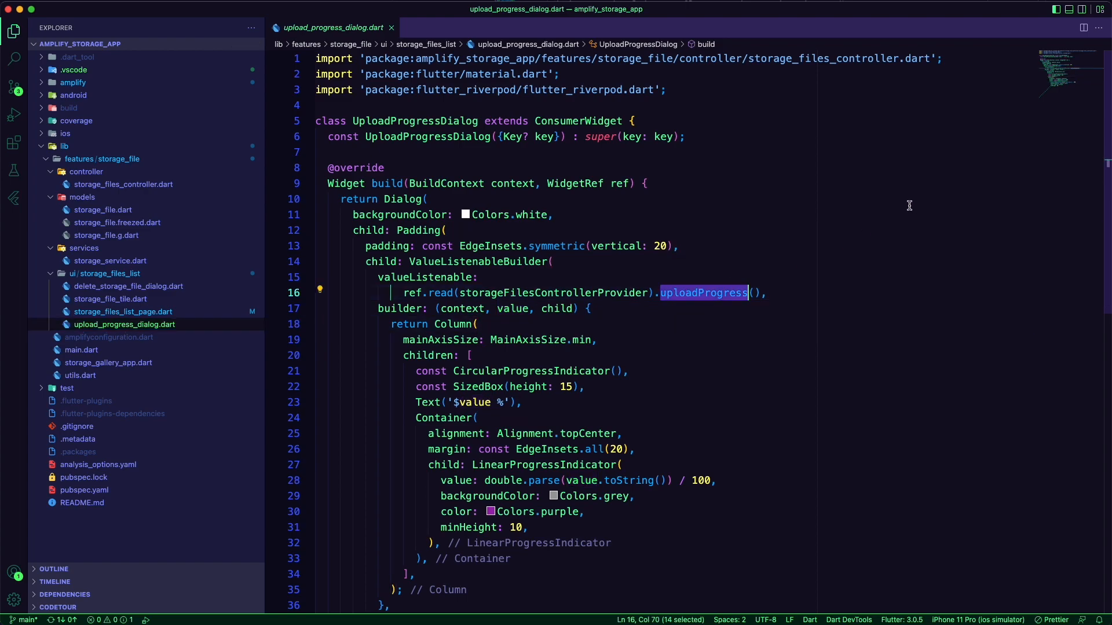
{"action": "mouse_move", "coordinate": [904, 211]}
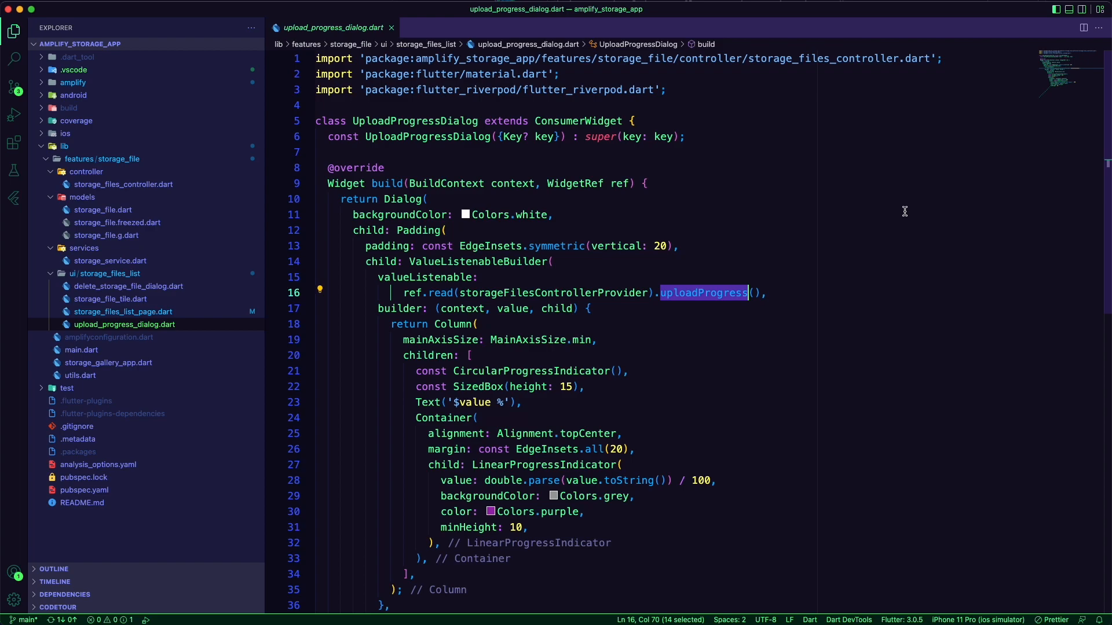
{"action": "mouse_move", "coordinate": [646, 344]}
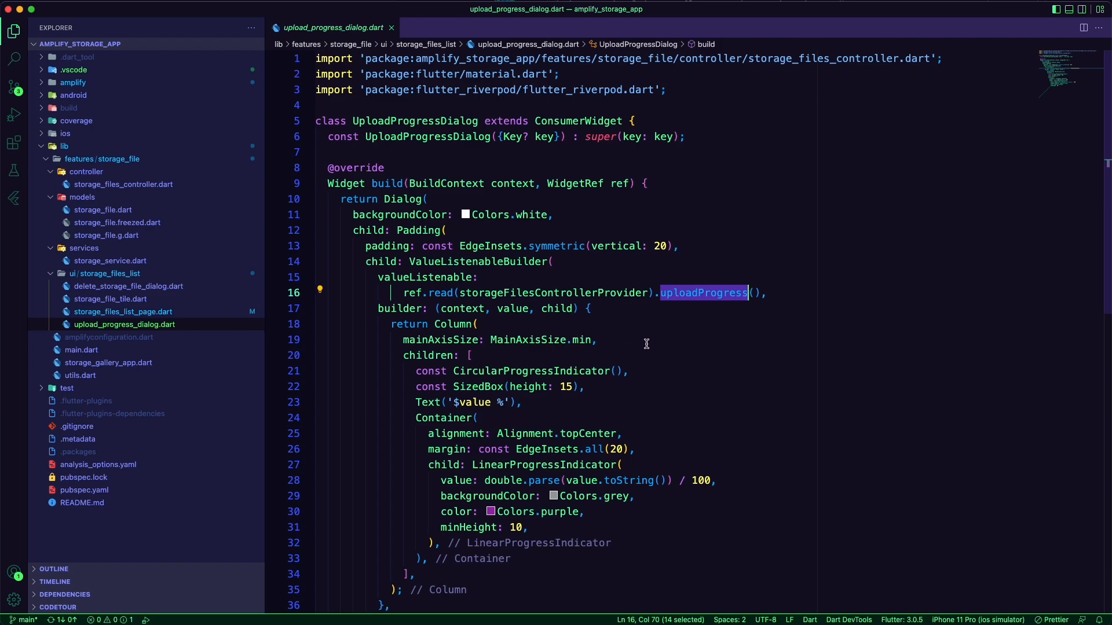
{"action": "left_click", "coordinate": [465, 403]}
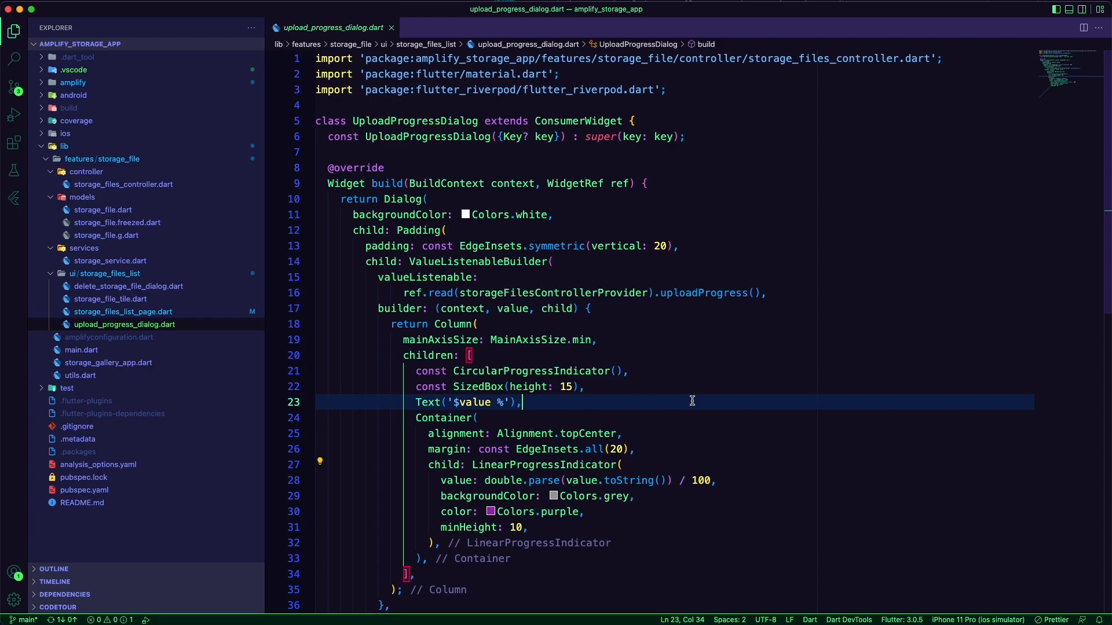
{"action": "mouse_move", "coordinate": [130, 328]}
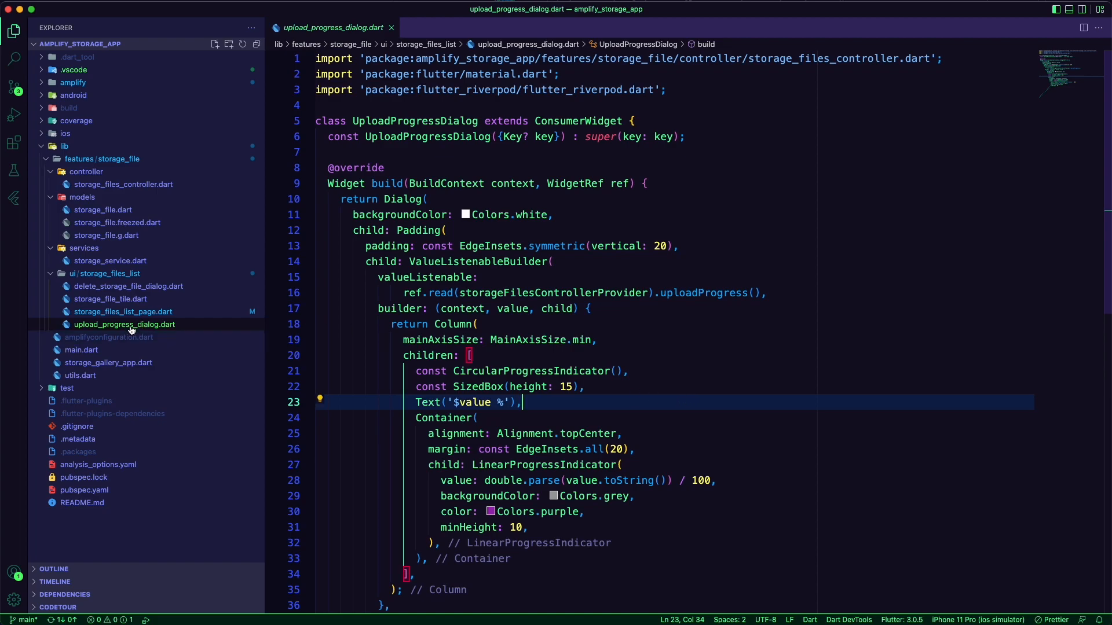
{"action": "left_click", "coordinate": [123, 312]}
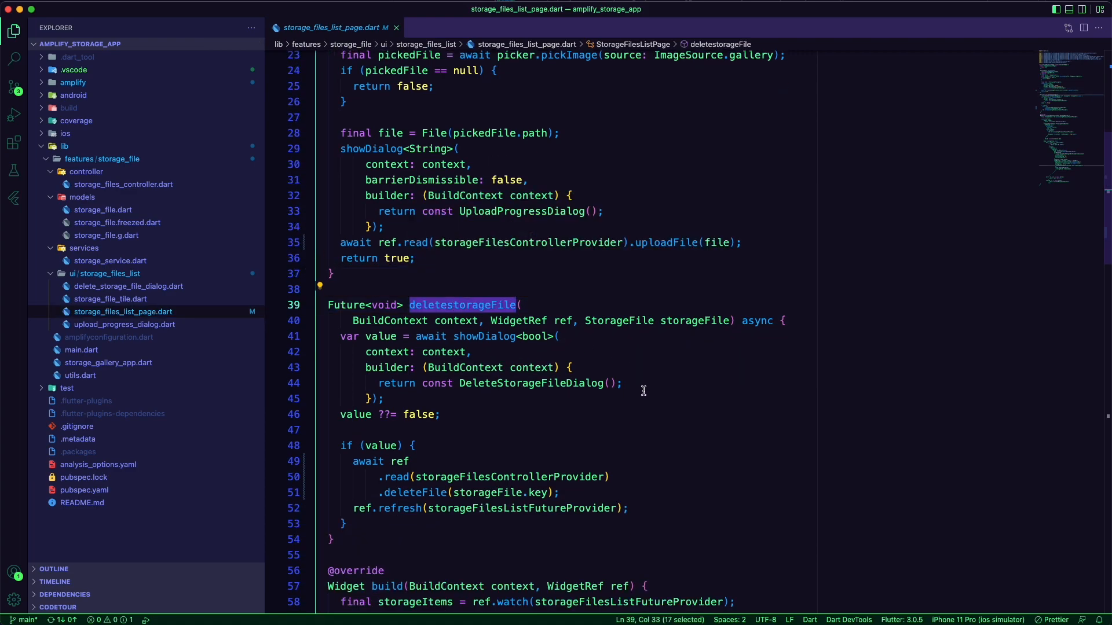
{"action": "mouse_move", "coordinate": [502, 426]}
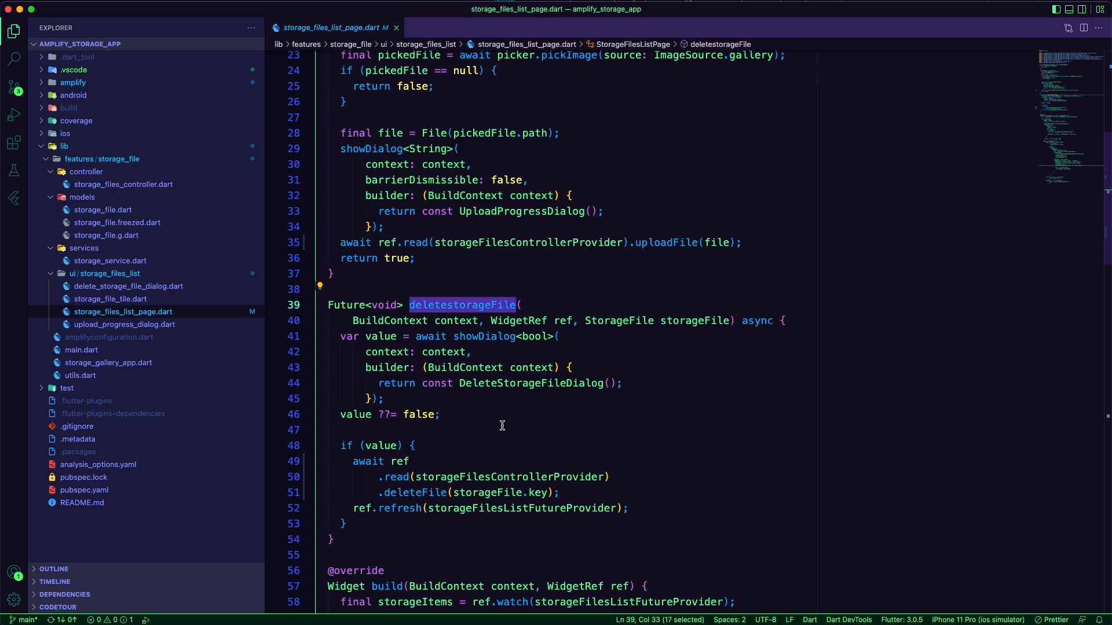
{"action": "double_click", "coordinate": [529, 382]}
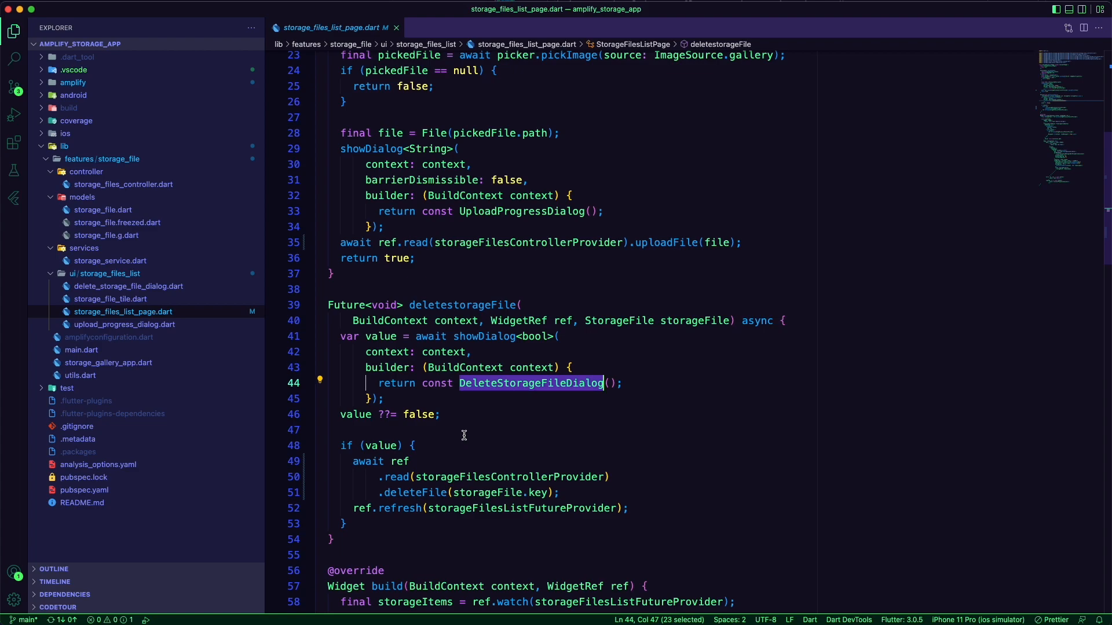
{"action": "left_click", "coordinate": [129, 286]}
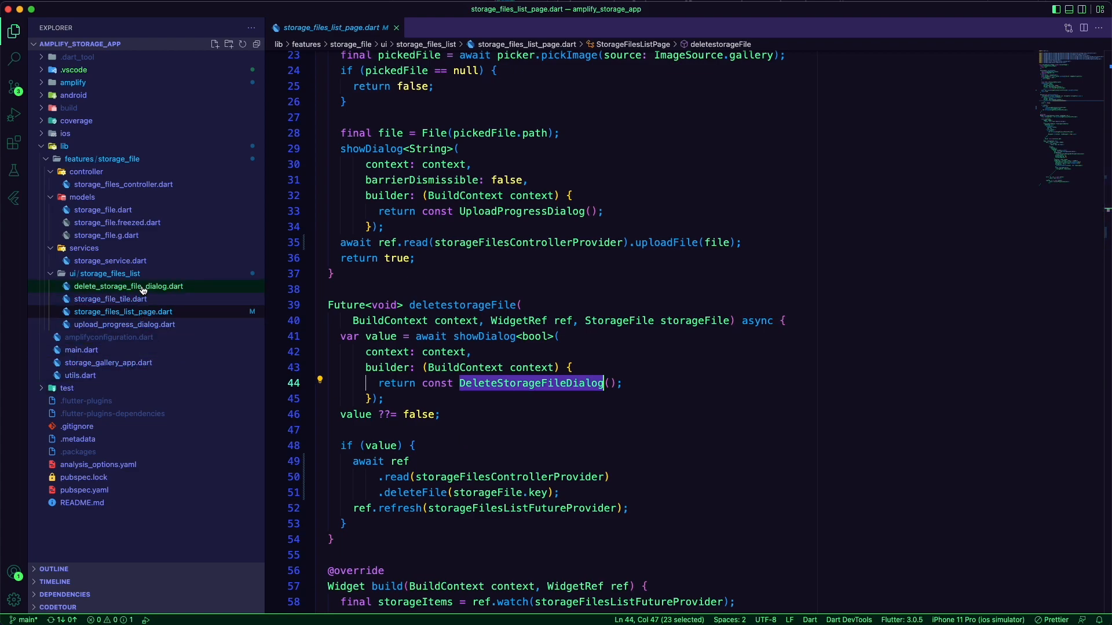
Step: Open delete_storage_file_dialog.dart with the Please Confirm Yes/No dialog
{"action": "left_click", "coordinate": [128, 285]}
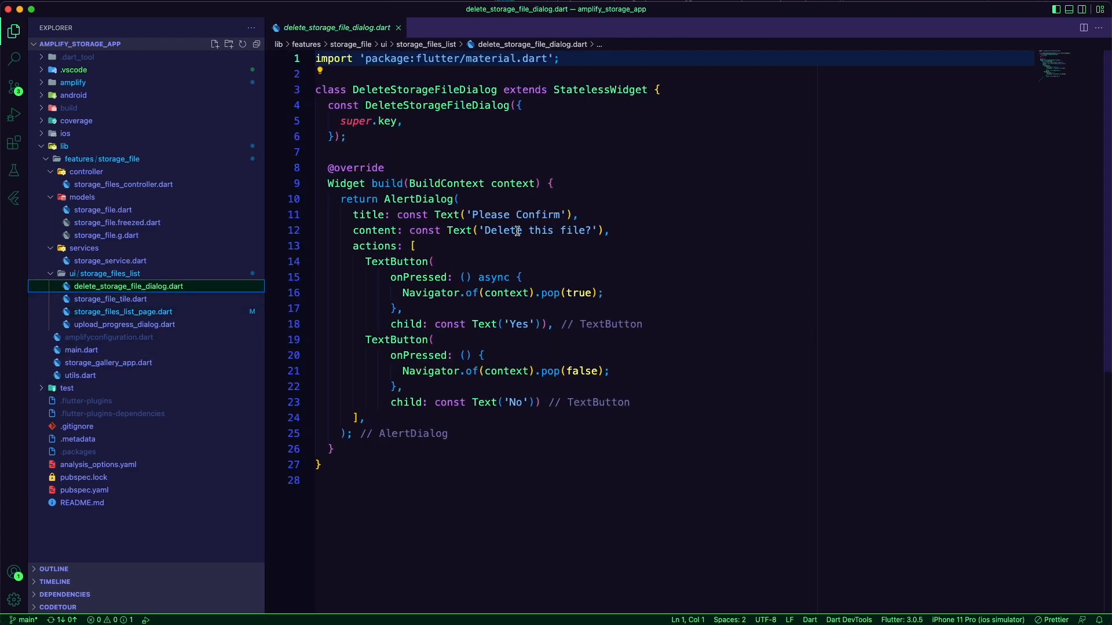
{"action": "mouse_move", "coordinate": [524, 278]}
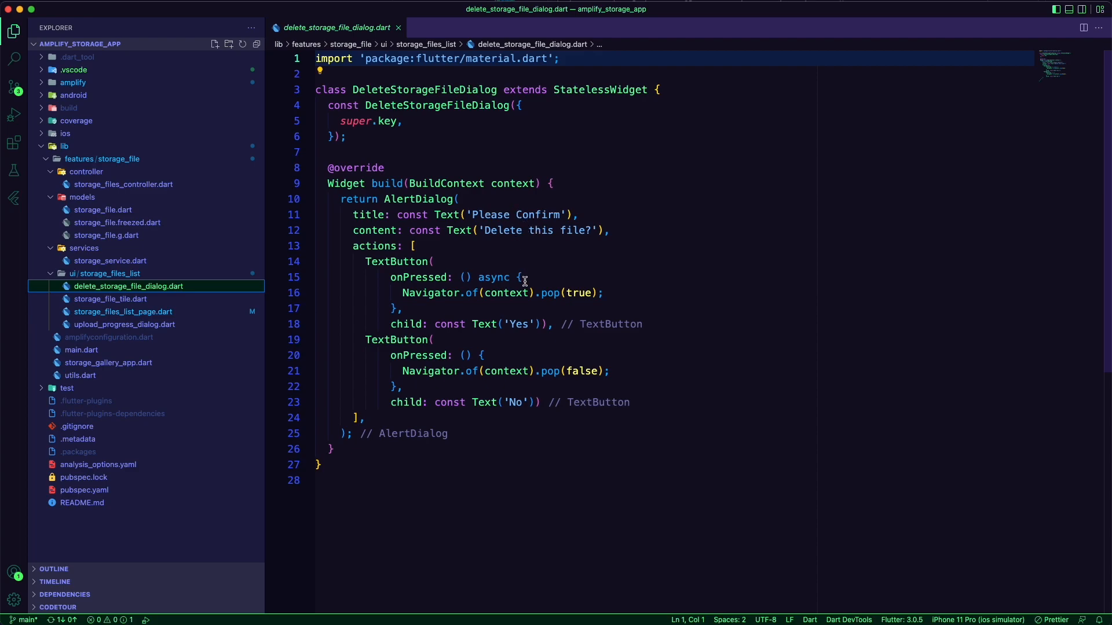
{"action": "mouse_move", "coordinate": [549, 344]}
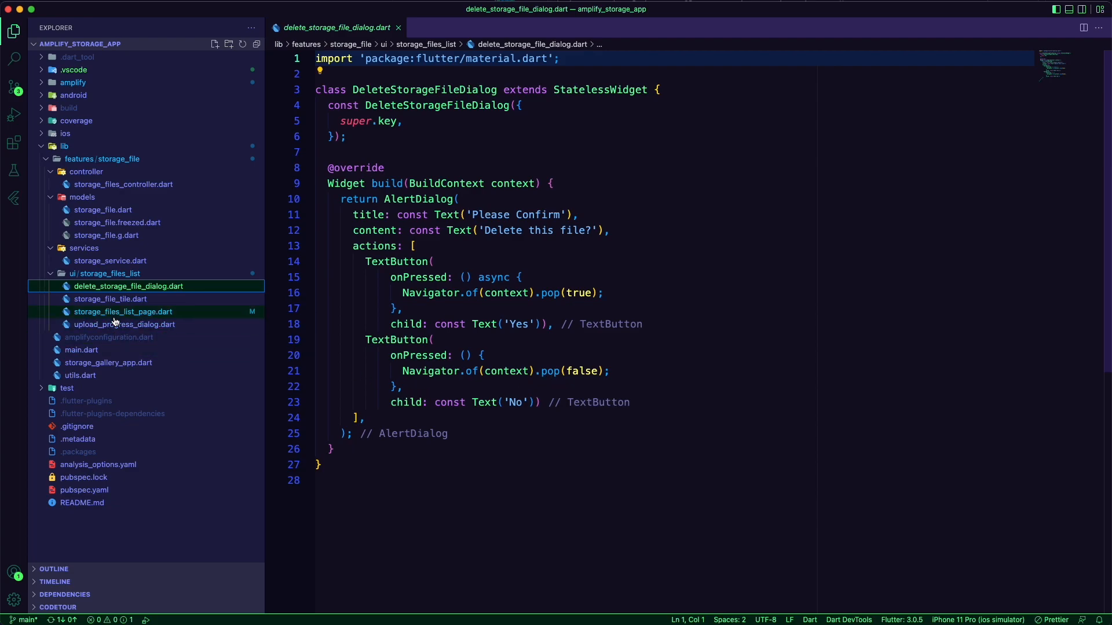
Step: Review the storageFilesControllerProvider deleteFile call, then open amplifyconfiguration.dart
{"action": "left_click", "coordinate": [123, 312]}
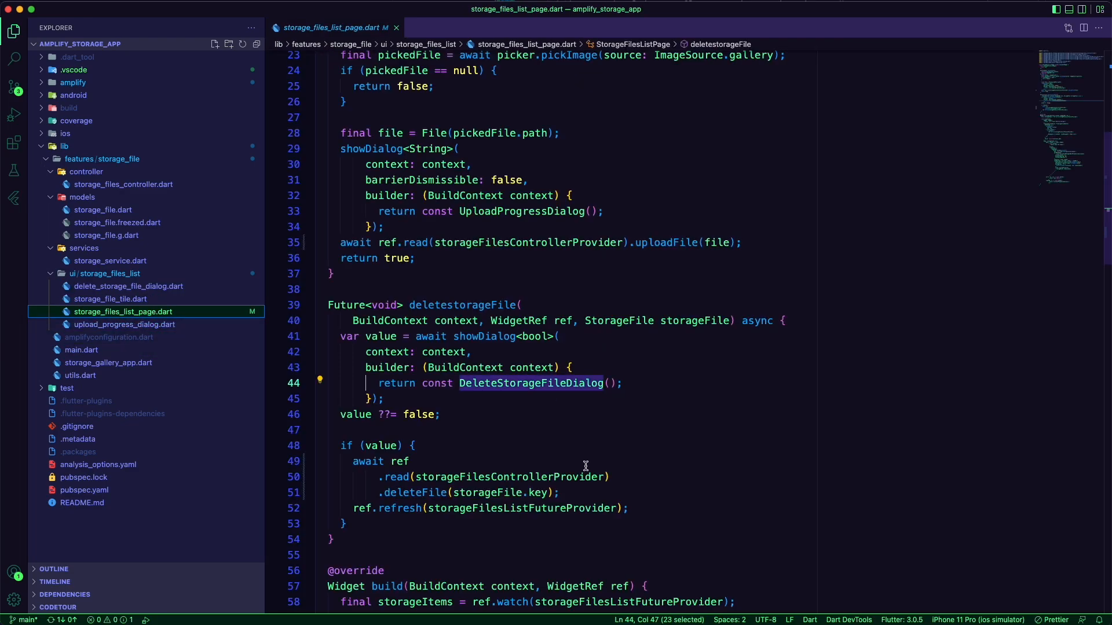
{"action": "scroll", "scroll_direction": "down", "scroll_amount": 3}
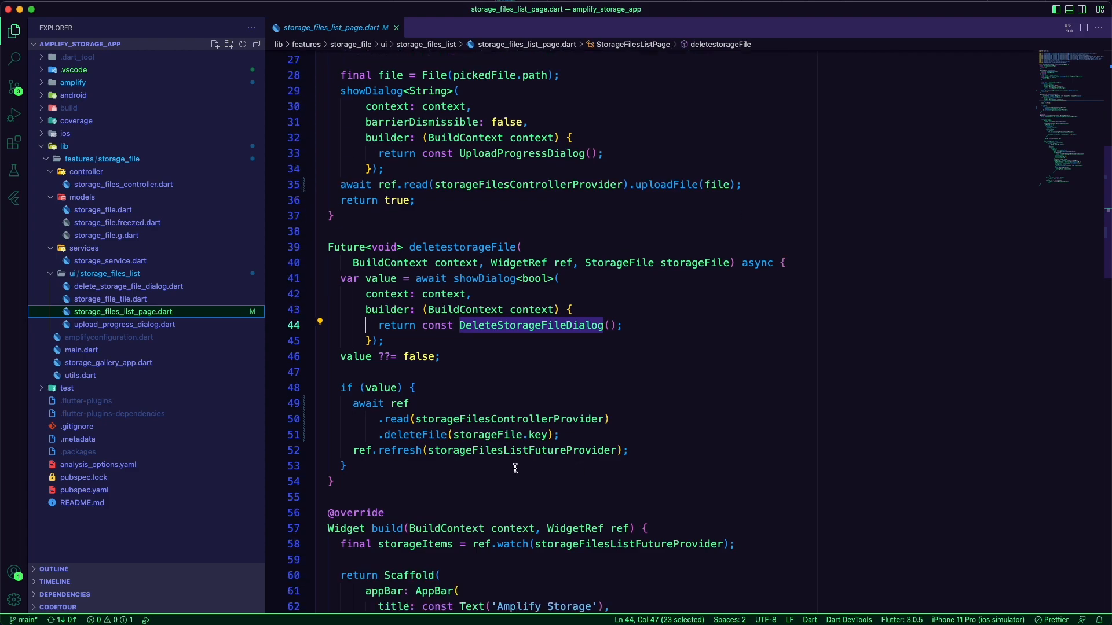
{"action": "double_click", "coordinate": [511, 418]}
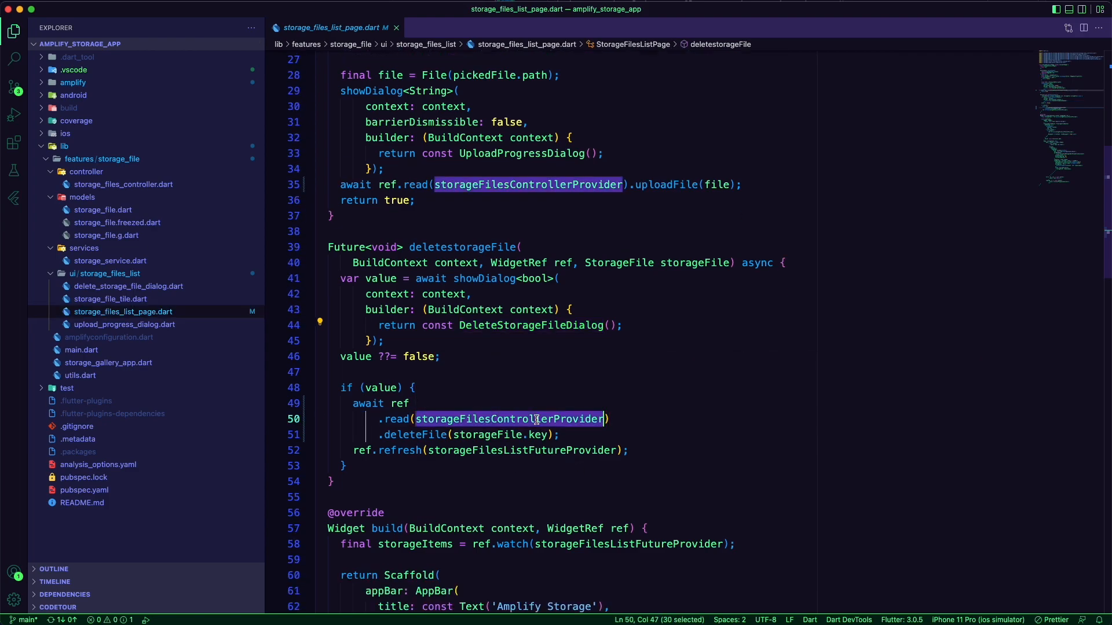
{"action": "double_click", "coordinate": [415, 435]}
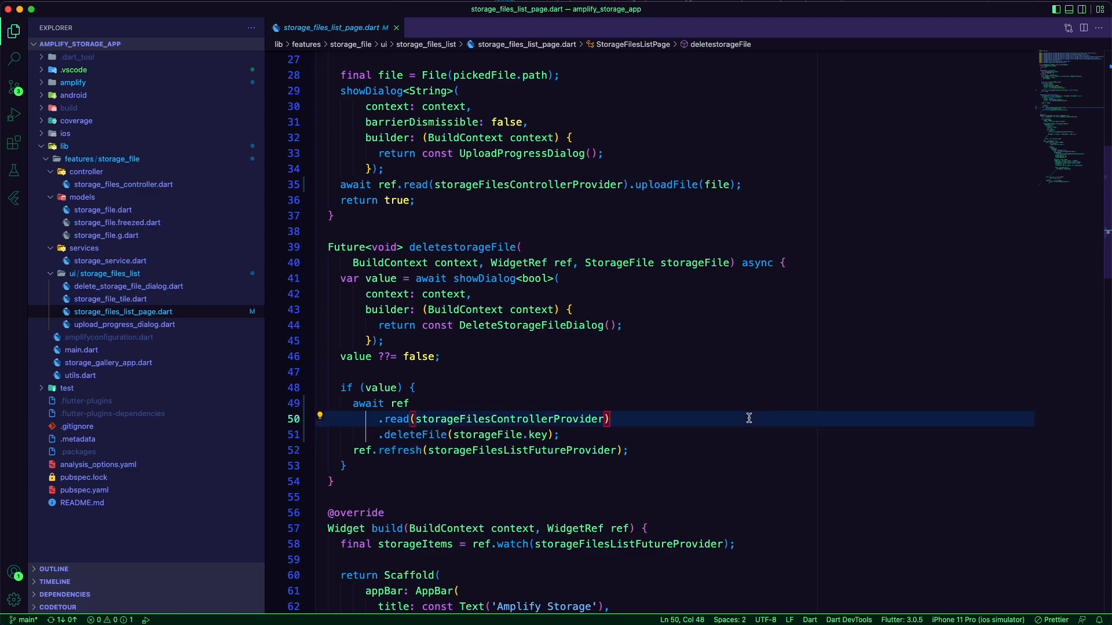
{"action": "mouse_move", "coordinate": [724, 452]}
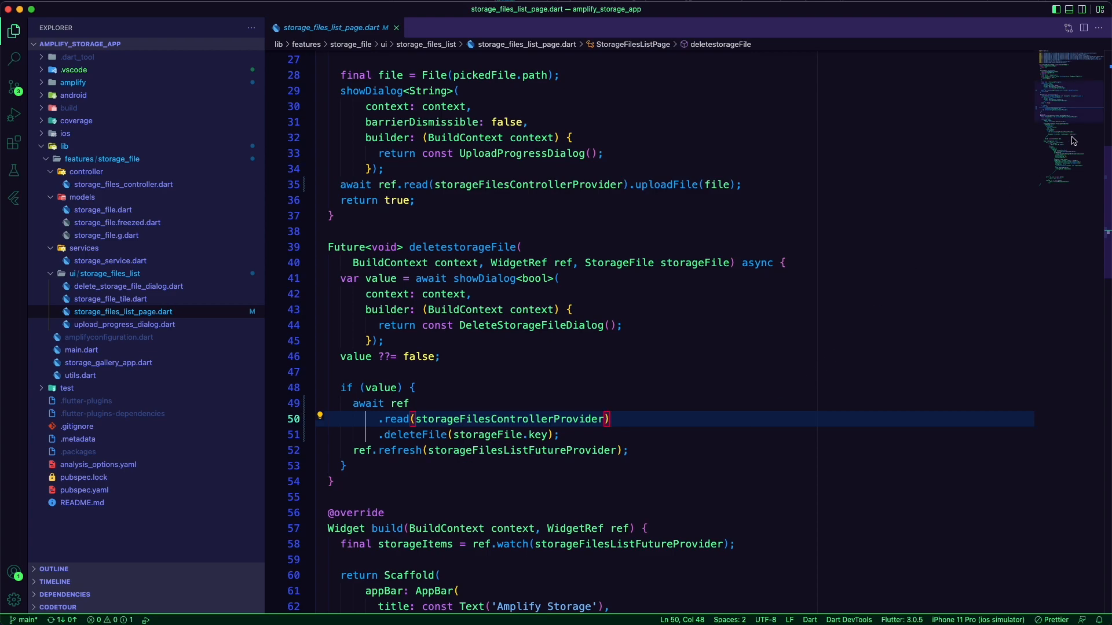
{"action": "left_click", "coordinate": [107, 337]}
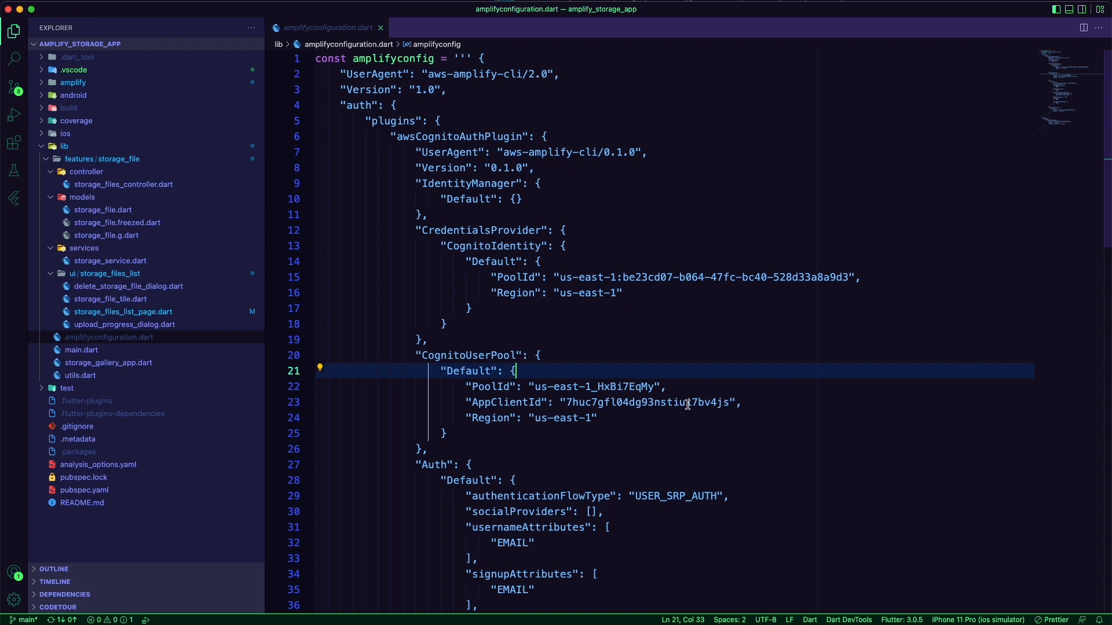
Step: Scroll through the Cognito auth settings in amplifyconfiguration.dart
{"action": "scroll", "scroll_direction": "down", "scroll_amount": 3}
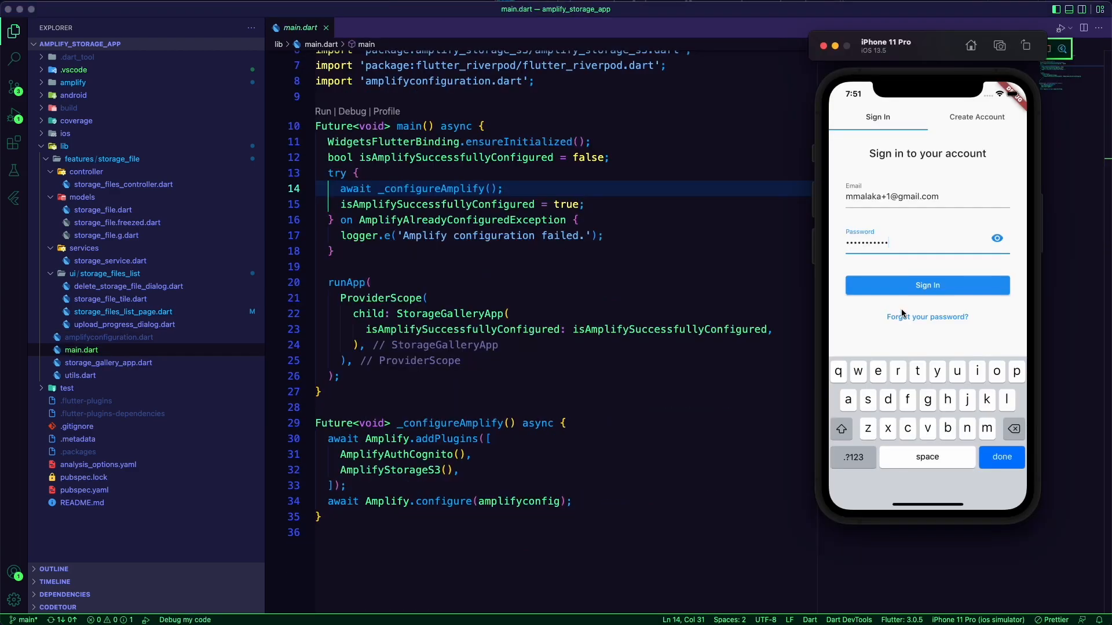
Step: Sign in, upload a new photo, and delete the waterfall image
{"action": "left_click", "coordinate": [927, 285]}
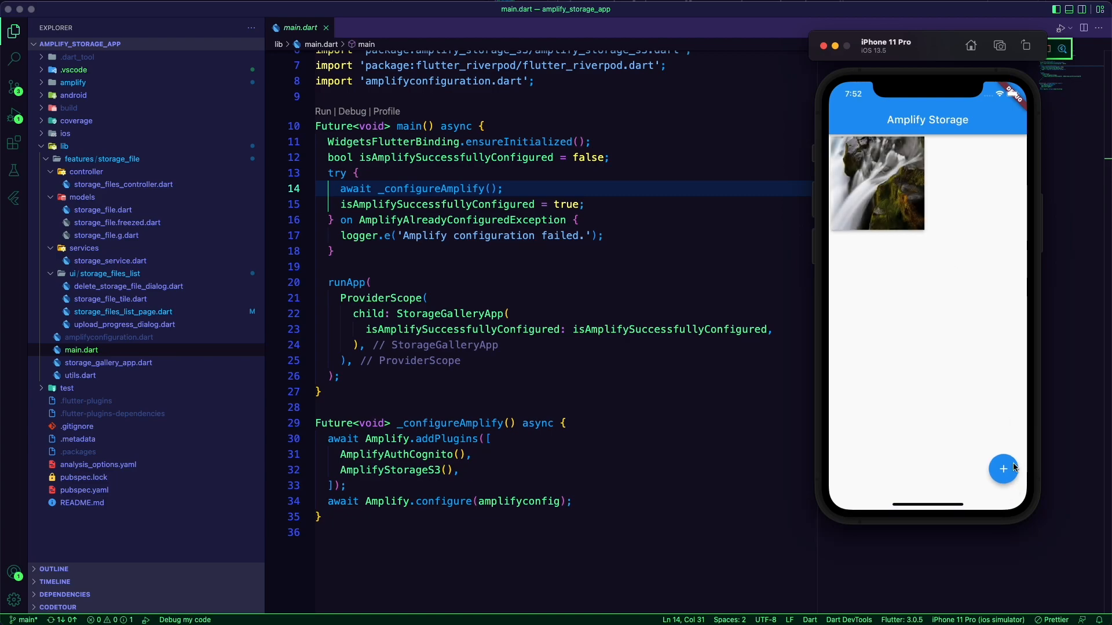
{"action": "left_click", "coordinate": [1003, 469]}
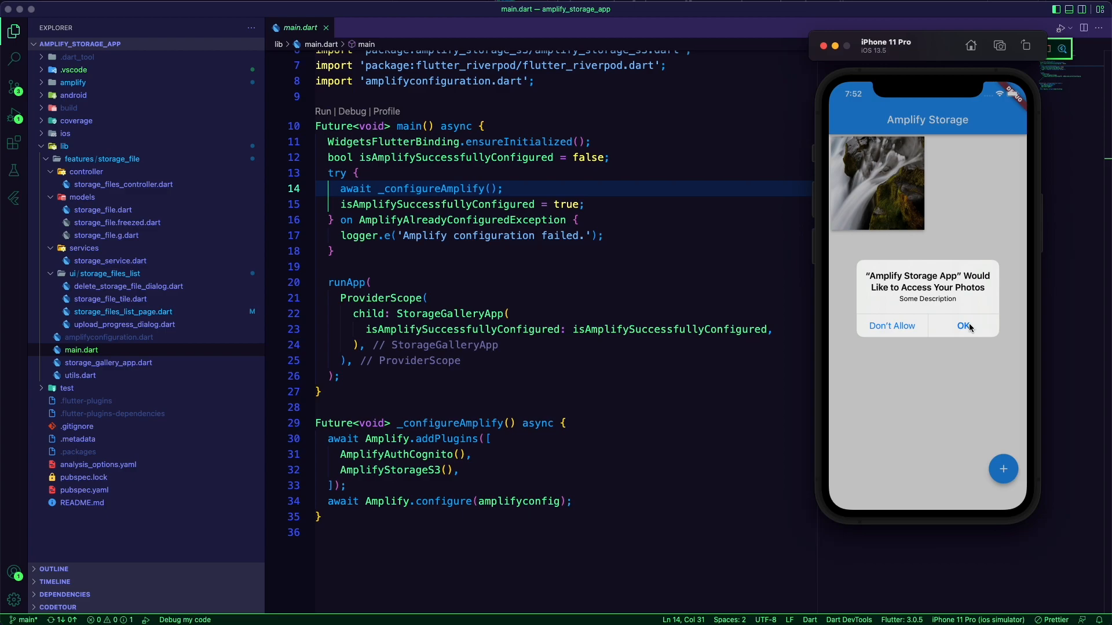
{"action": "left_click", "coordinate": [962, 325]}
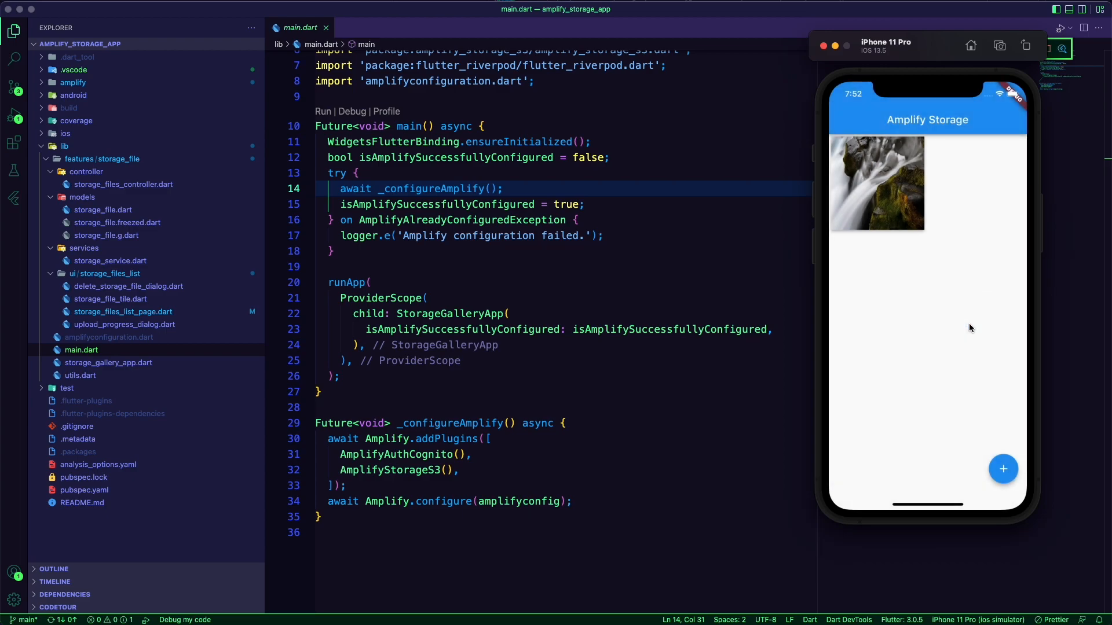
{"action": "left_click", "coordinate": [1003, 469]}
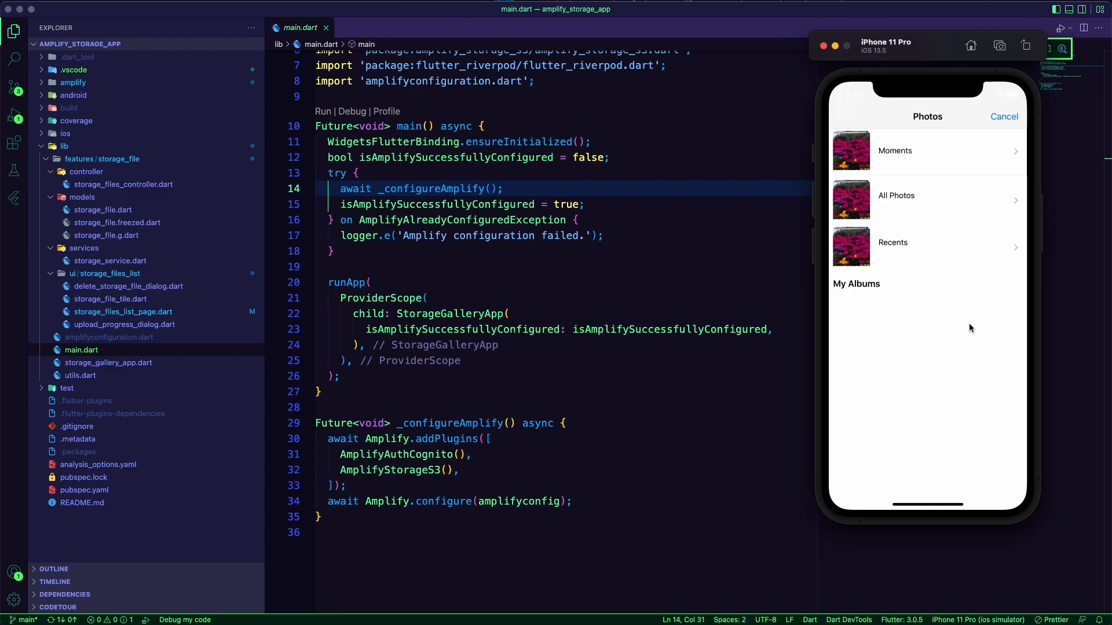
{"action": "left_click", "coordinate": [895, 151]}
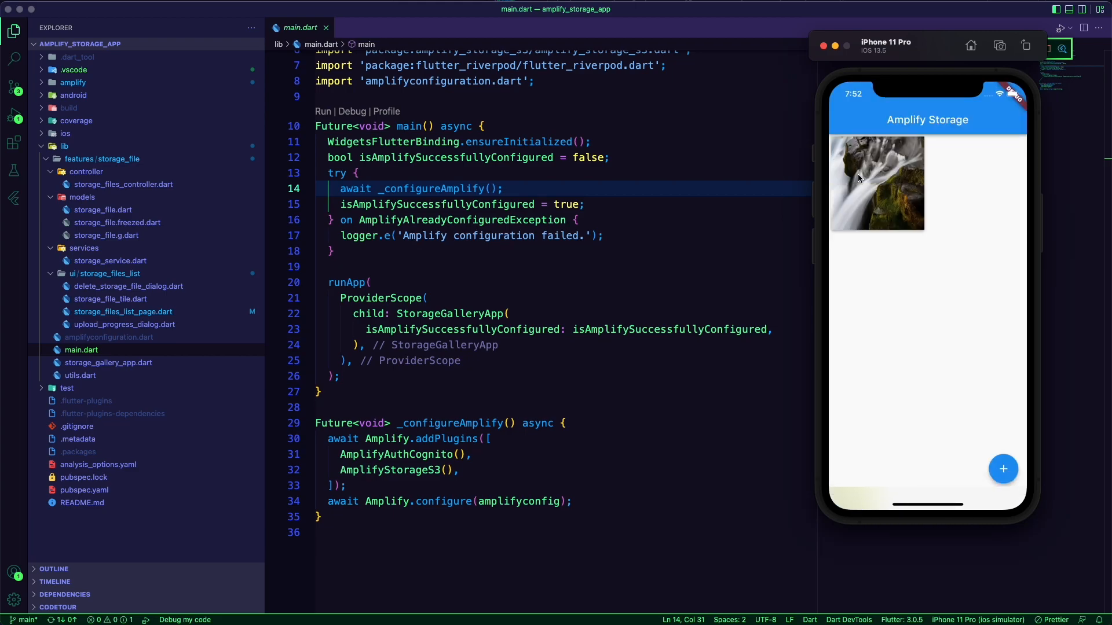
{"action": "left_click", "coordinate": [1002, 468]}
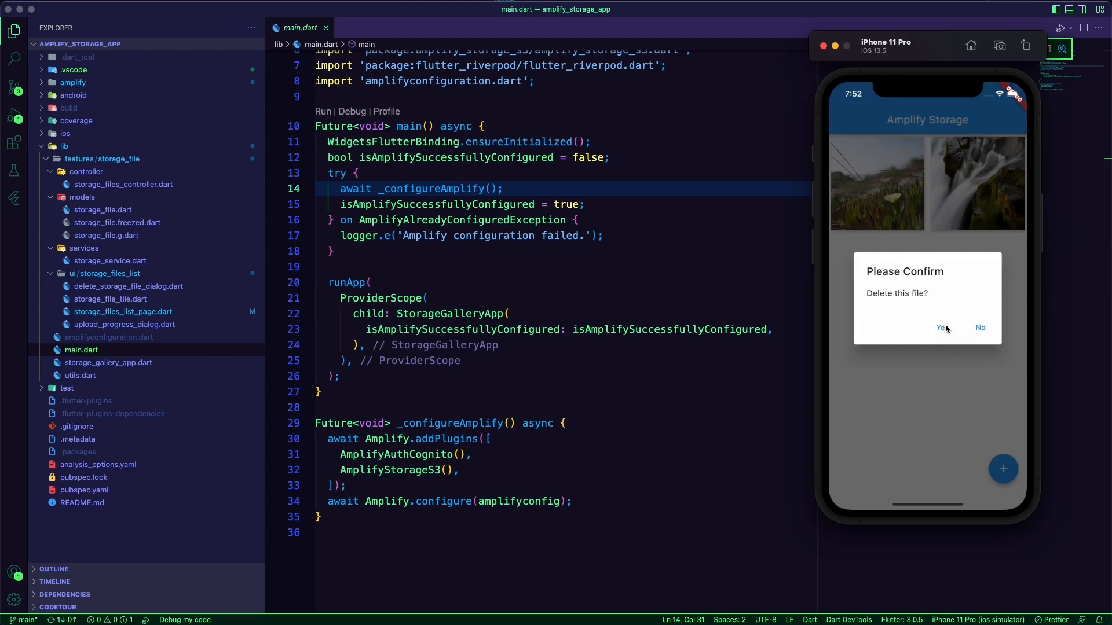
{"action": "left_click", "coordinate": [939, 327]}
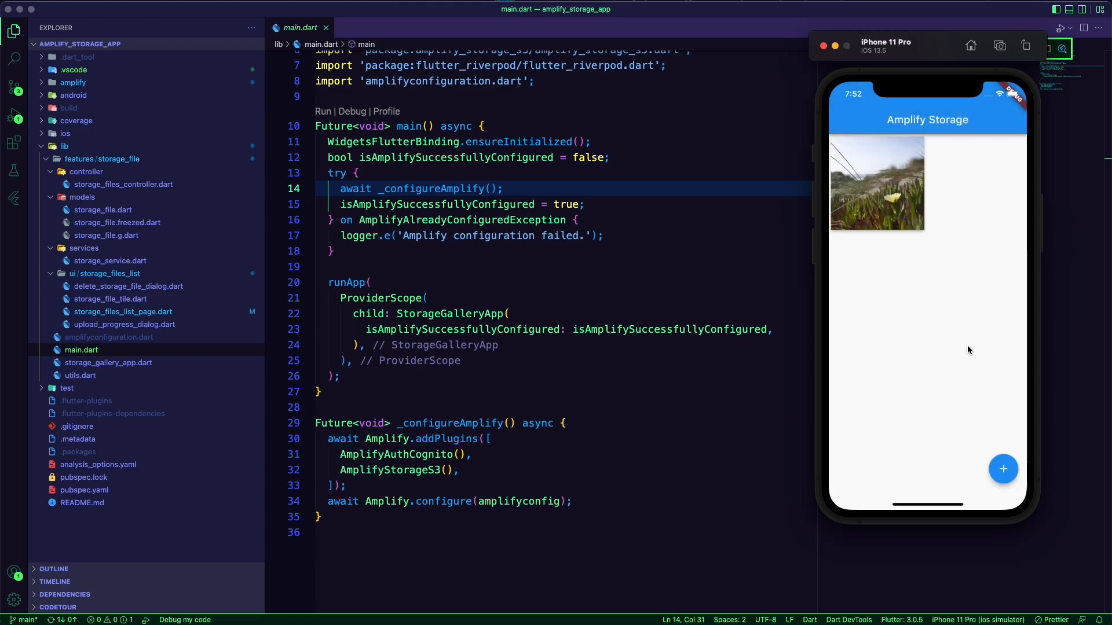